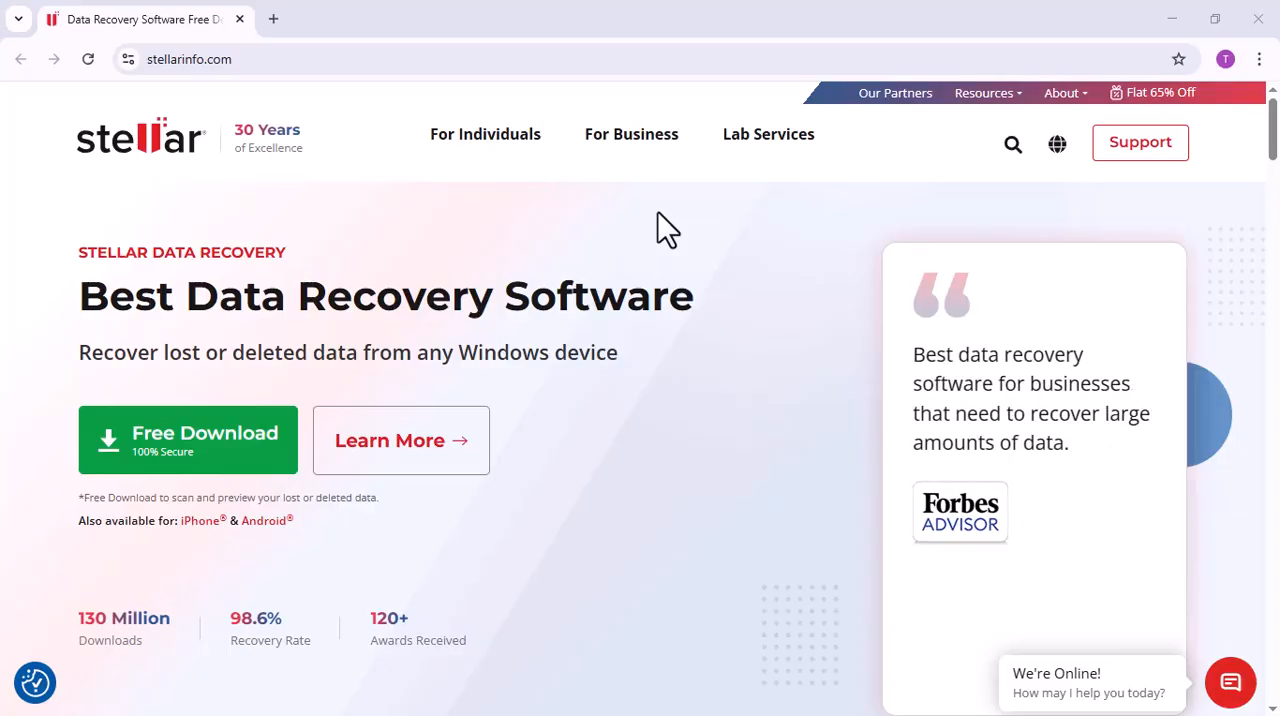
Step: Read through the license agreement, accept it and proceed with Next to begin installing
{"action": "scroll", "scroll_direction": "down", "scroll_amount": 3}
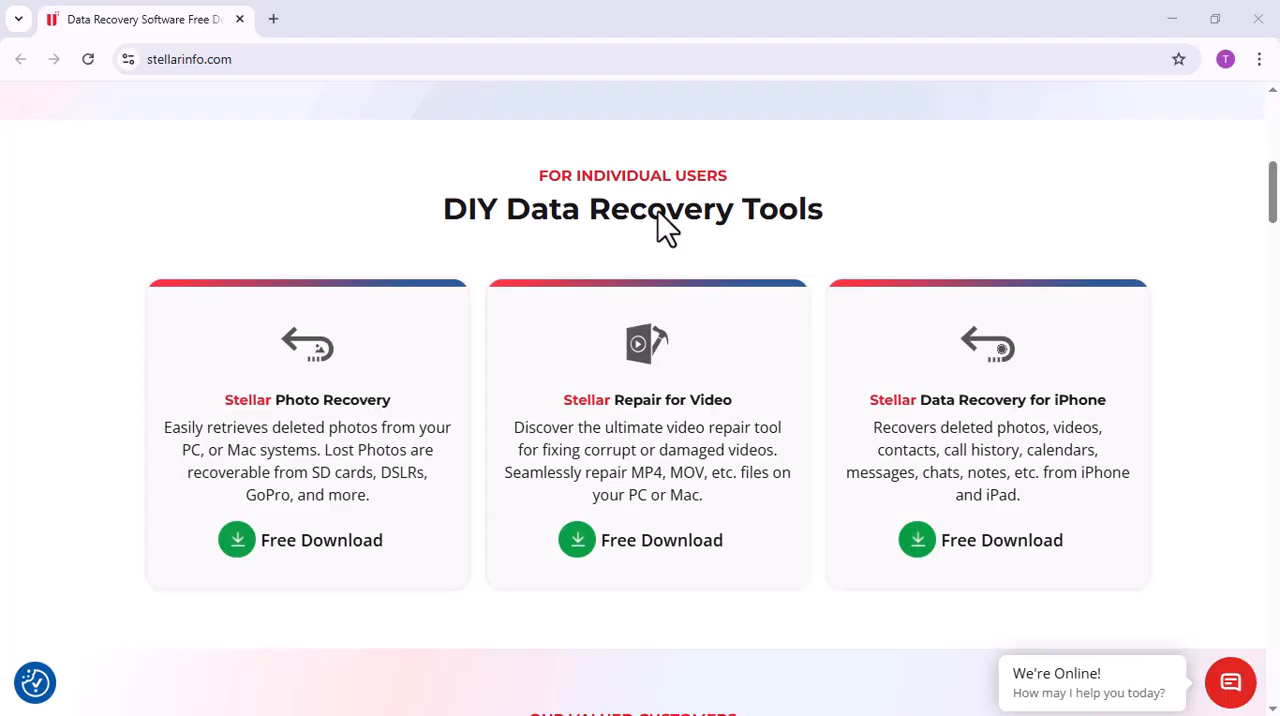
{"action": "scroll", "scroll_direction": "down", "scroll_amount": 3}
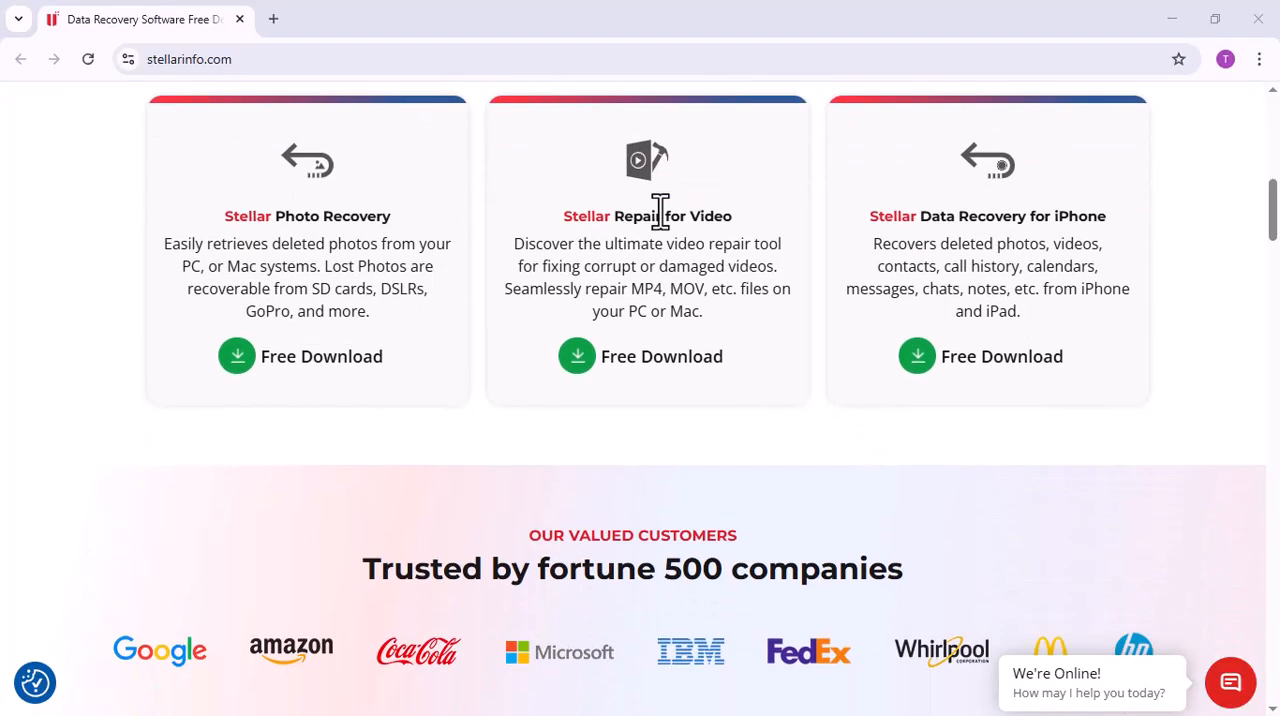
{"action": "scroll", "scroll_direction": "down", "scroll_amount": 3}
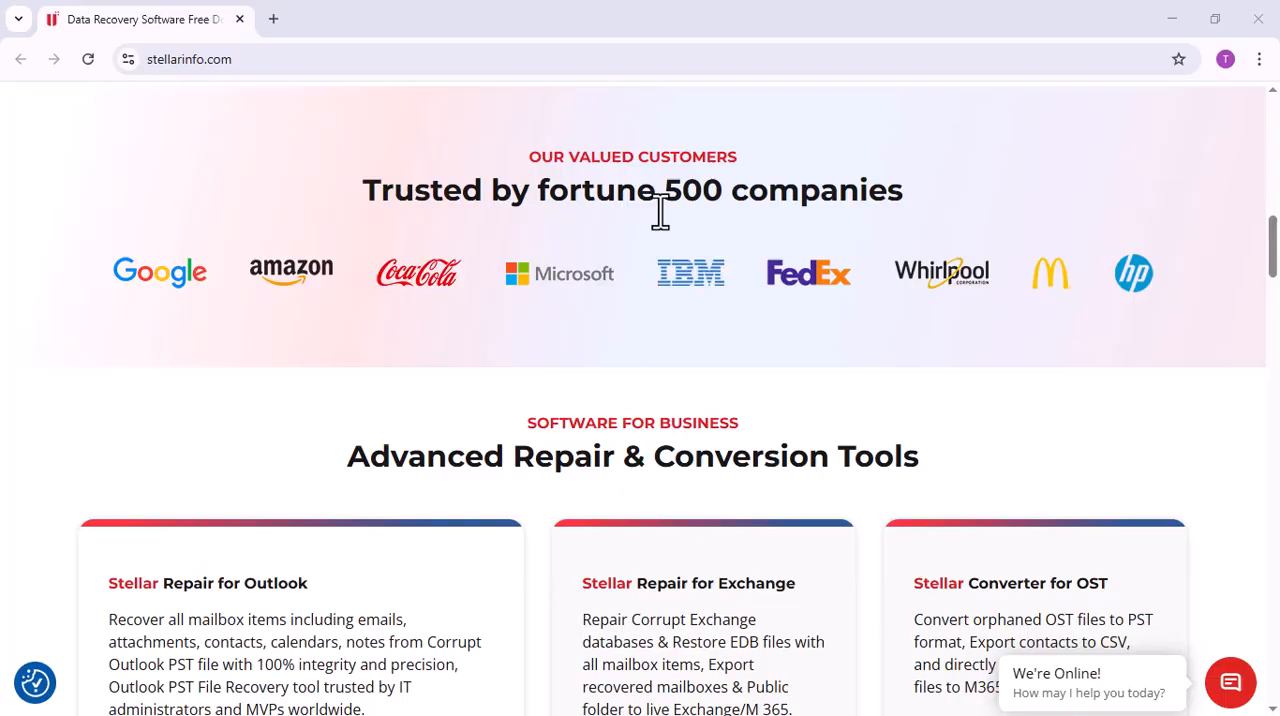
{"action": "scroll", "scroll_direction": "down", "scroll_amount": 3}
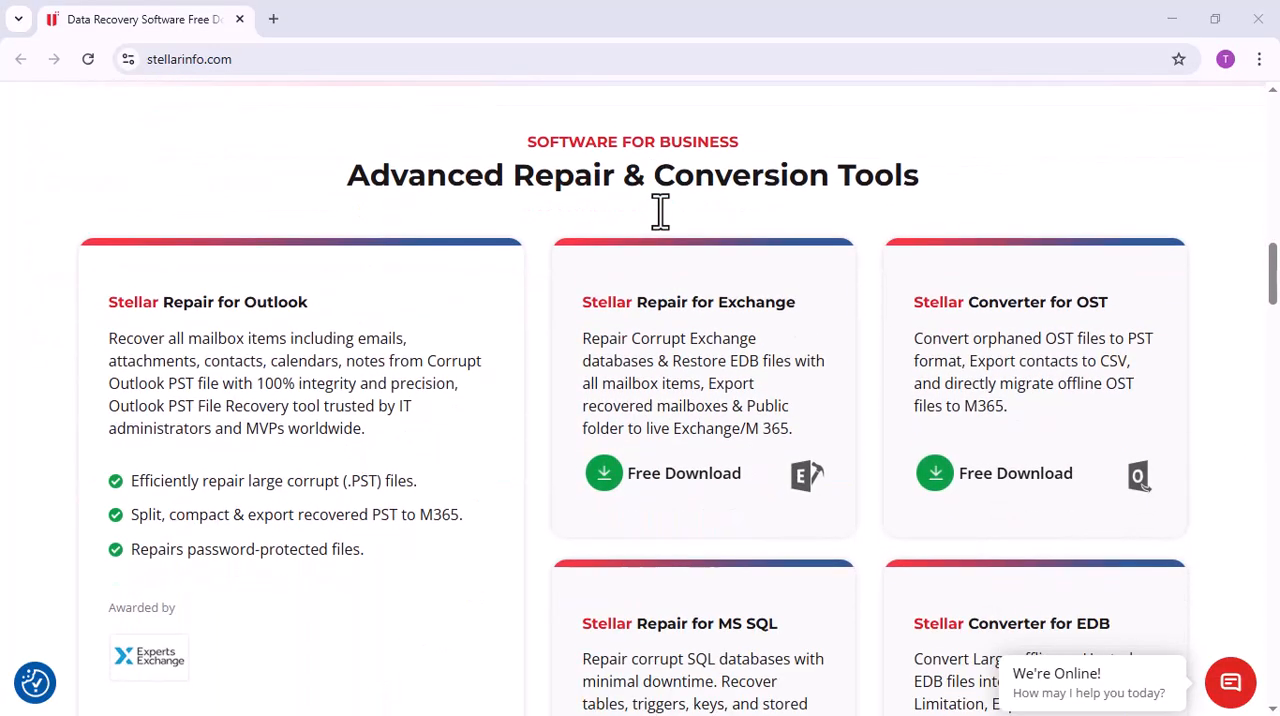
{"action": "scroll", "scroll_direction": "down", "scroll_amount": 3}
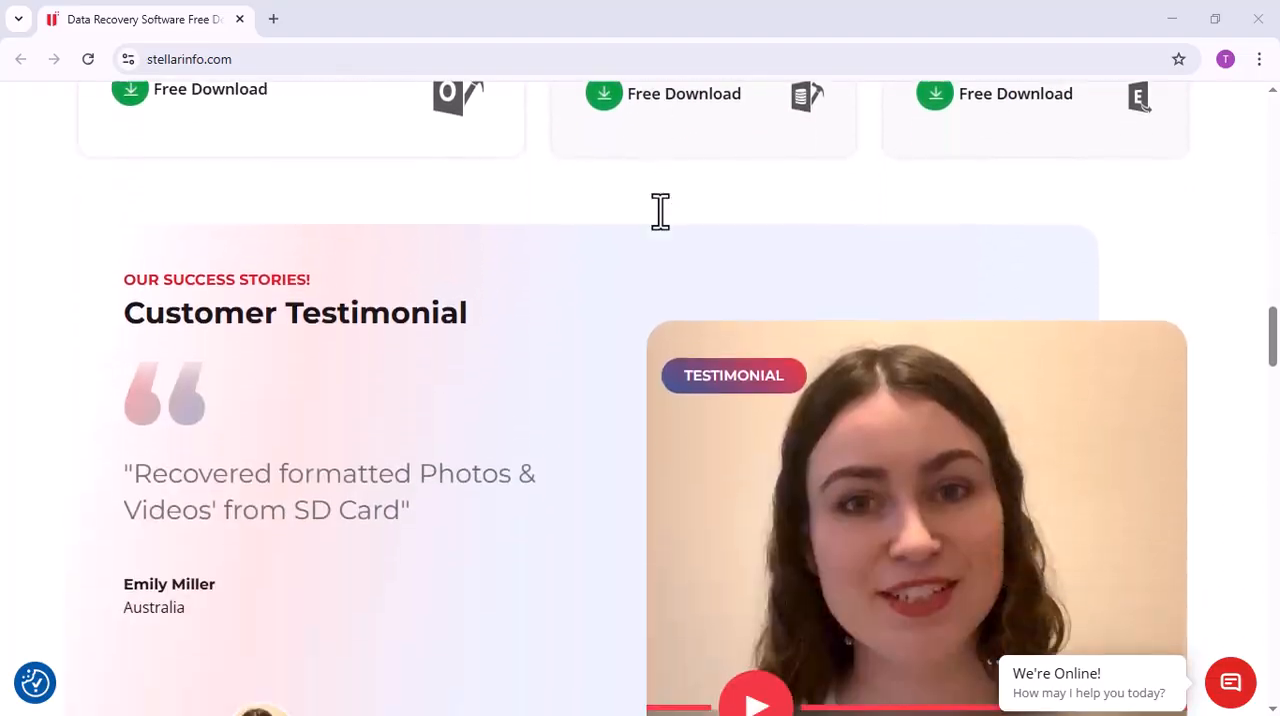
{"action": "scroll", "scroll_direction": "down", "scroll_amount": 3}
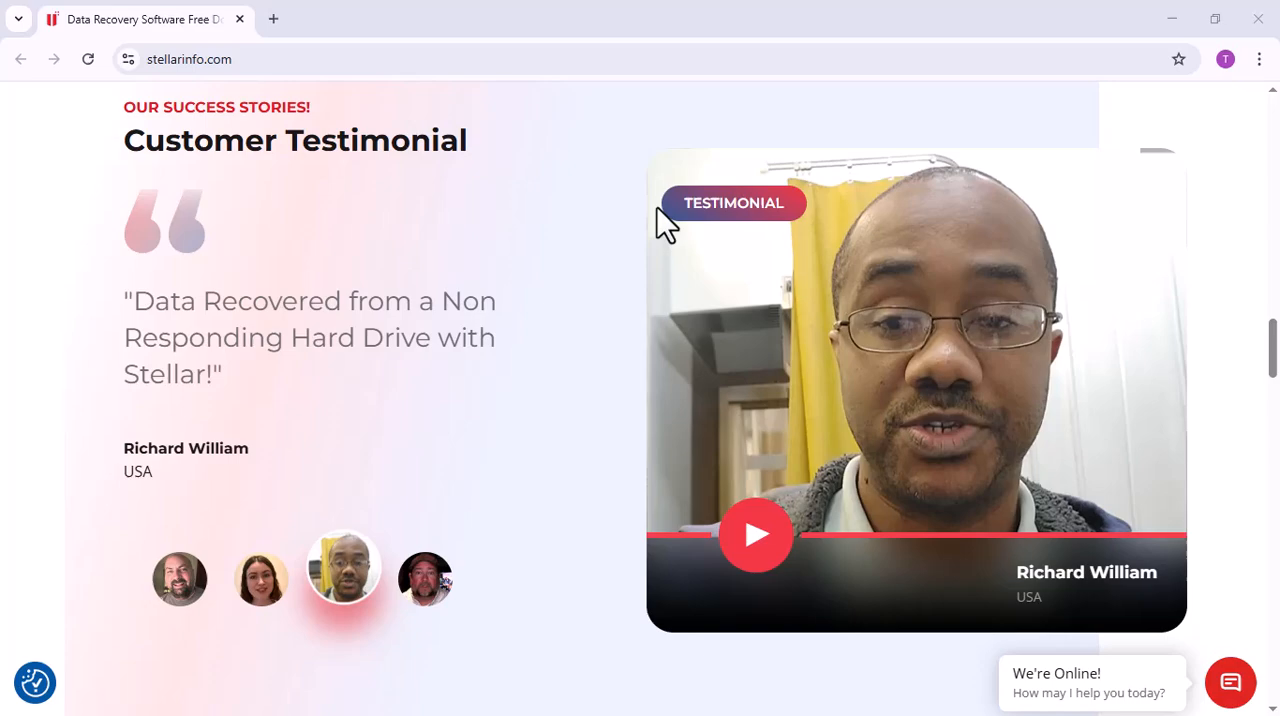
{"action": "scroll", "scroll_direction": "down", "scroll_amount": 3}
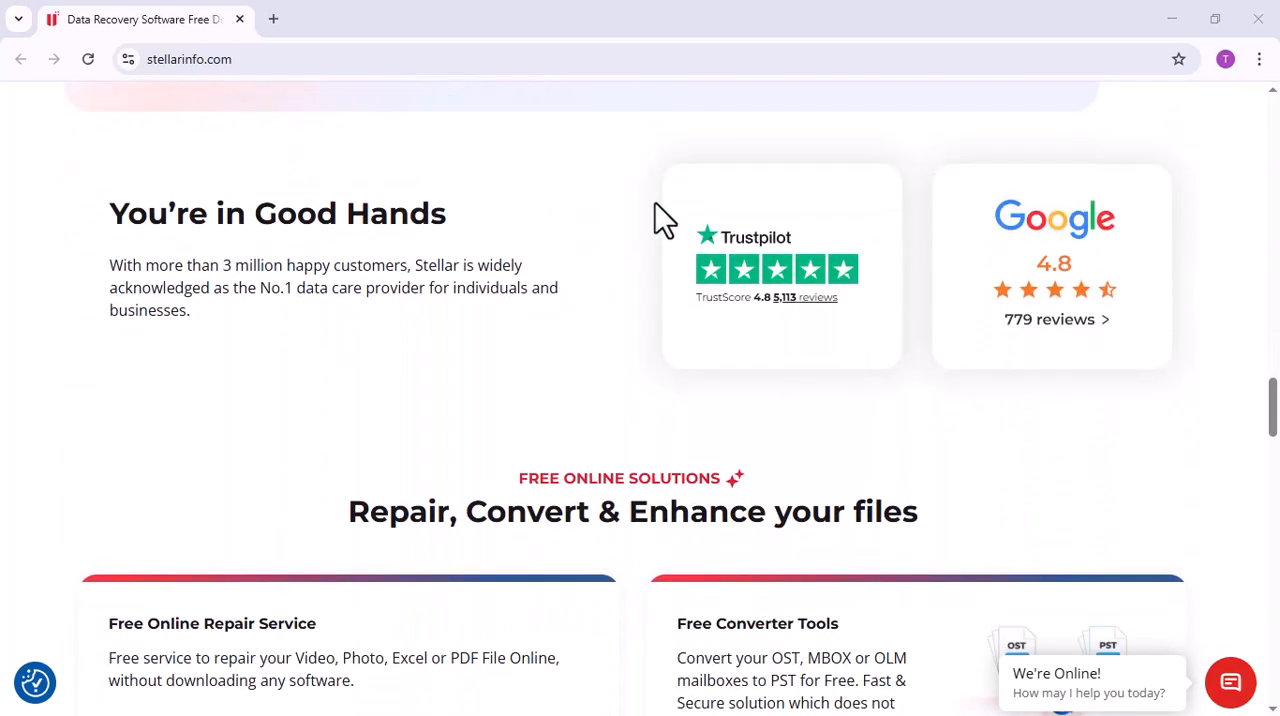
{"action": "scroll", "scroll_direction": "down", "scroll_amount": 3}
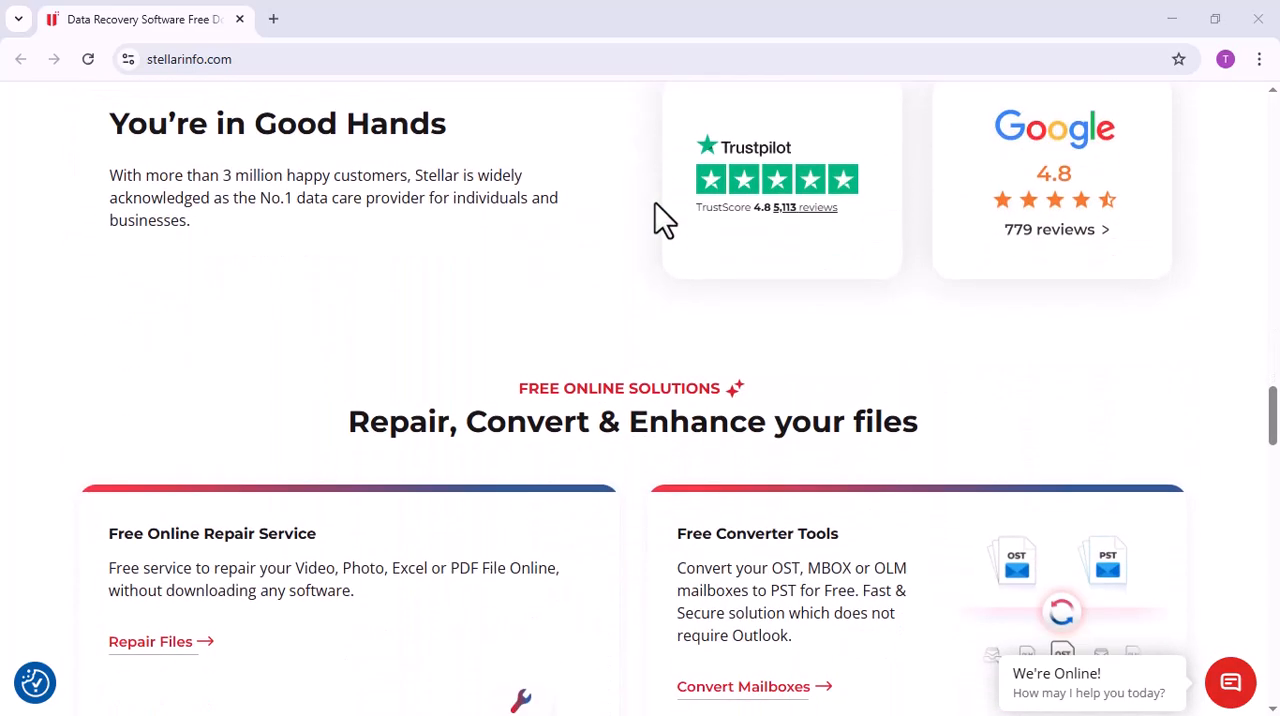
{"action": "scroll", "scroll_direction": "down", "scroll_amount": 3}
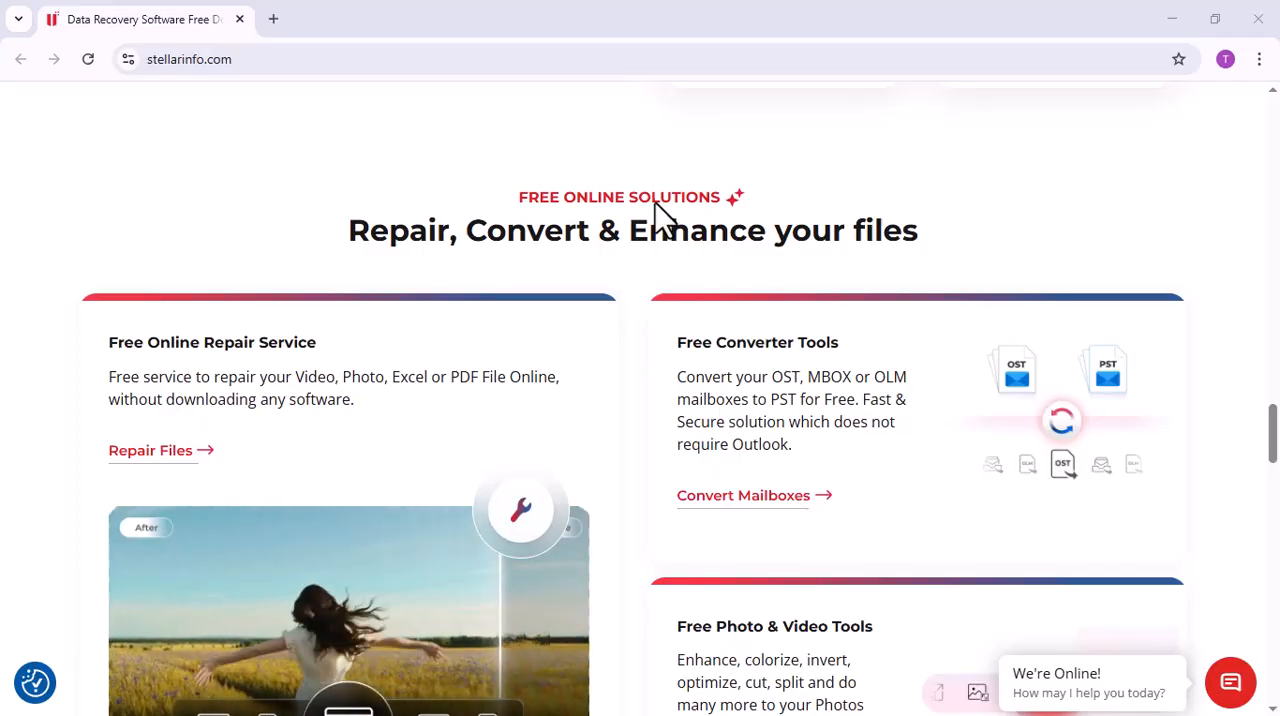
{"action": "scroll", "scroll_direction": "down", "scroll_amount": 3}
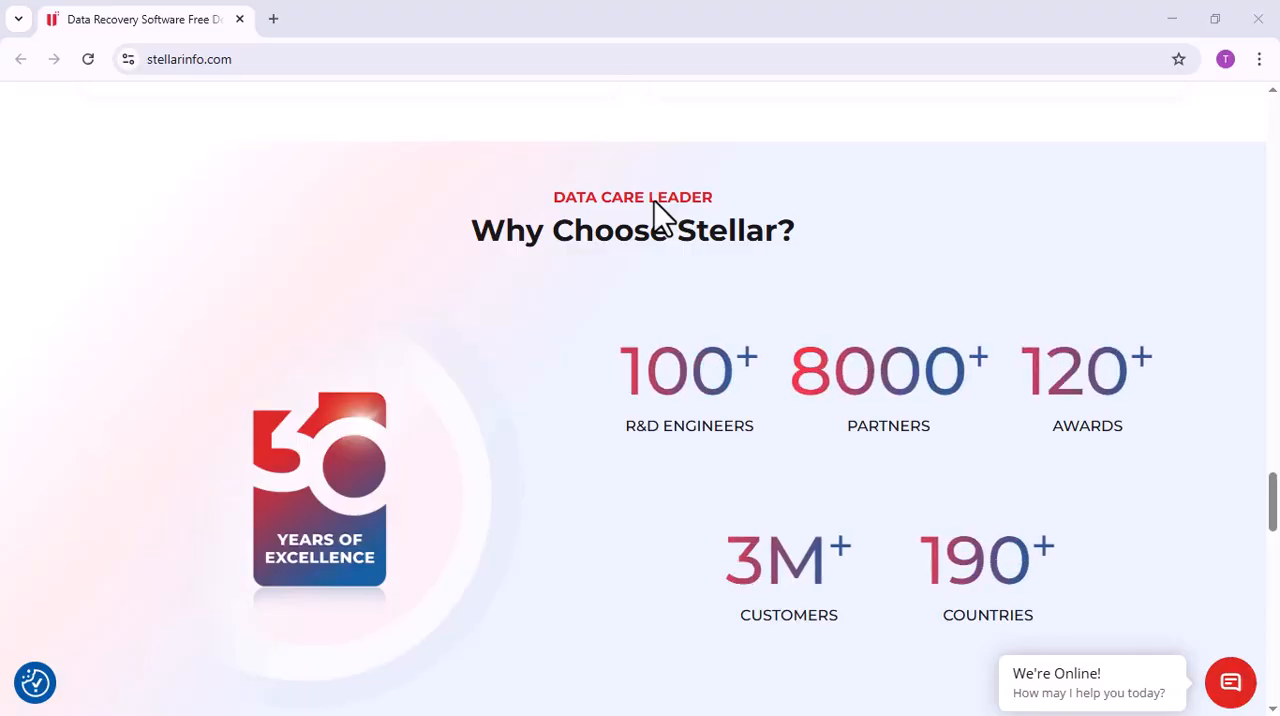
{"action": "scroll", "scroll_direction": "down", "scroll_amount": 3}
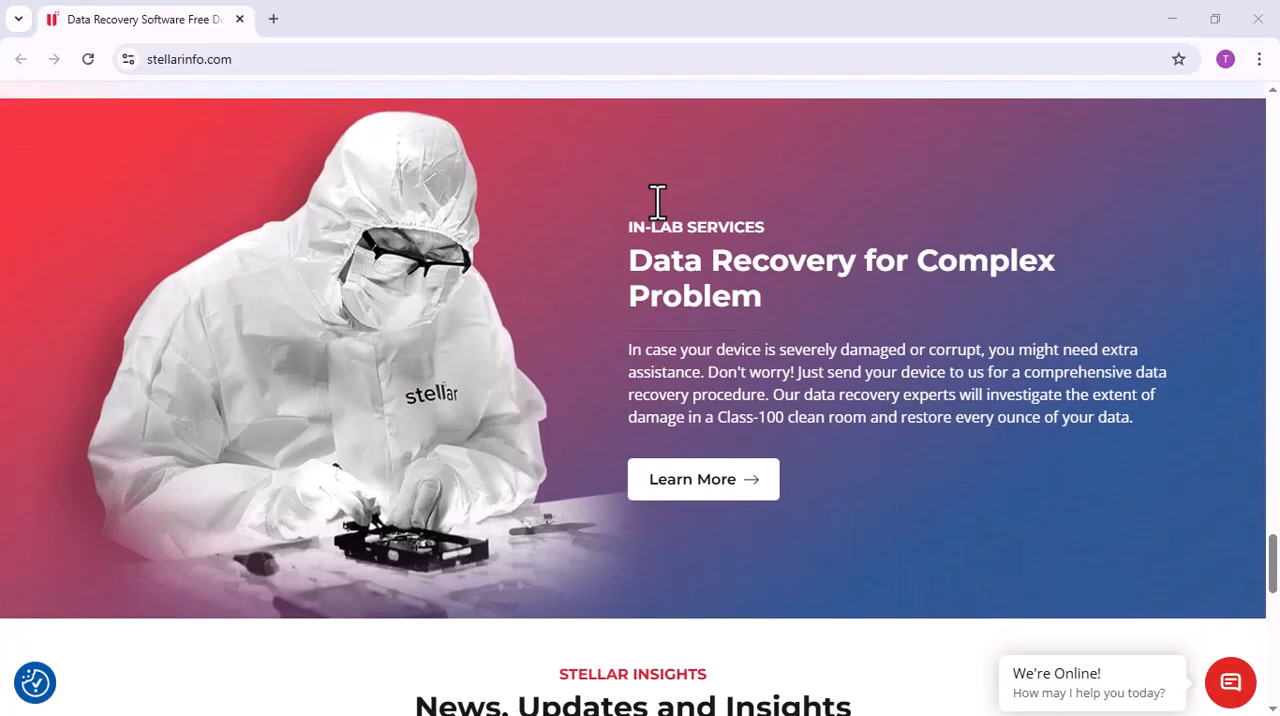
{"action": "scroll", "scroll_direction": "down", "scroll_amount": 3}
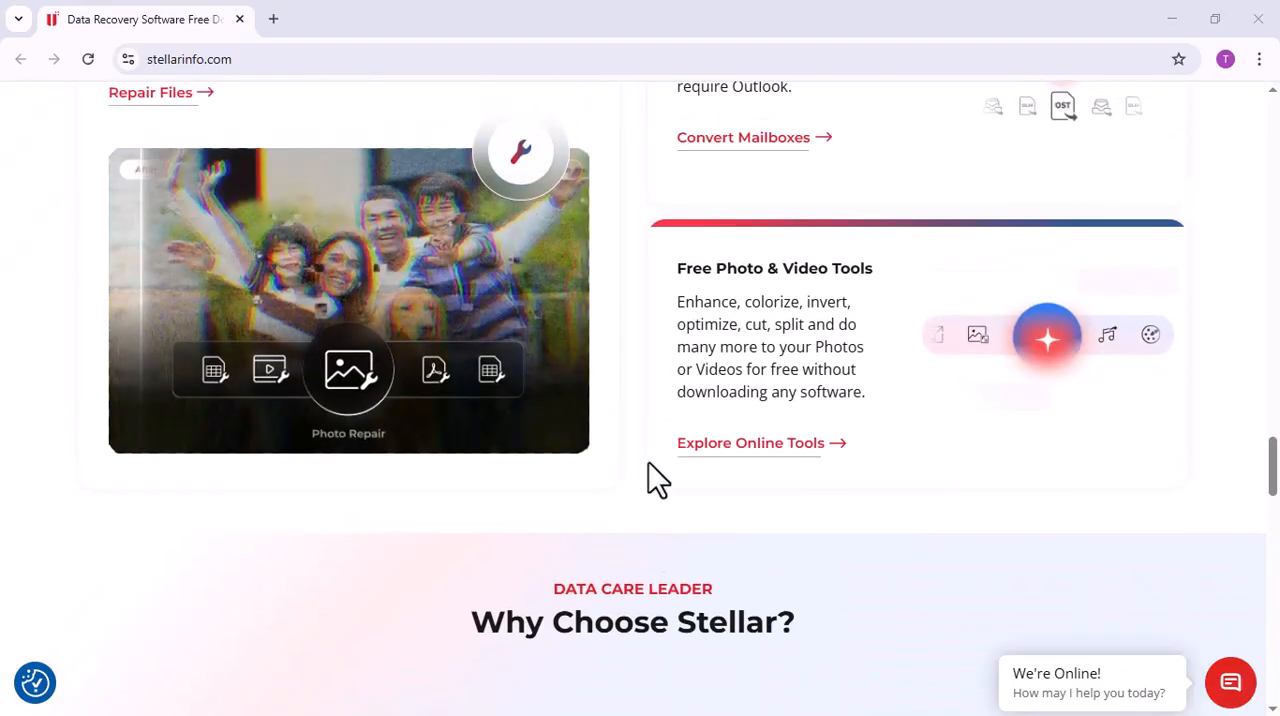
{"action": "scroll", "scroll_direction": "up", "scroll_amount": 3}
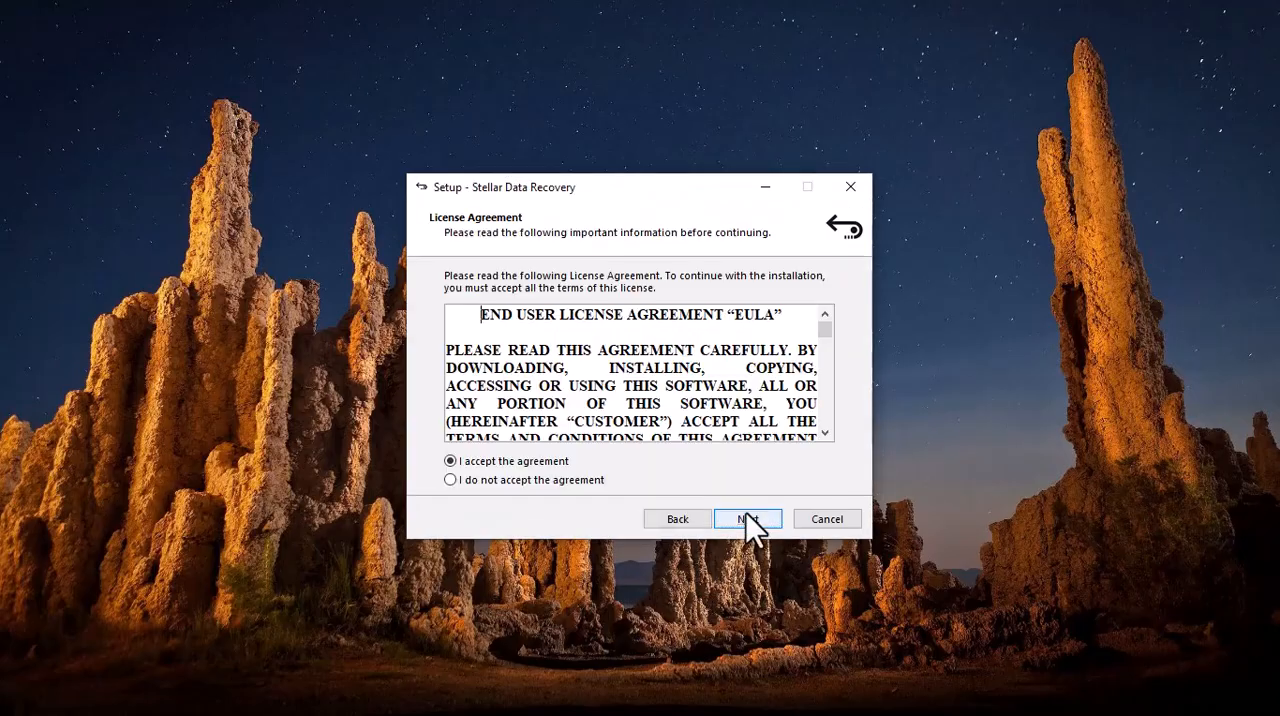
{"action": "left_click", "coordinate": [748, 518]}
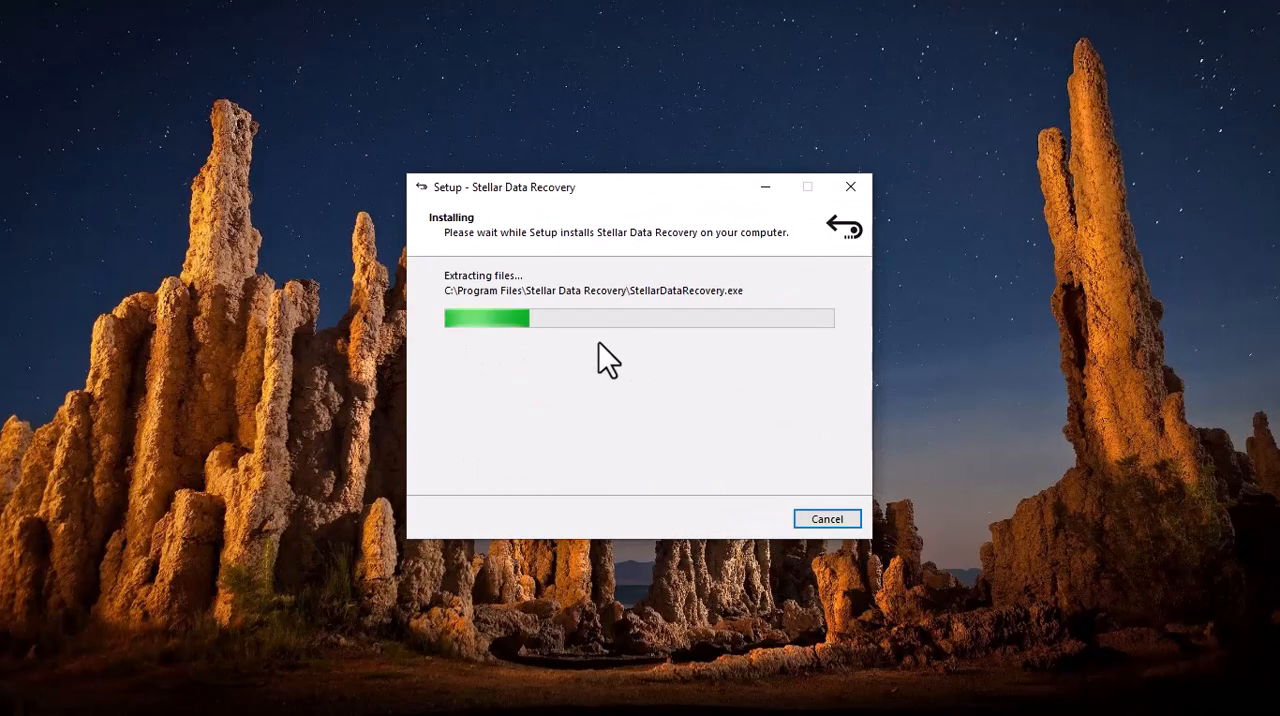
{"action": "mouse_move", "coordinate": [684, 396]}
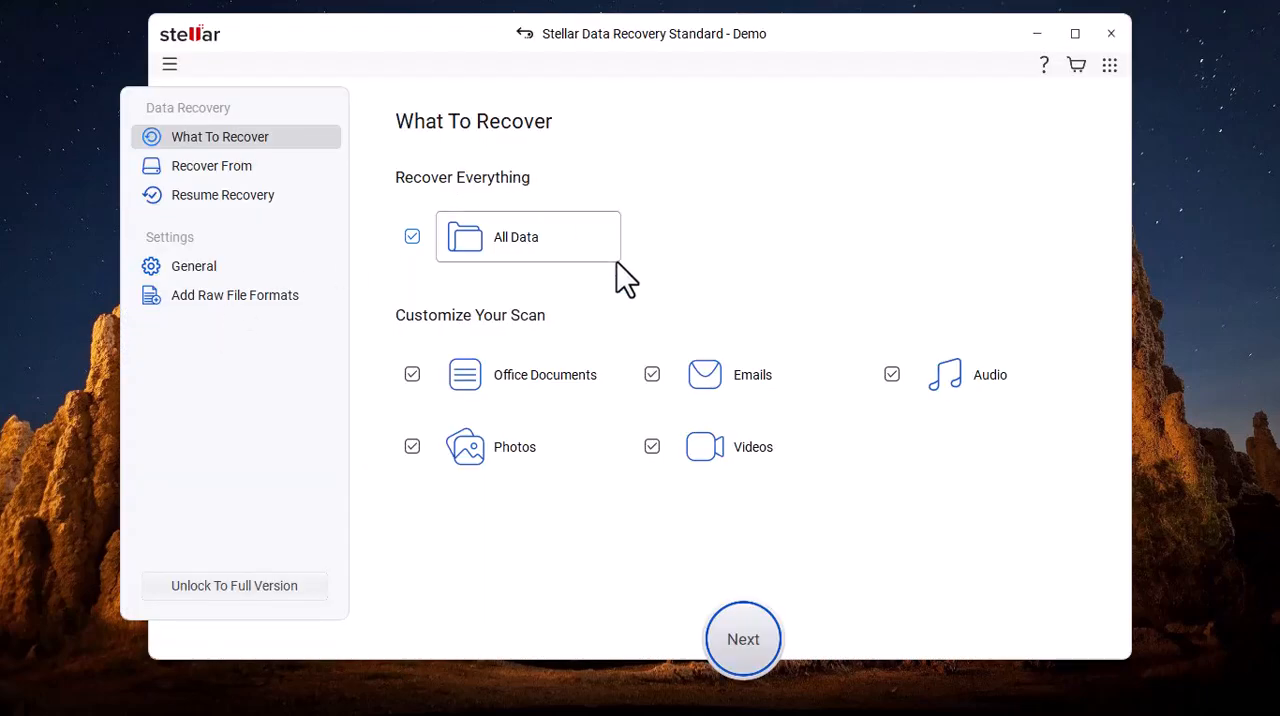
{"action": "mouse_move", "coordinate": [210, 170]}
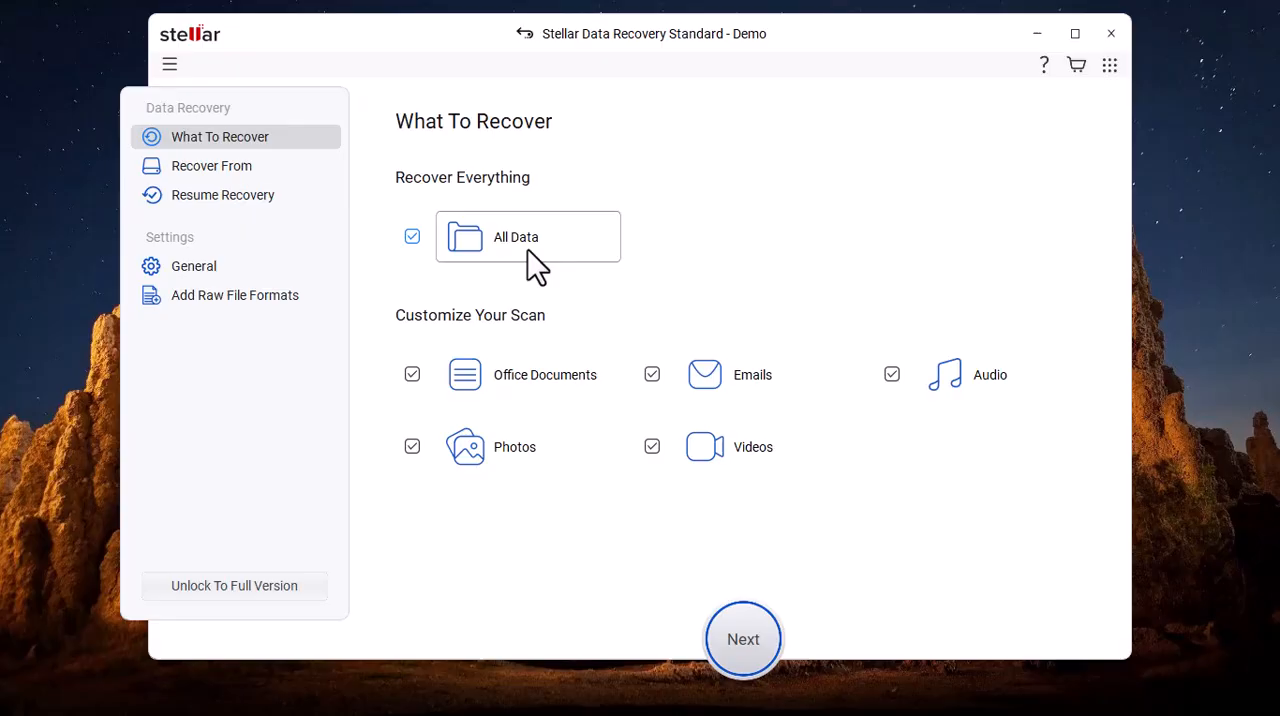
{"action": "mouse_move", "coordinate": [504, 270]}
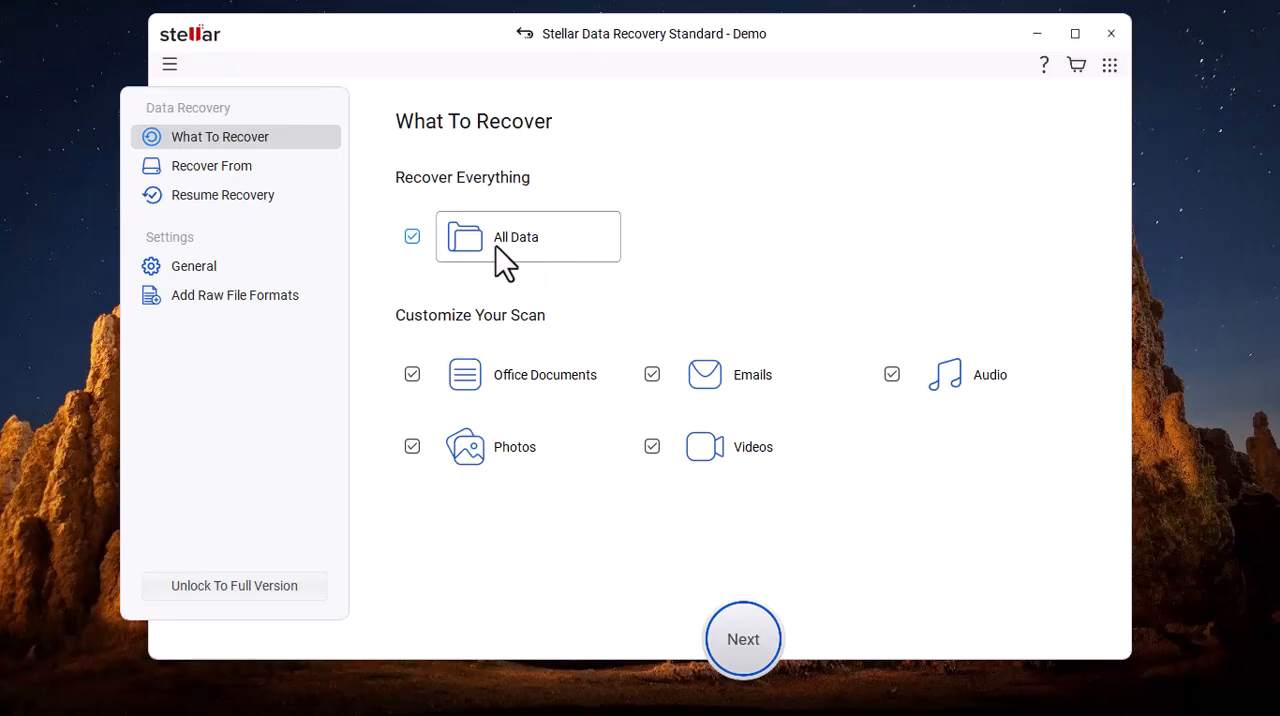
{"action": "mouse_move", "coordinate": [480, 390]}
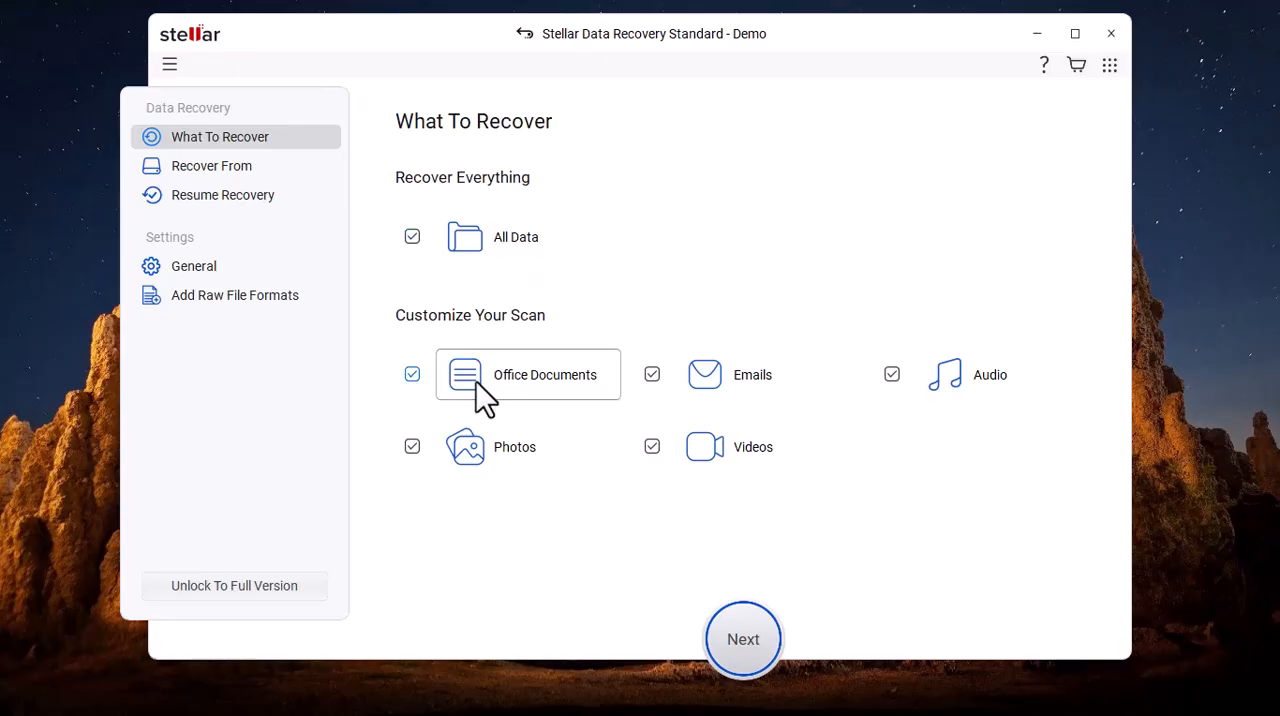
{"action": "mouse_move", "coordinate": [550, 416]}
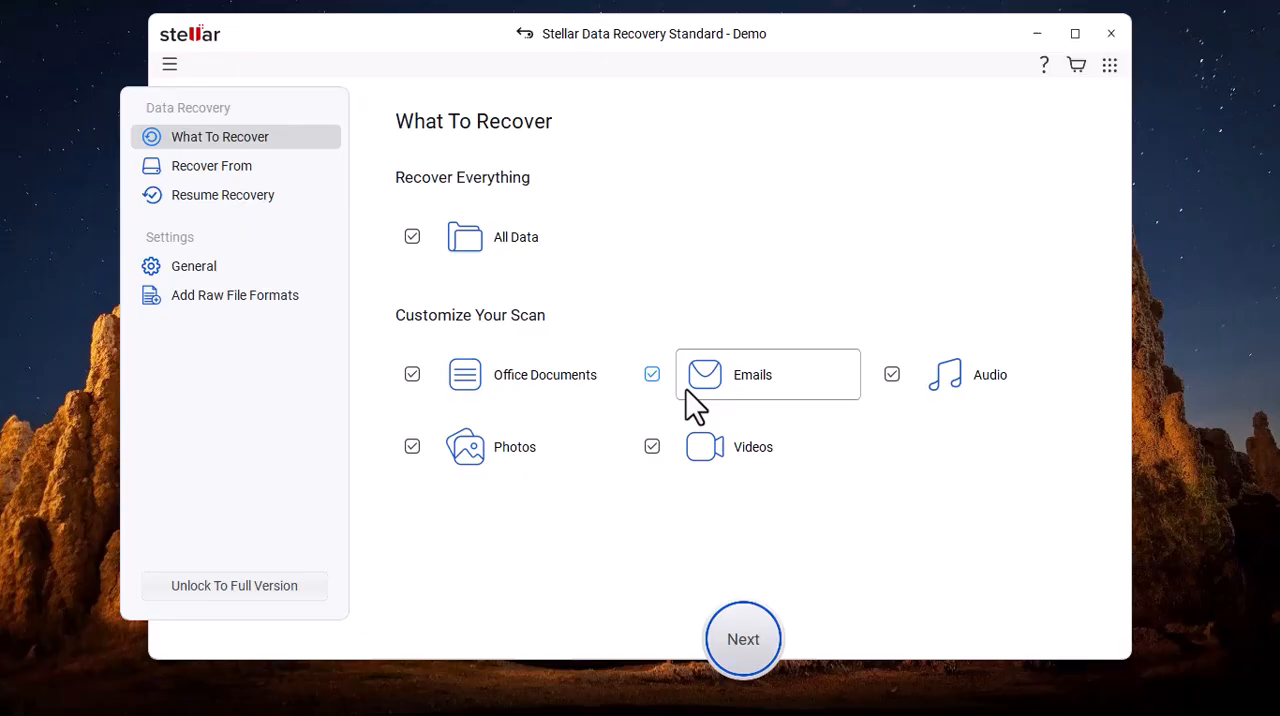
{"action": "mouse_move", "coordinate": [704, 410]}
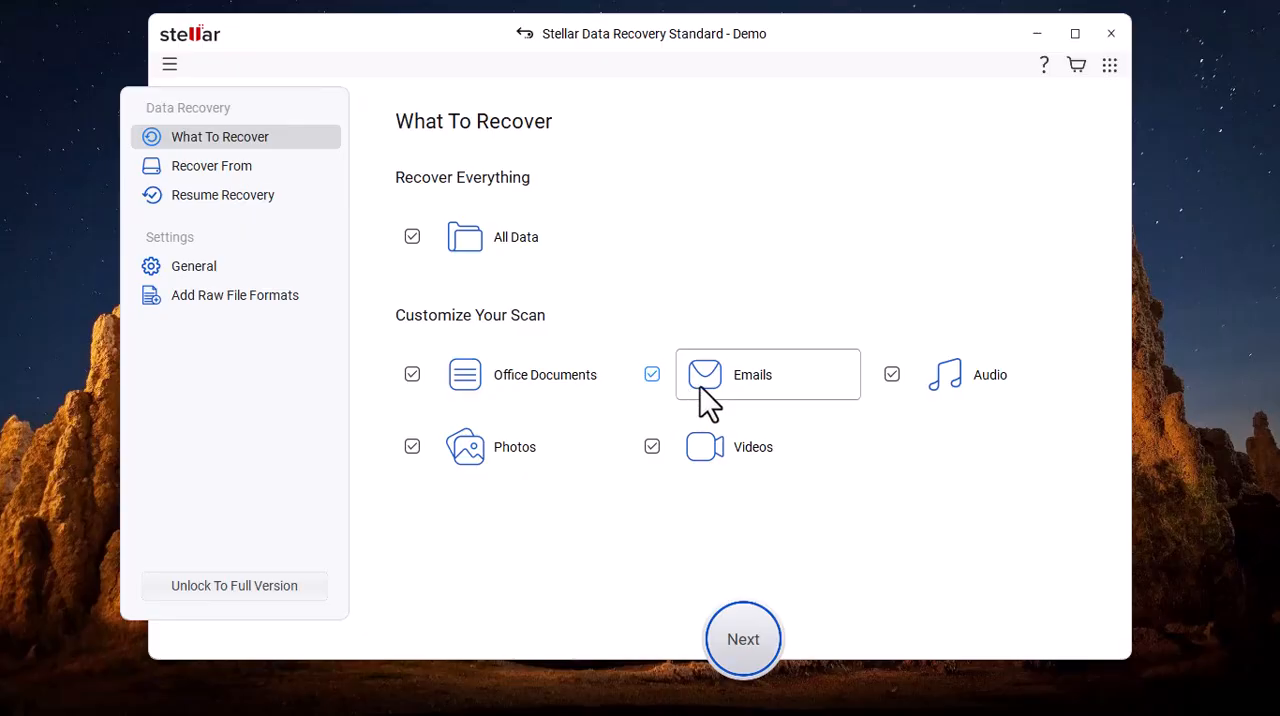
{"action": "mouse_move", "coordinate": [500, 484]}
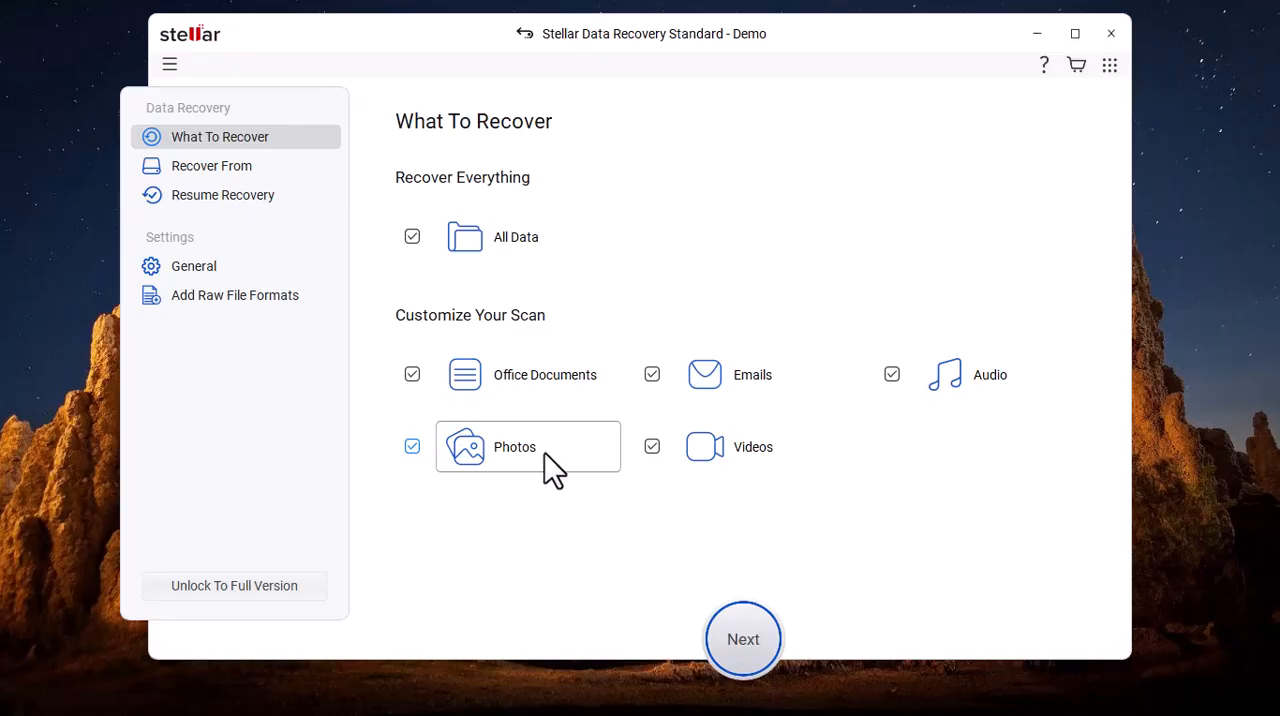
{"action": "mouse_move", "coordinate": [580, 456]}
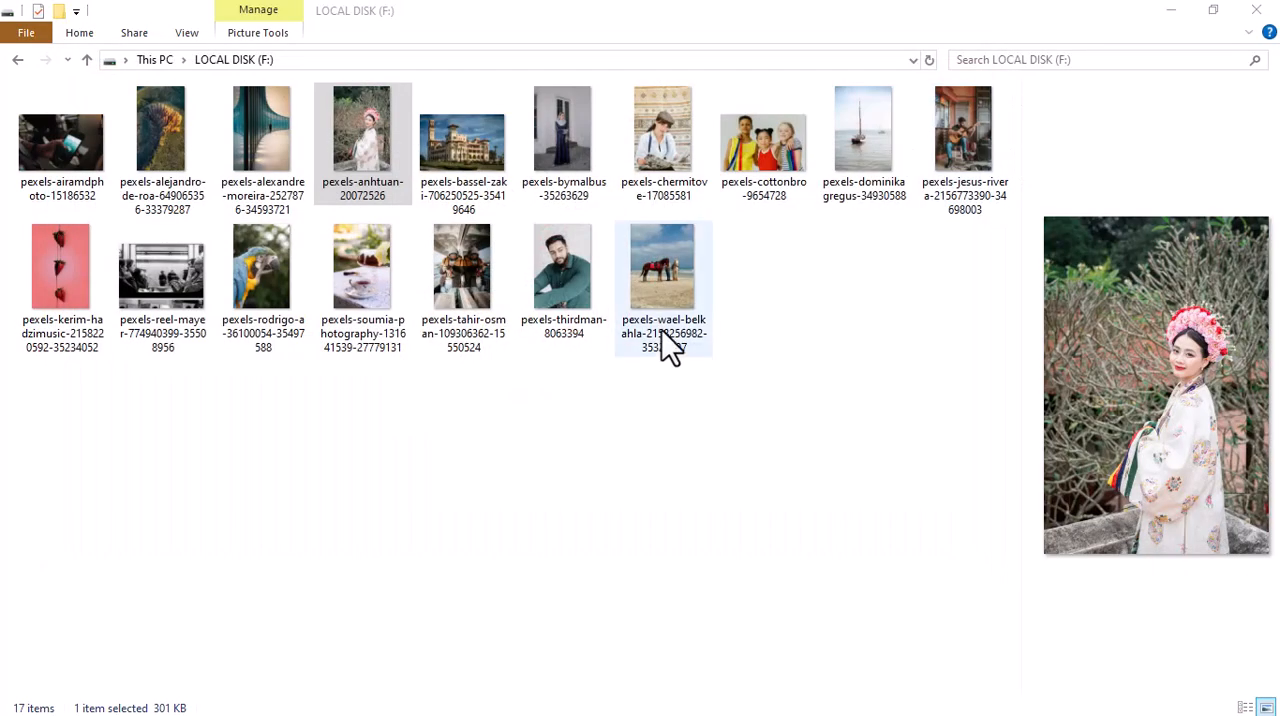
Step: Preview a couple of the photos on drive F: in the image viewer and return to the folder
{"action": "double_click", "coordinate": [564, 128]}
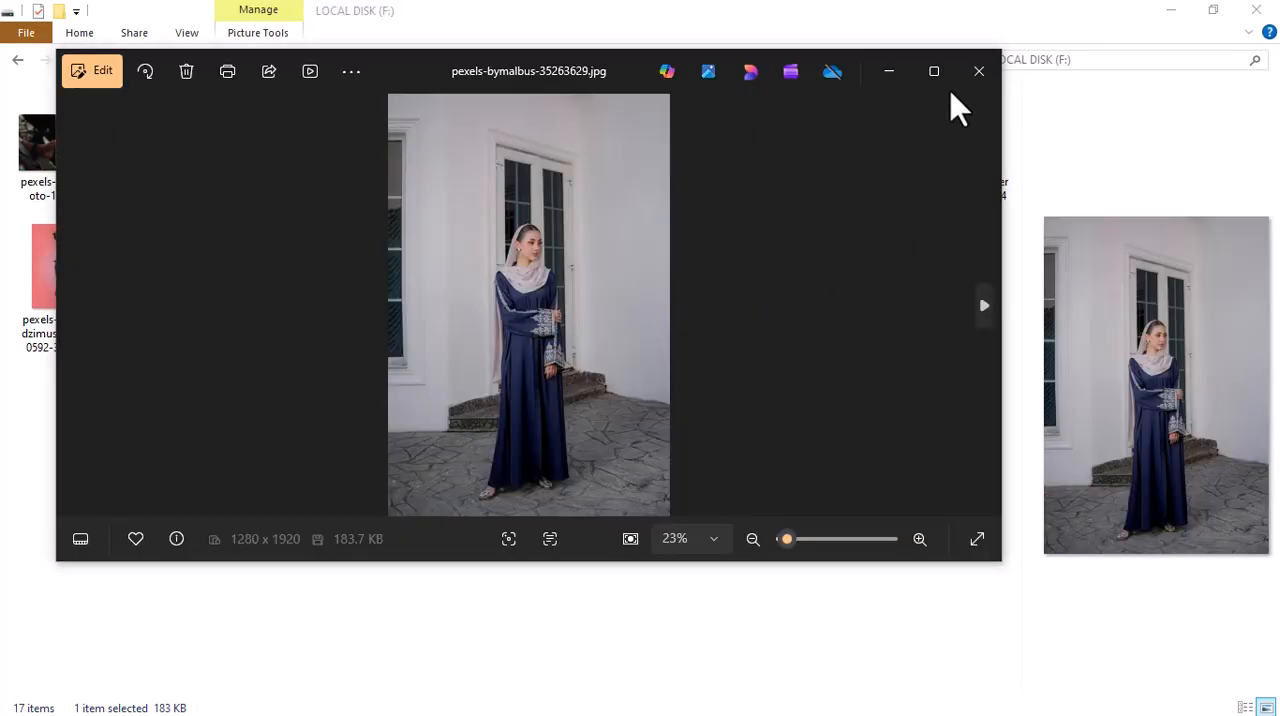
{"action": "left_click", "coordinate": [984, 304]}
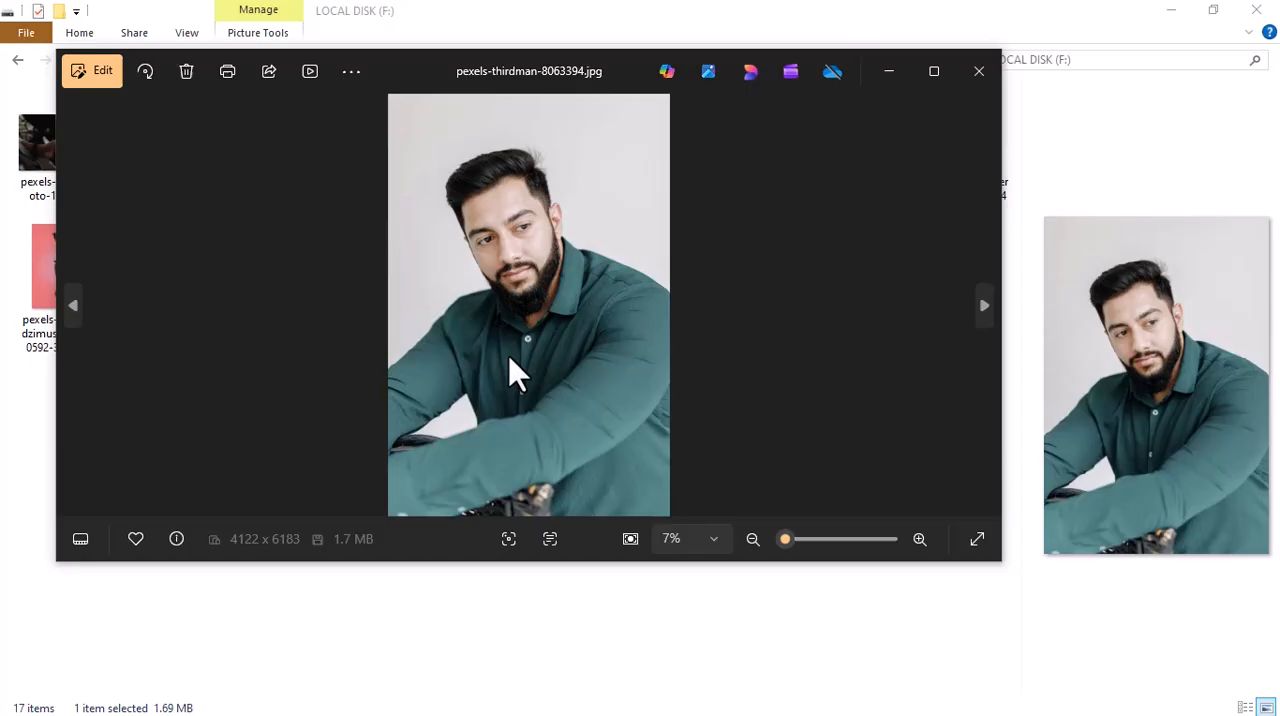
{"action": "left_click", "coordinate": [978, 72]}
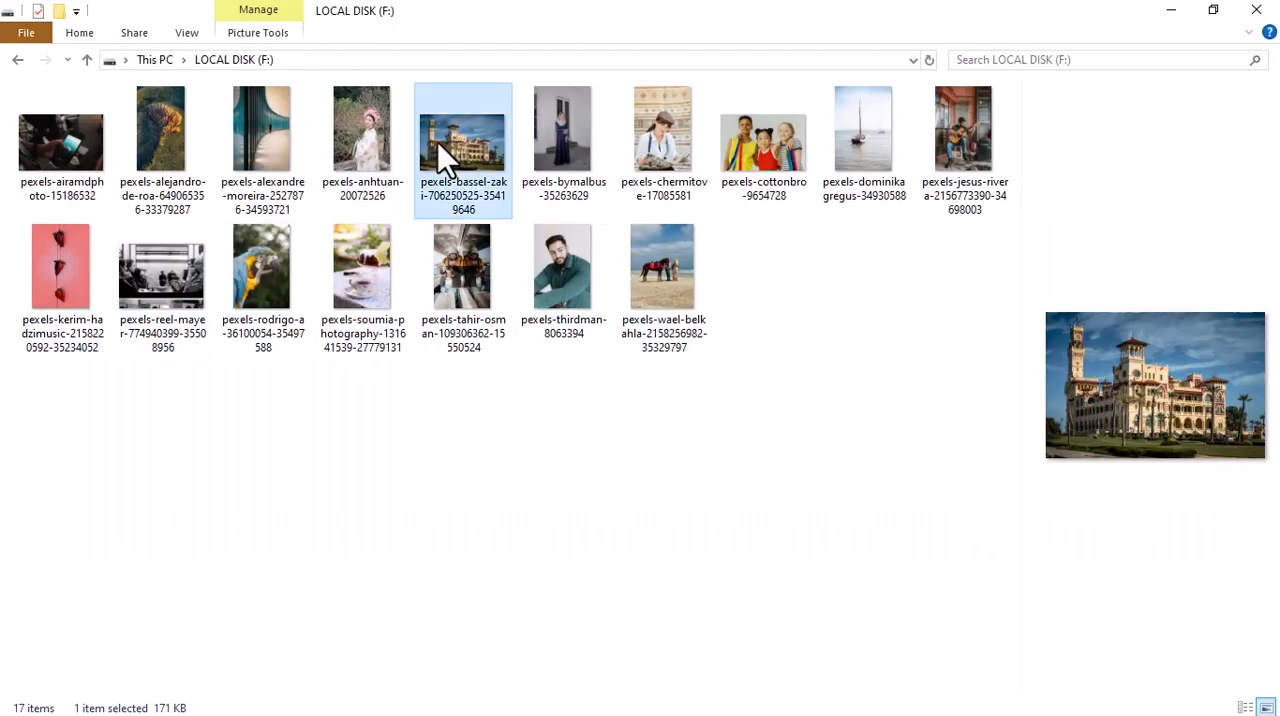
{"action": "mouse_move", "coordinate": [708, 488]}
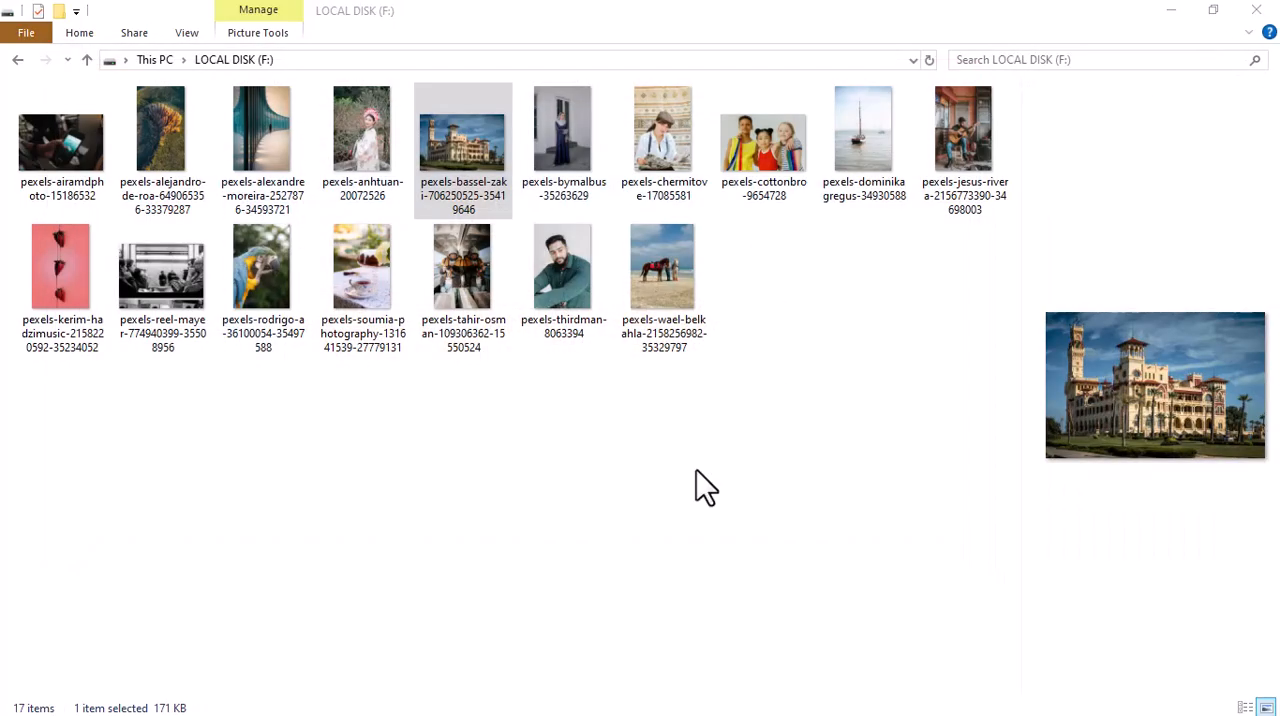
{"action": "double_click", "coordinate": [664, 128]}
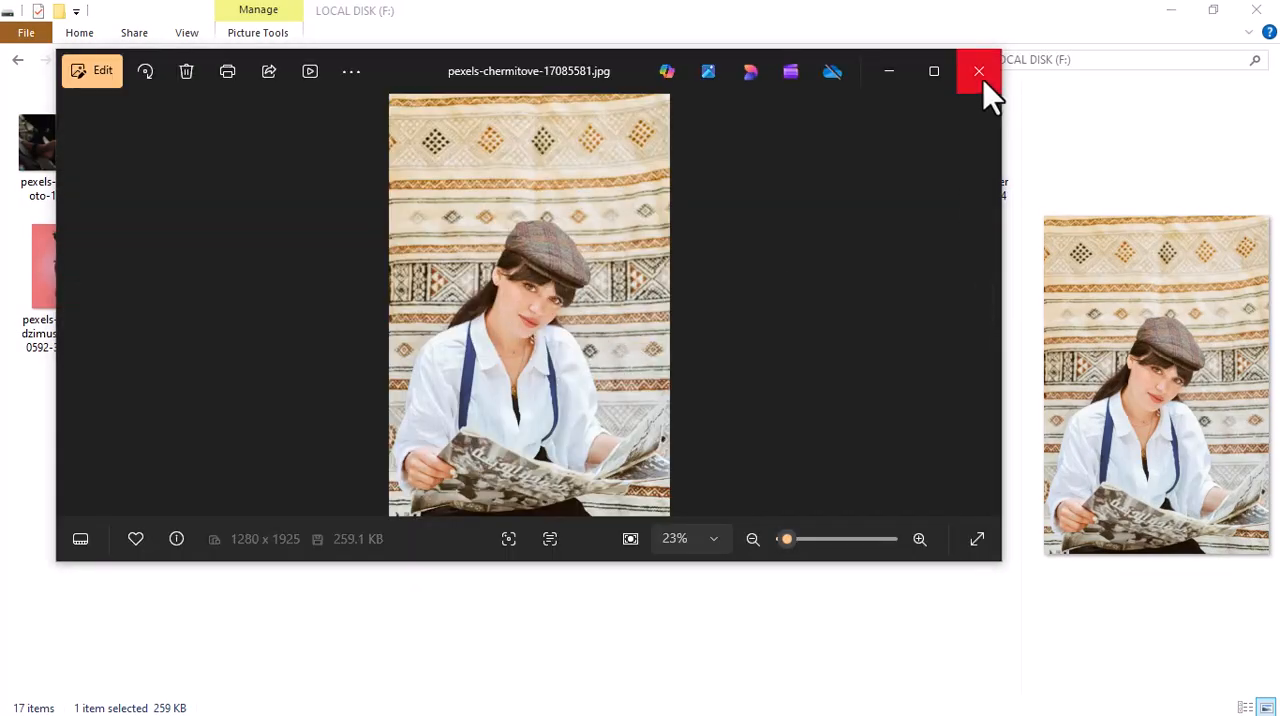
{"action": "left_click", "coordinate": [978, 72]}
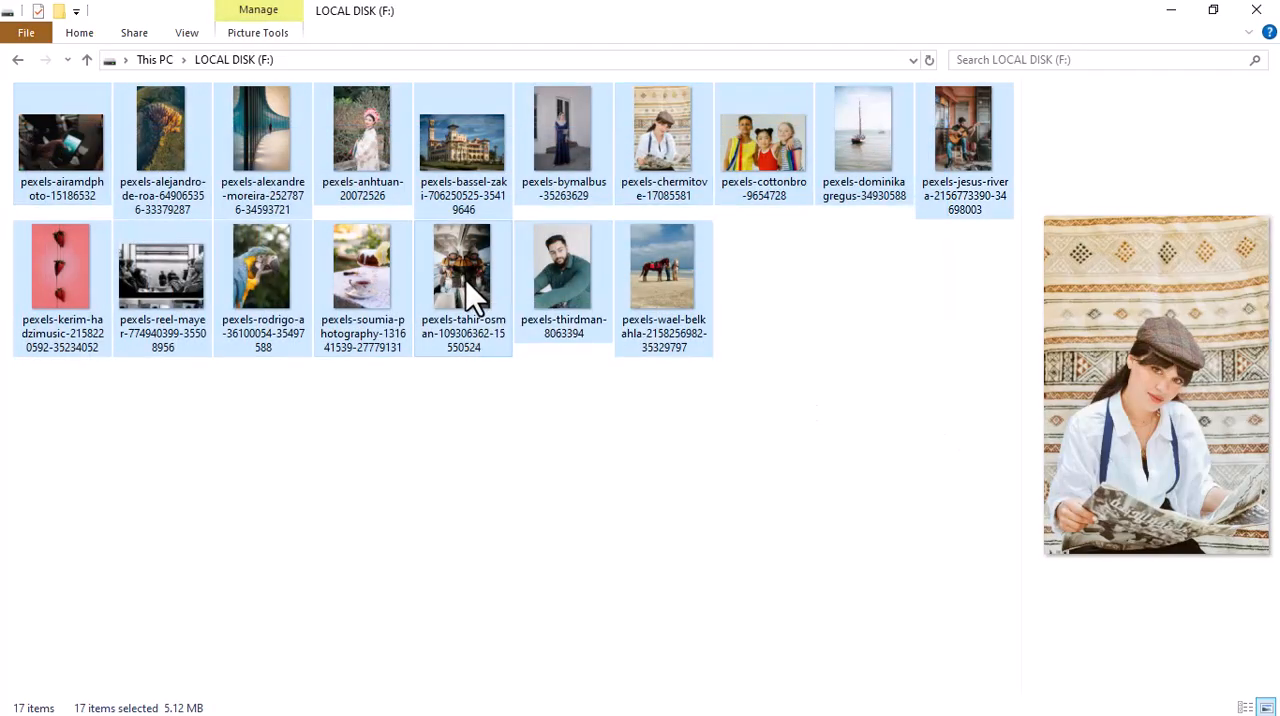
Step: Permanently delete all 17 selected photos from drive F:, confirming the Delete Multiple Items prompt
{"action": "key", "text": "Delete"}
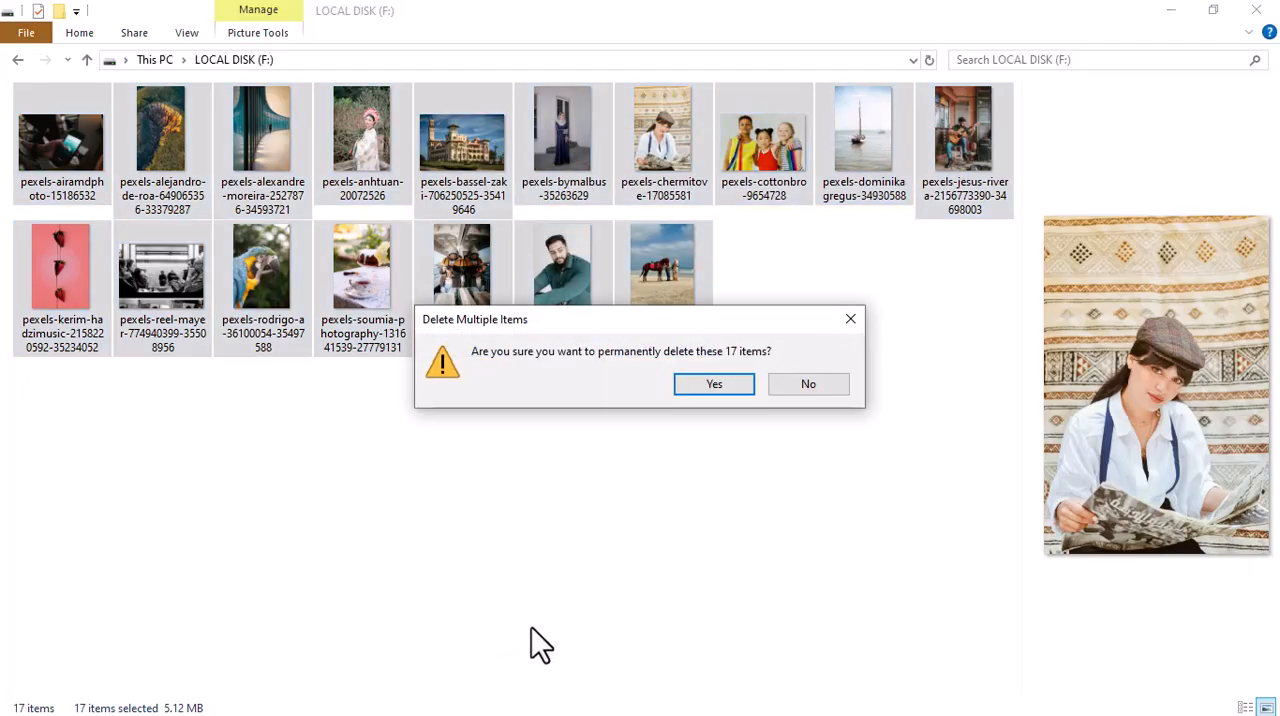
{"action": "left_click", "coordinate": [714, 384]}
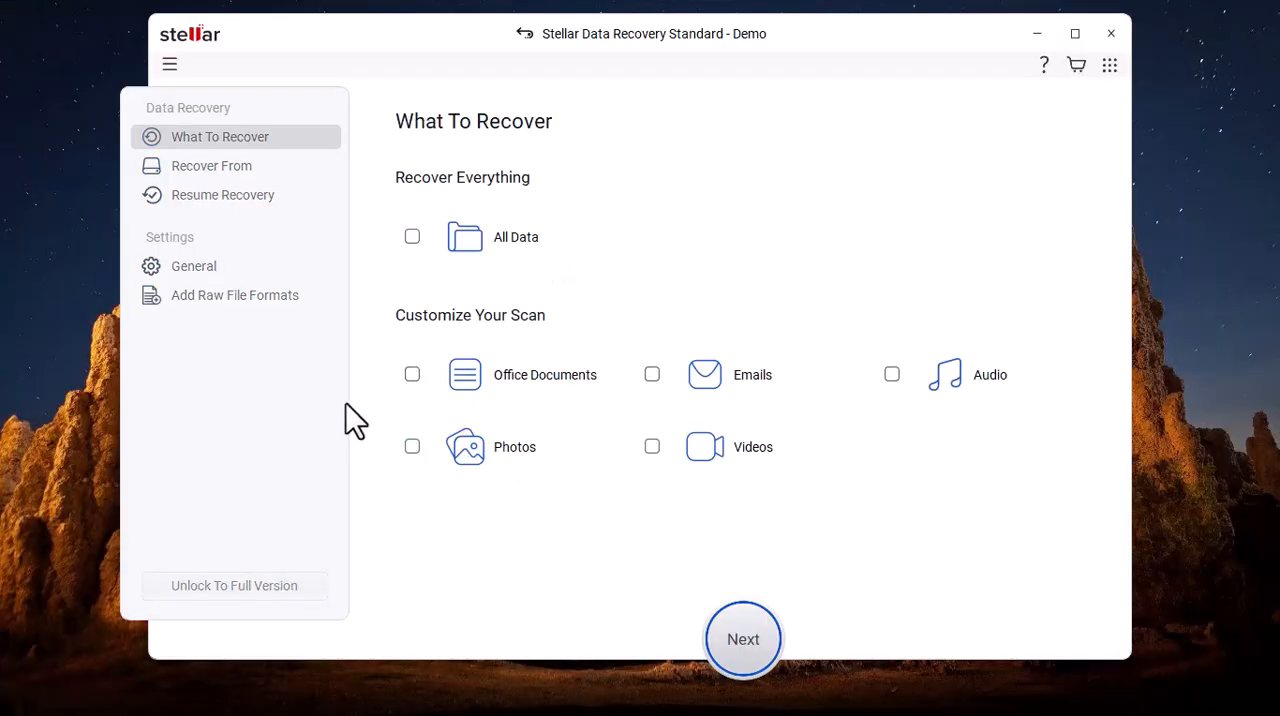
Step: Choose Photos as the data type and Local Disk (F:) as the drive, then run the scan
{"action": "left_click", "coordinate": [412, 446]}
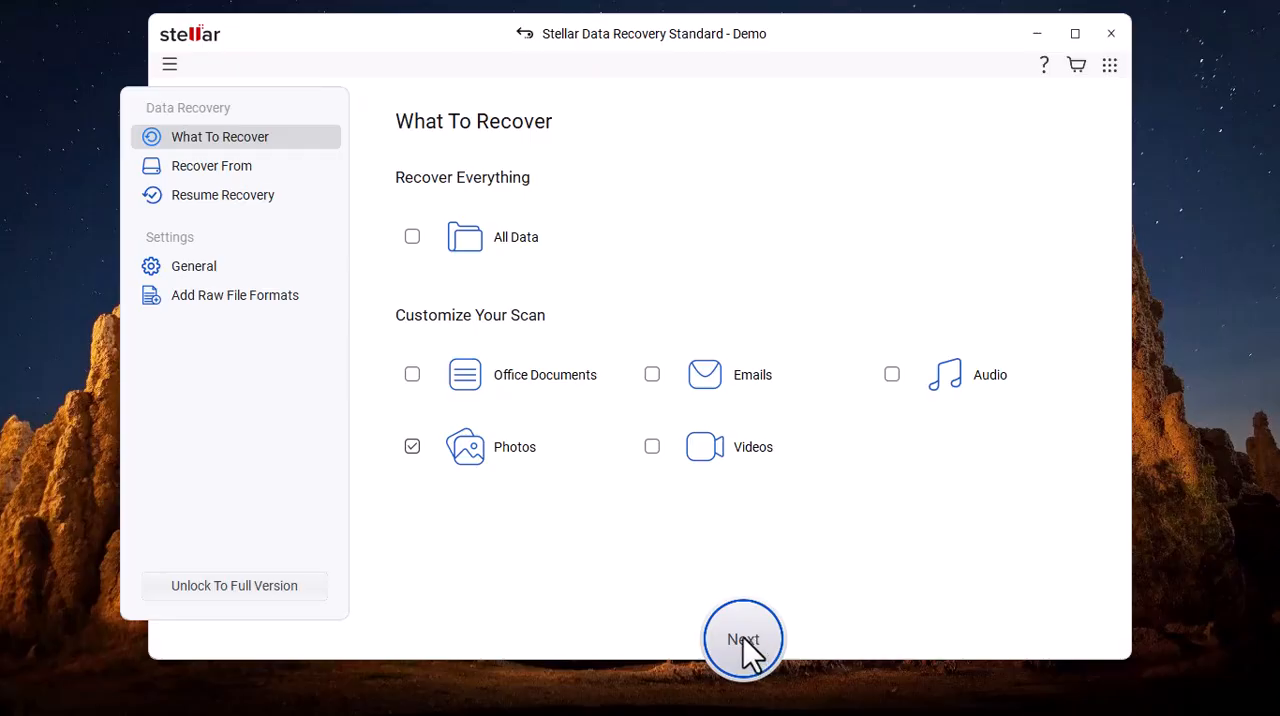
{"action": "left_click", "coordinate": [744, 640]}
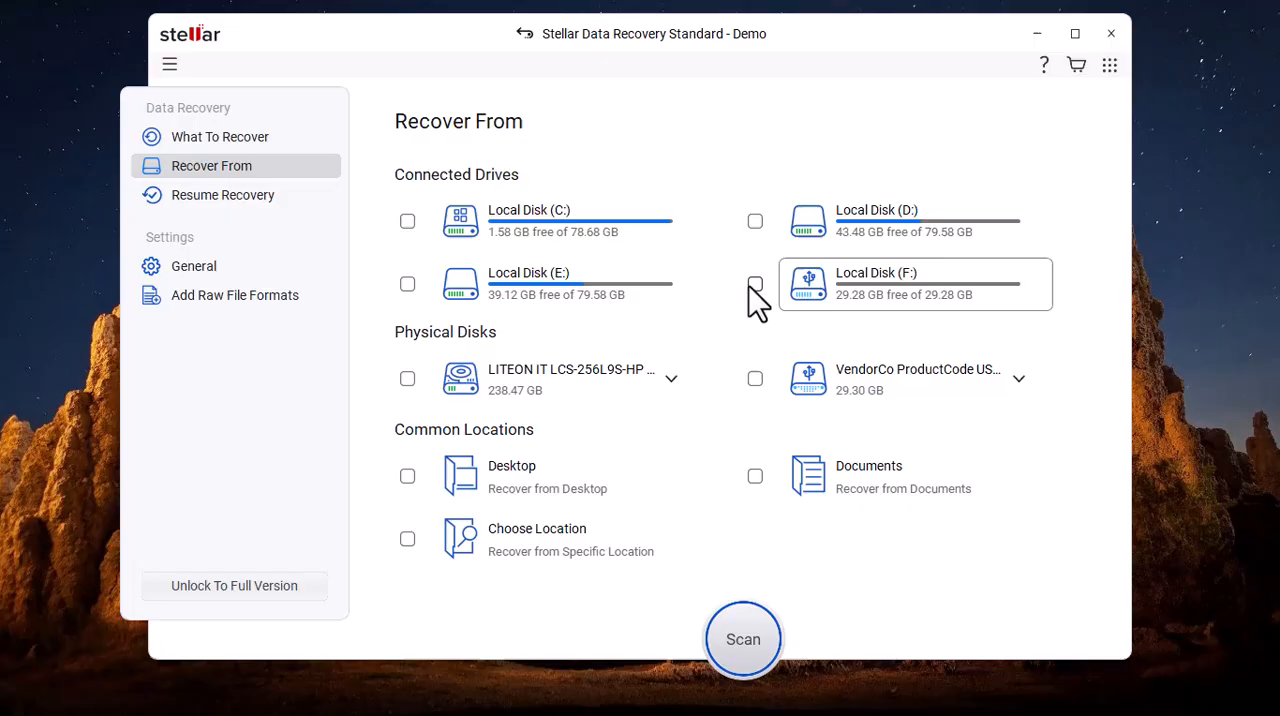
{"action": "left_click", "coordinate": [756, 284]}
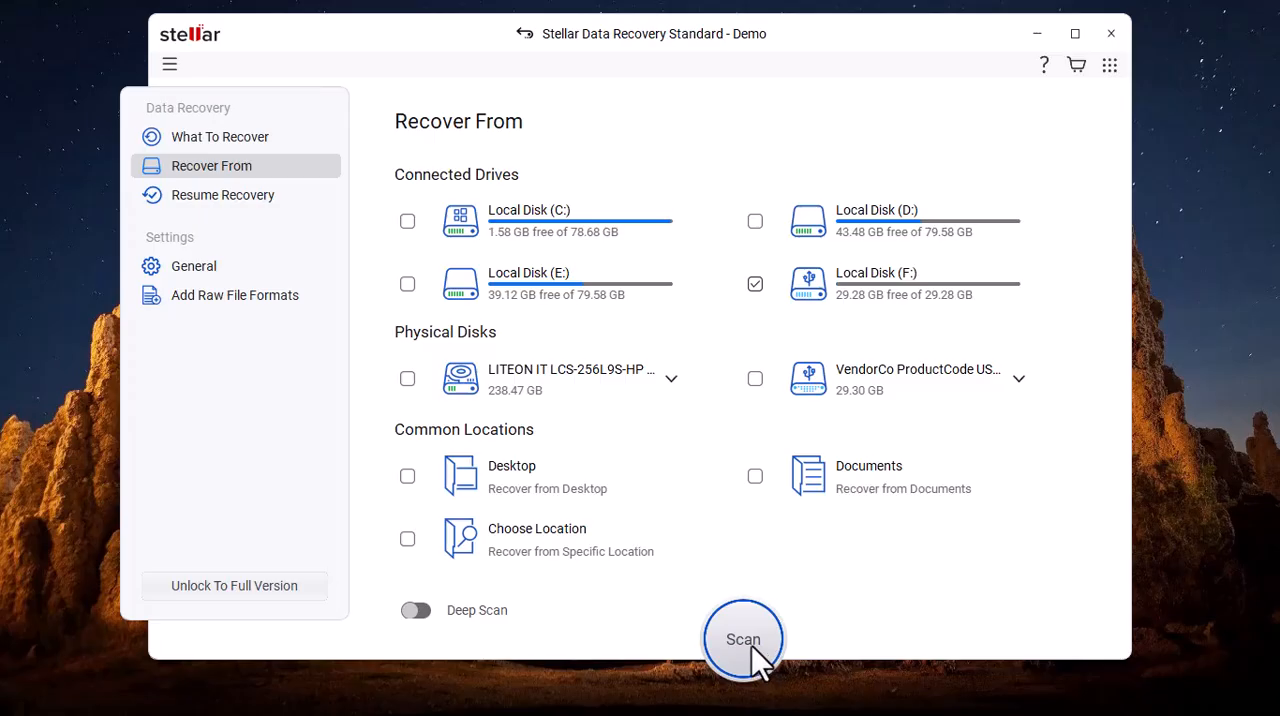
{"action": "left_click", "coordinate": [744, 638]}
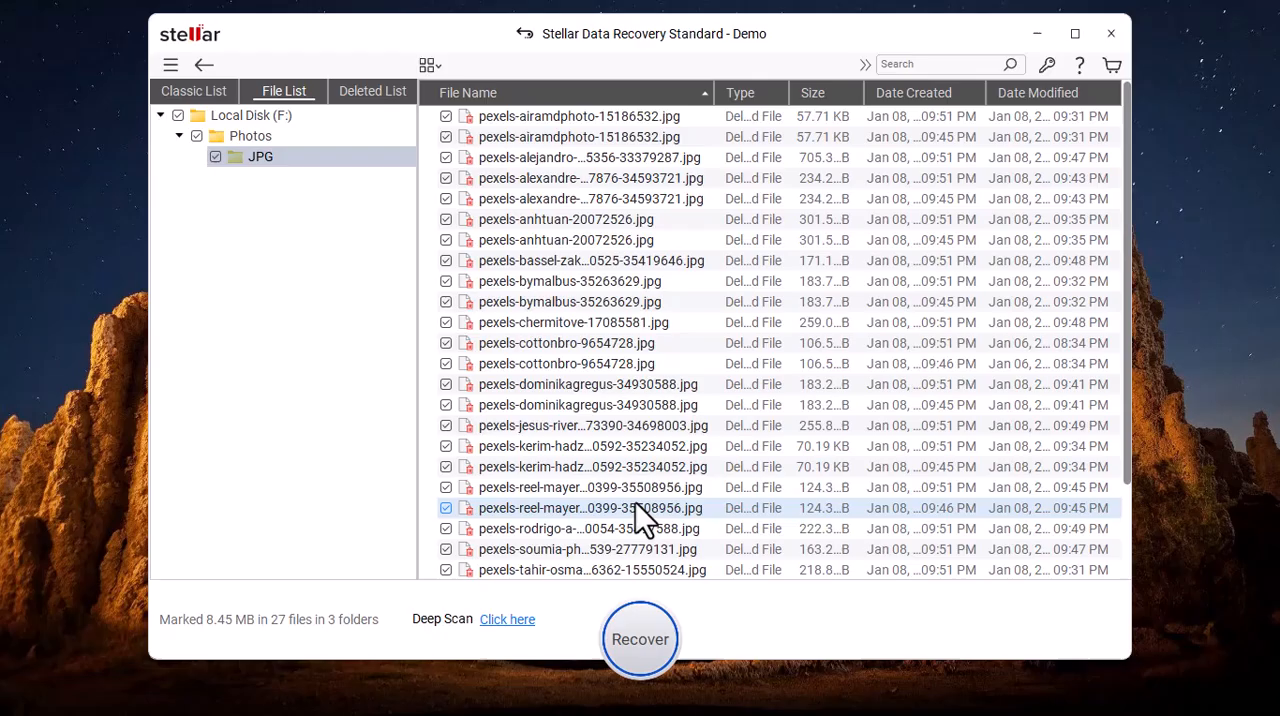
{"action": "scroll", "scroll_direction": "down", "scroll_amount": 3}
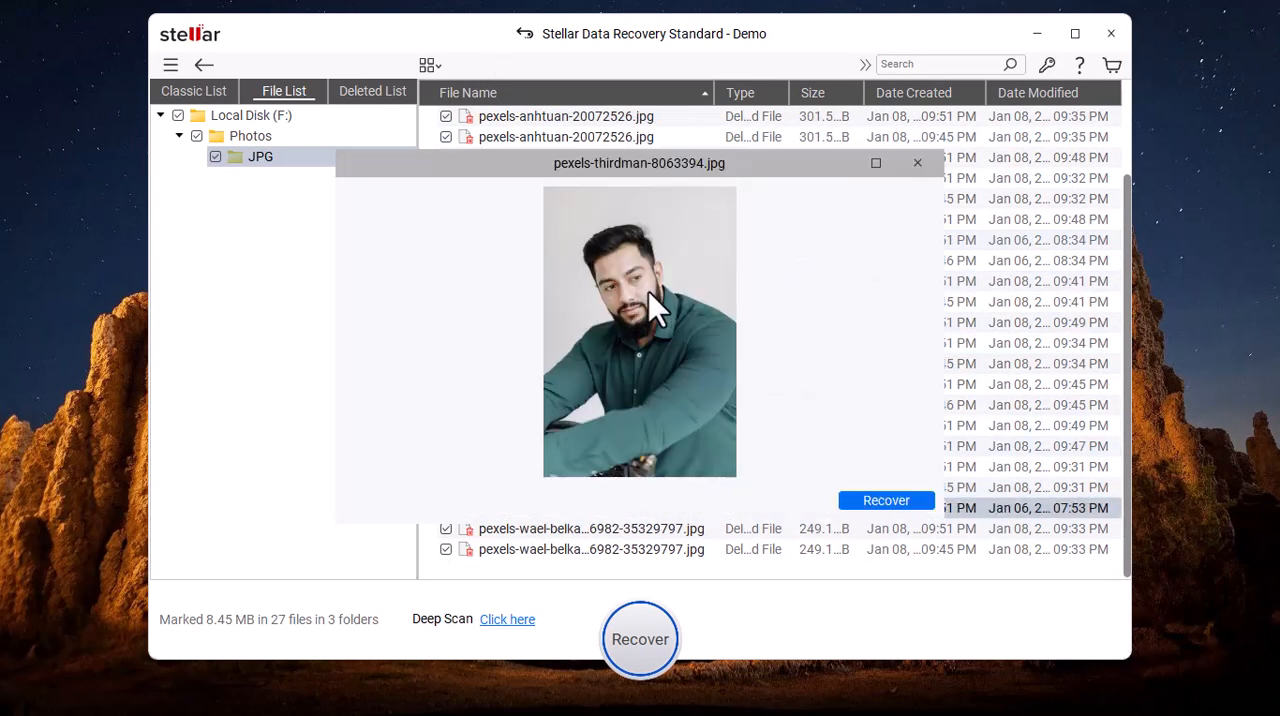
{"action": "left_click", "coordinate": [916, 162]}
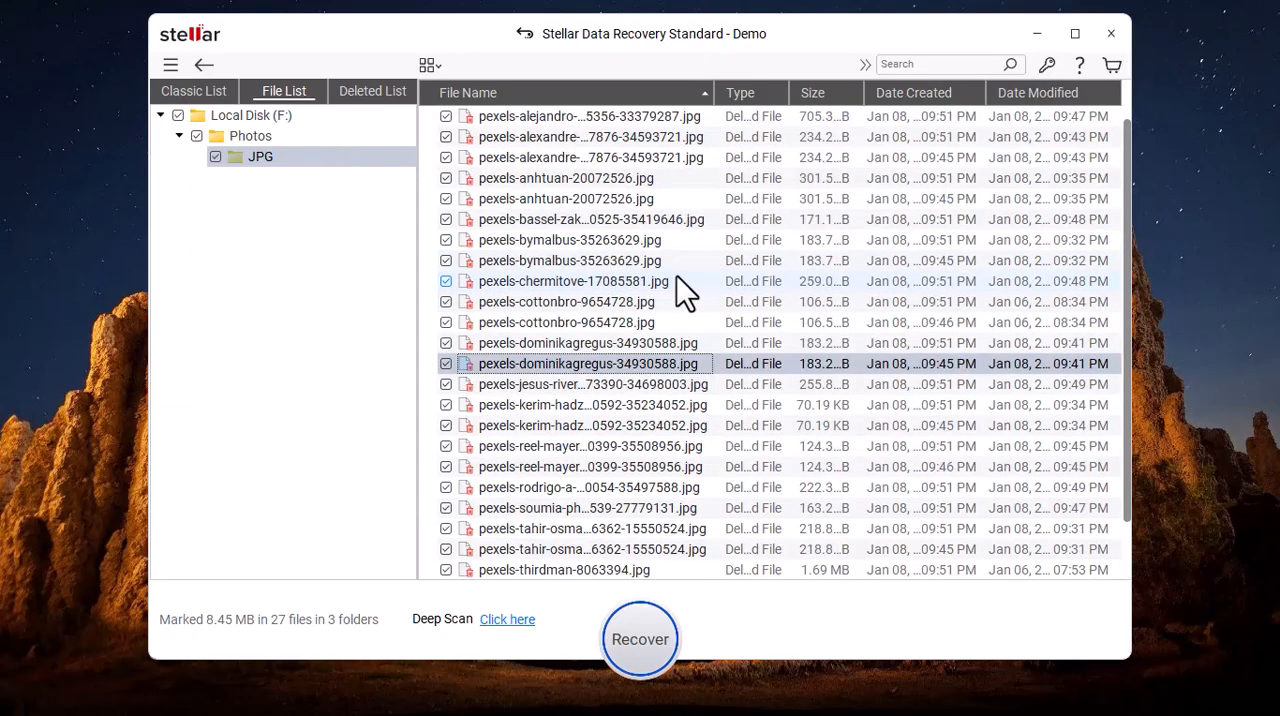
{"action": "double_click", "coordinate": [572, 280]}
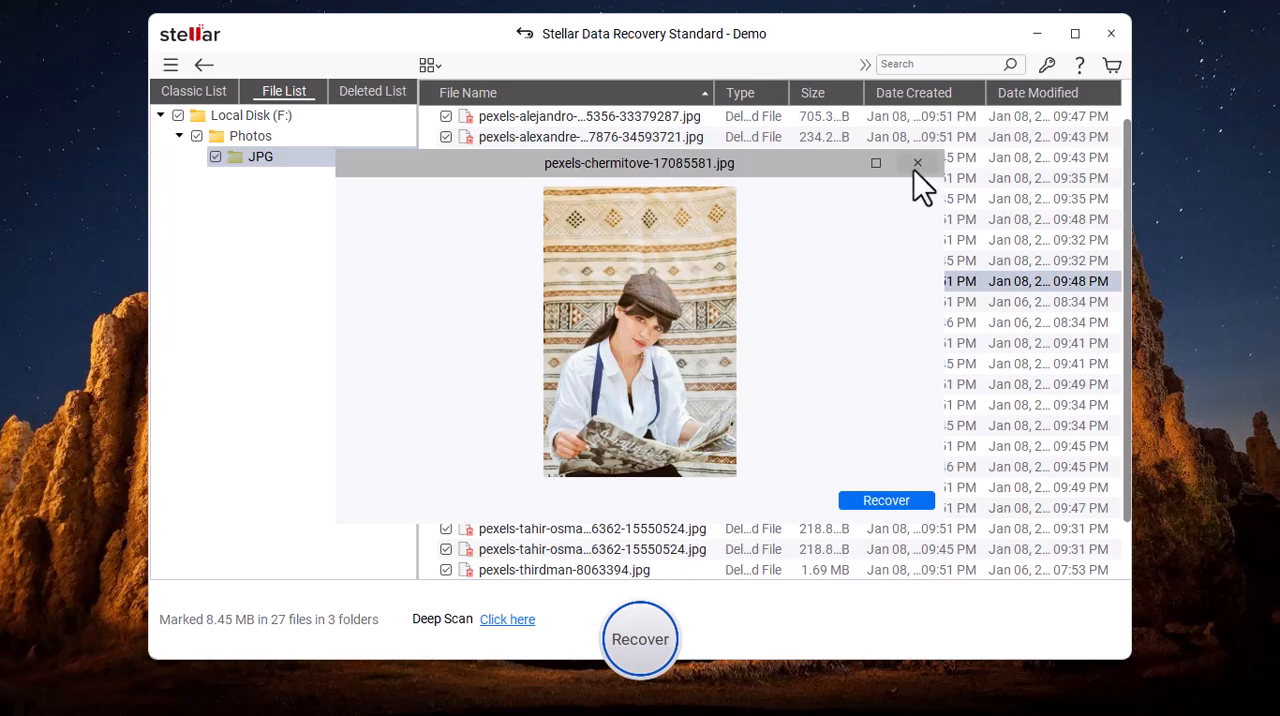
{"action": "left_click", "coordinate": [916, 162]}
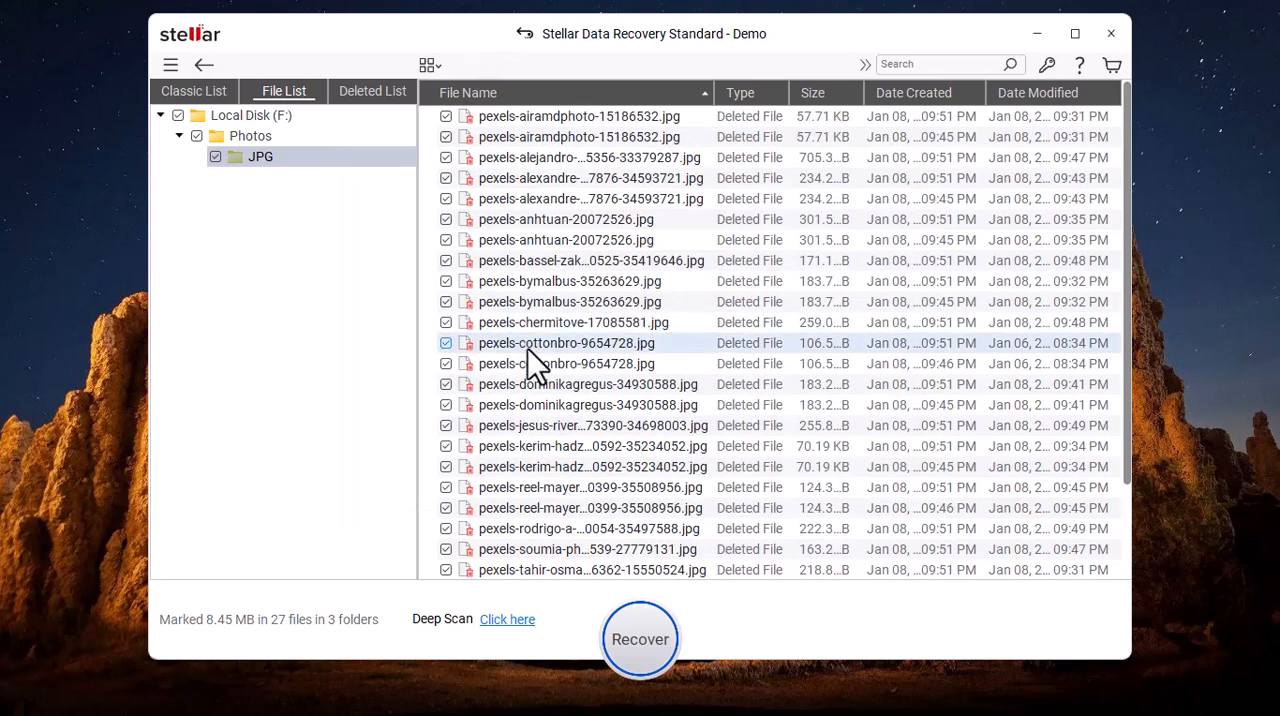
{"action": "left_click", "coordinate": [430, 64]}
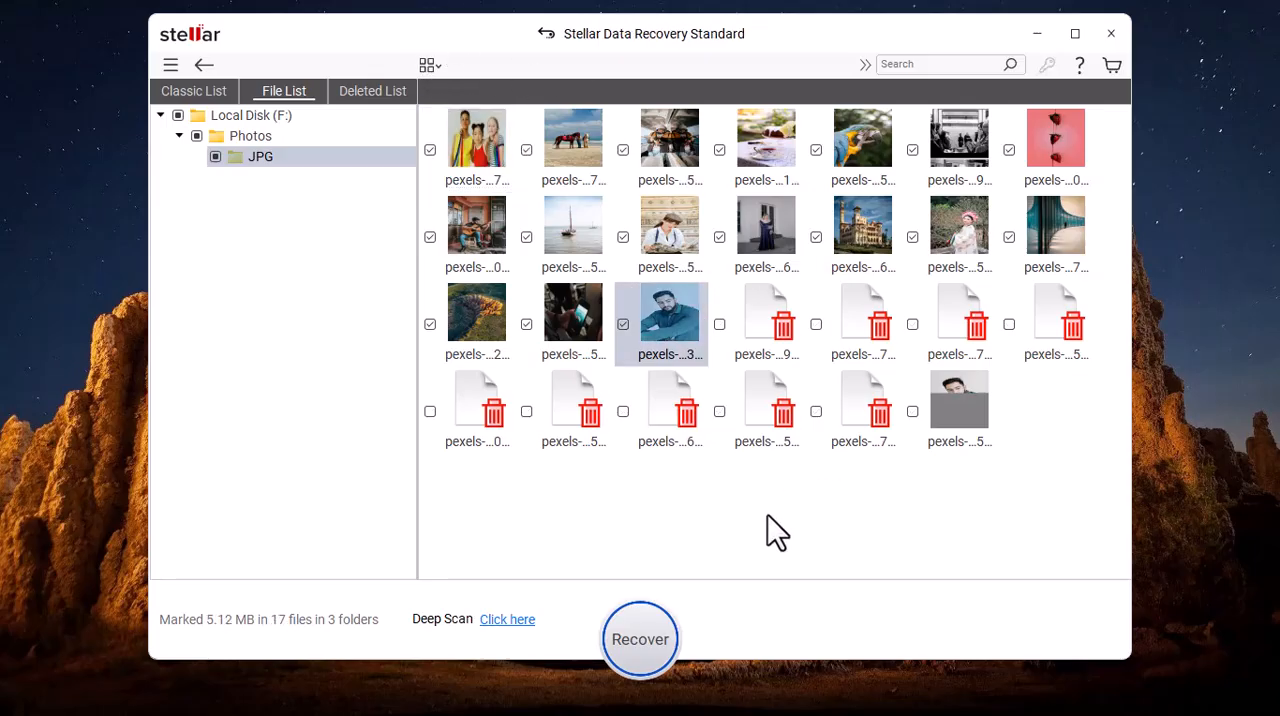
{"action": "mouse_move", "coordinate": [630, 610]}
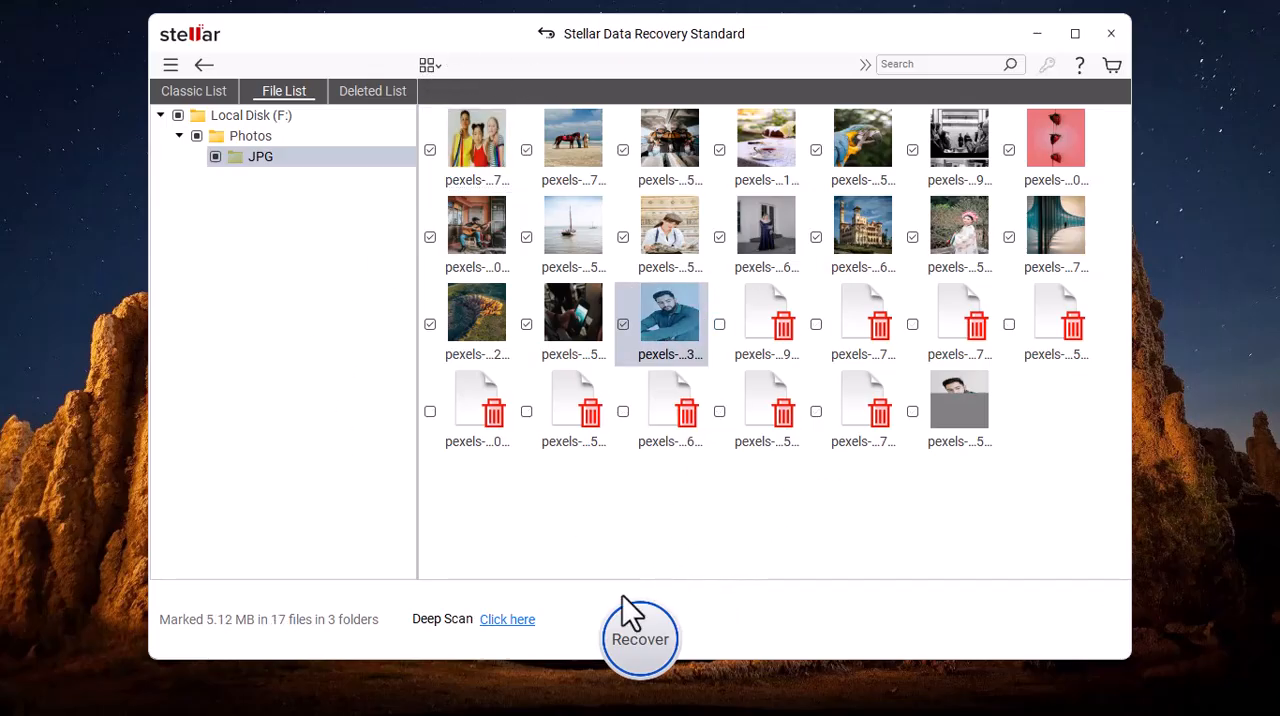
Step: Recover the 17 marked photos to the steller recover folder on D: via Browse and Save
{"action": "left_click", "coordinate": [640, 638]}
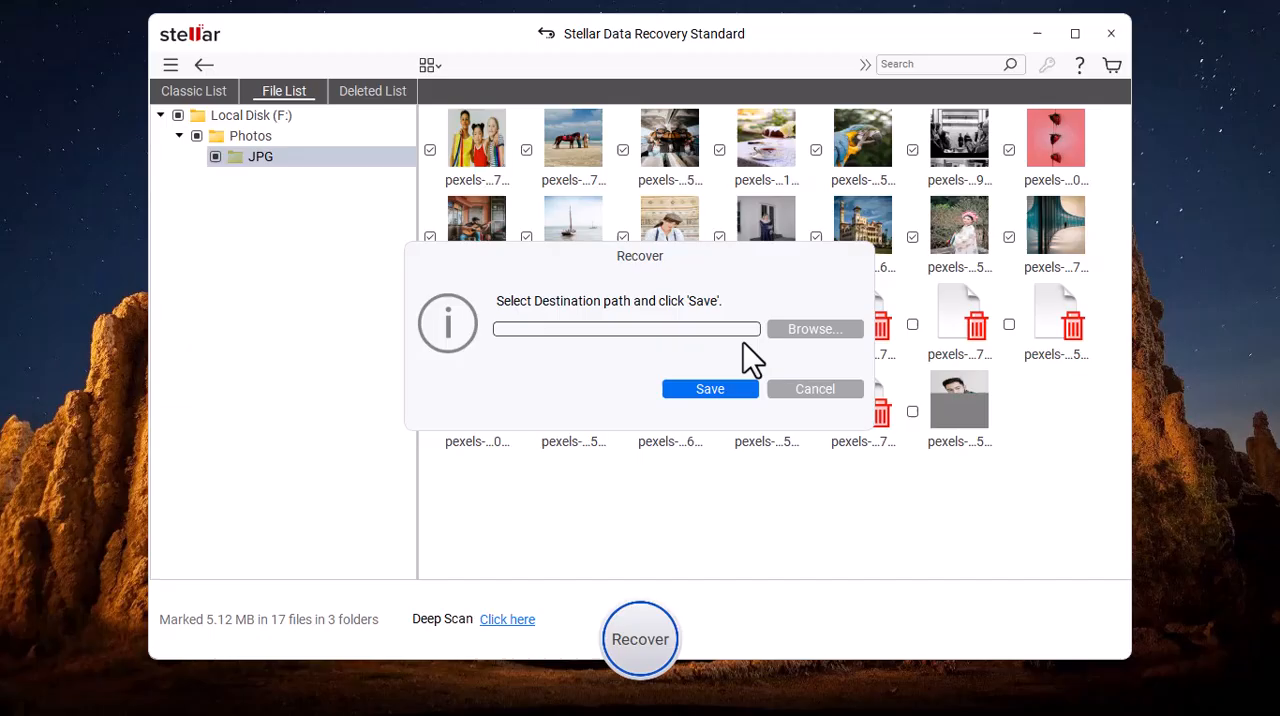
{"action": "left_click", "coordinate": [814, 328]}
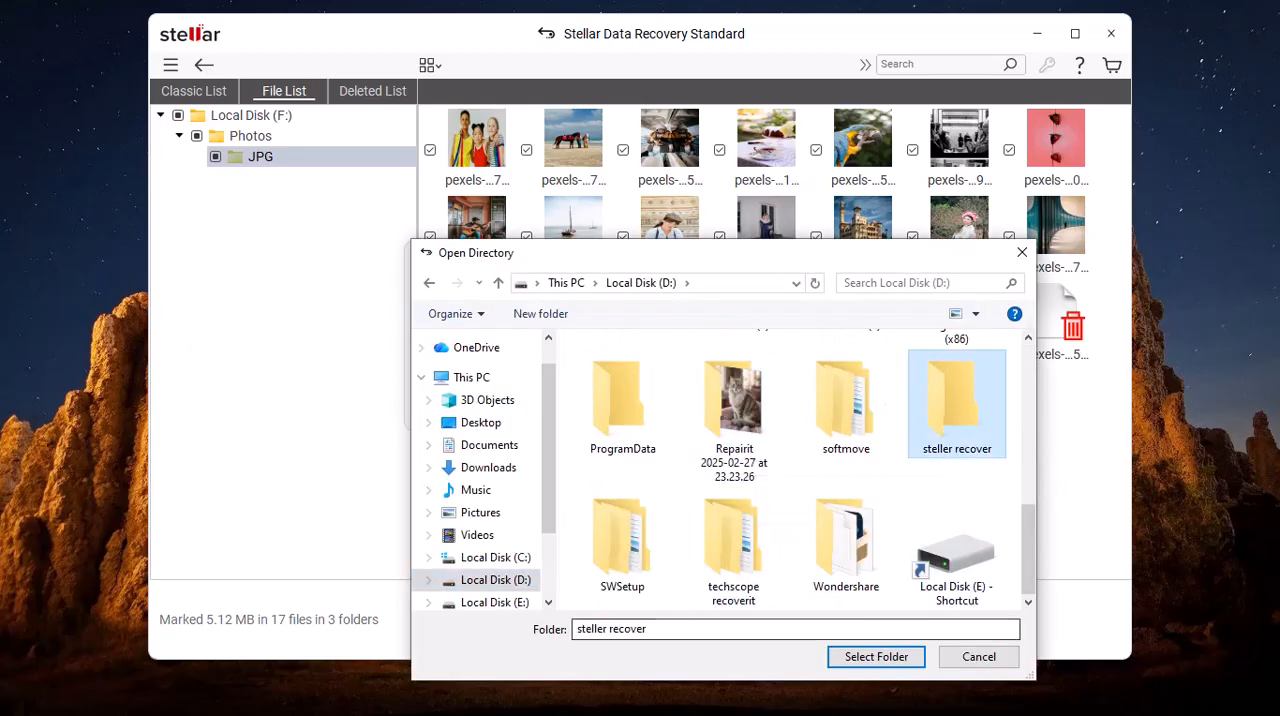
{"action": "left_click", "coordinate": [876, 656]}
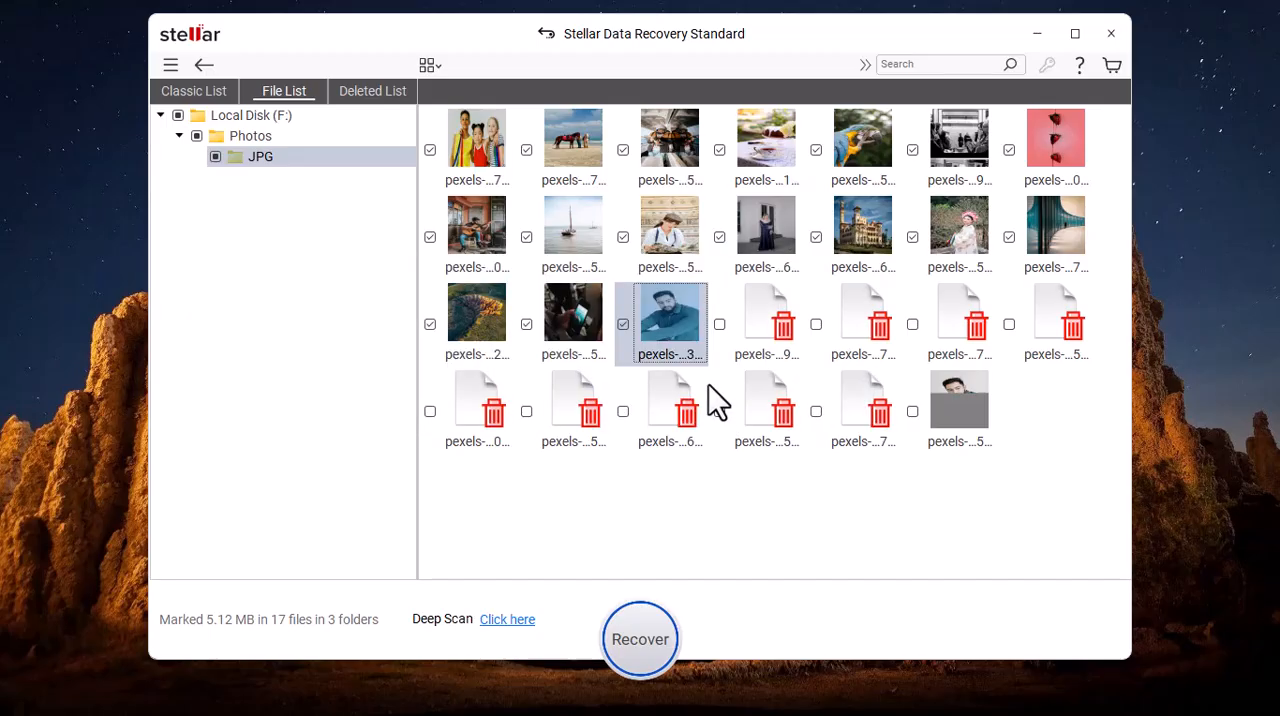
{"action": "left_click", "coordinate": [640, 640]}
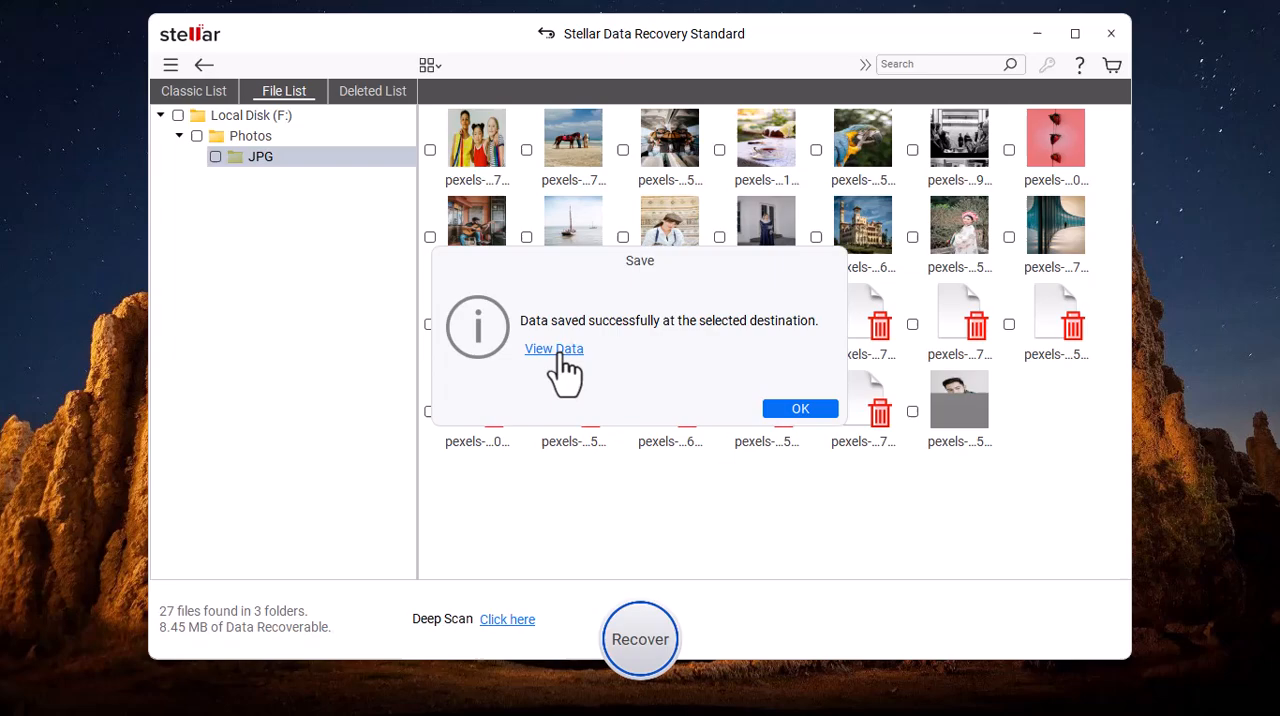
Step: View the recovered data, go into Photos/JPG and look at a recovered image to confirm it is intact
{"action": "left_click", "coordinate": [554, 348]}
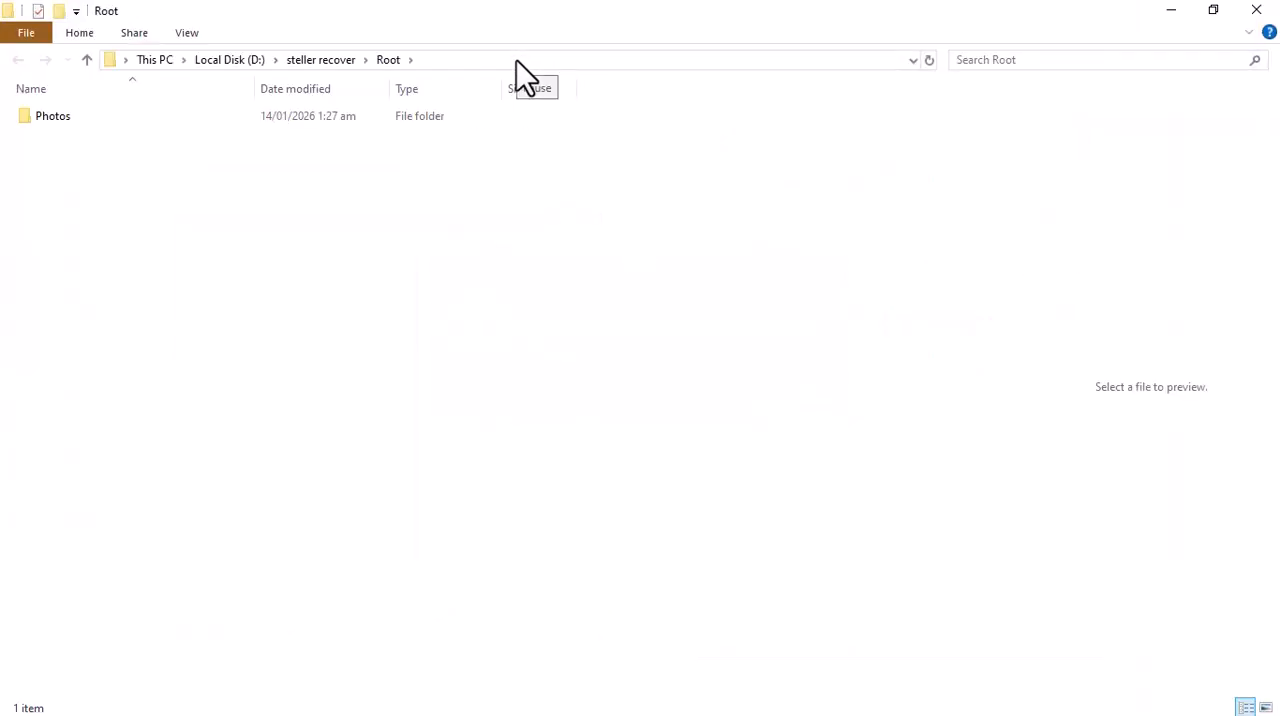
{"action": "double_click", "coordinate": [52, 116]}
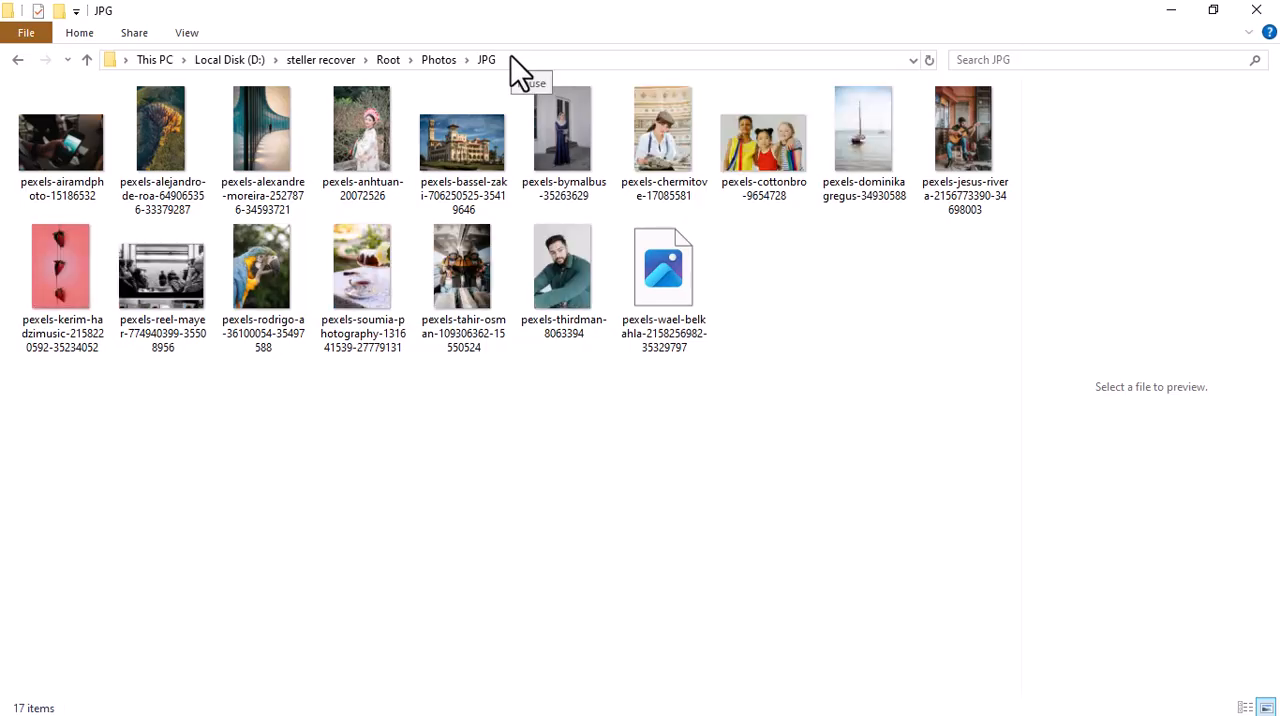
{"action": "left_click", "coordinate": [664, 128]}
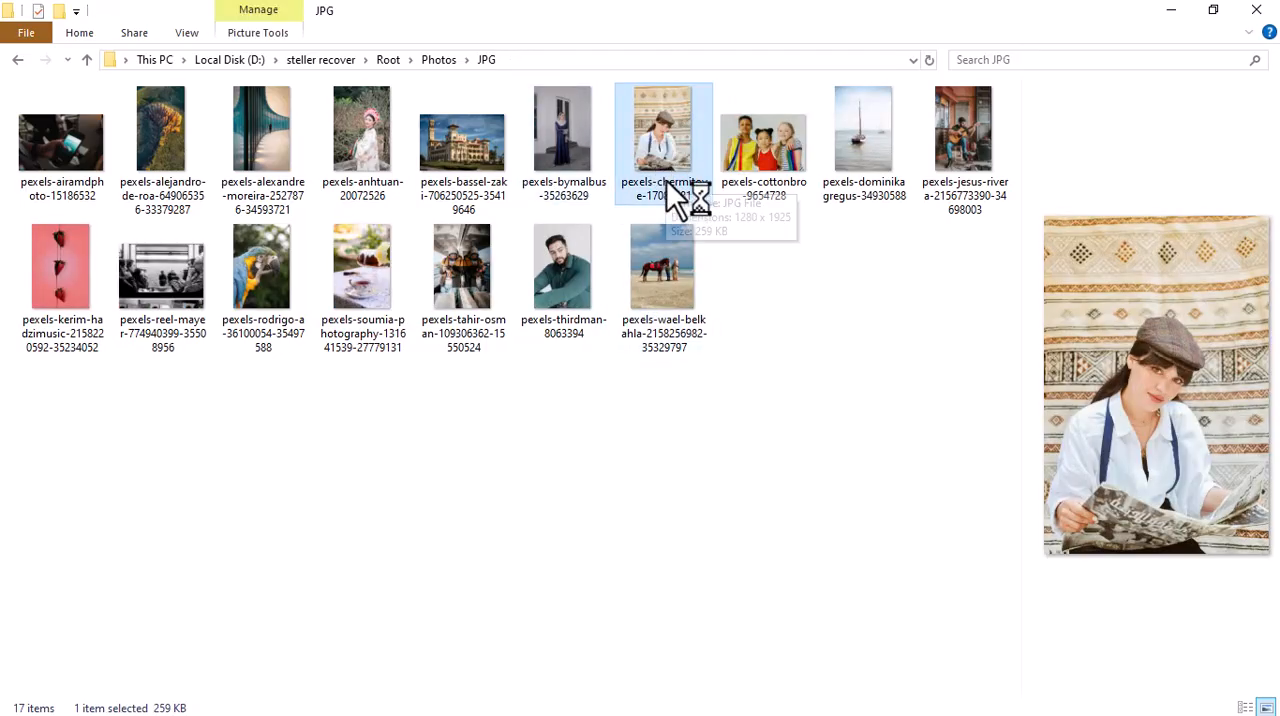
{"action": "double_click", "coordinate": [664, 136]}
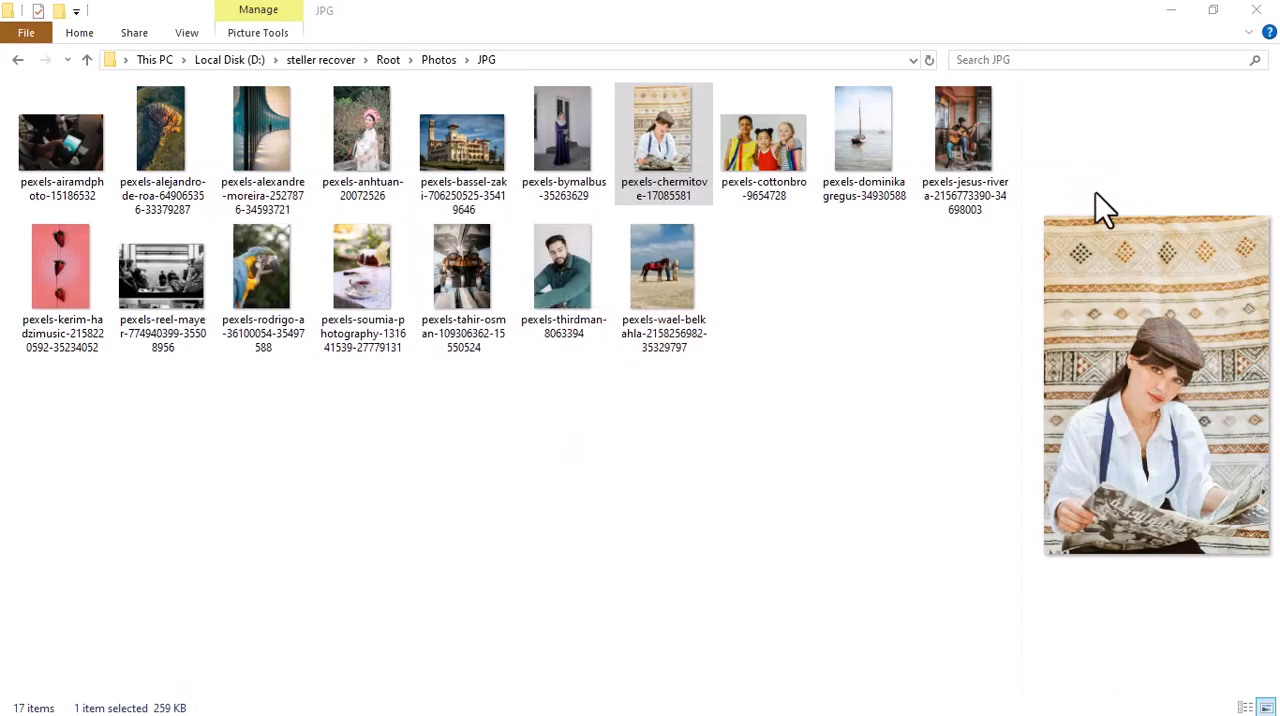
{"action": "left_click", "coordinate": [362, 140]}
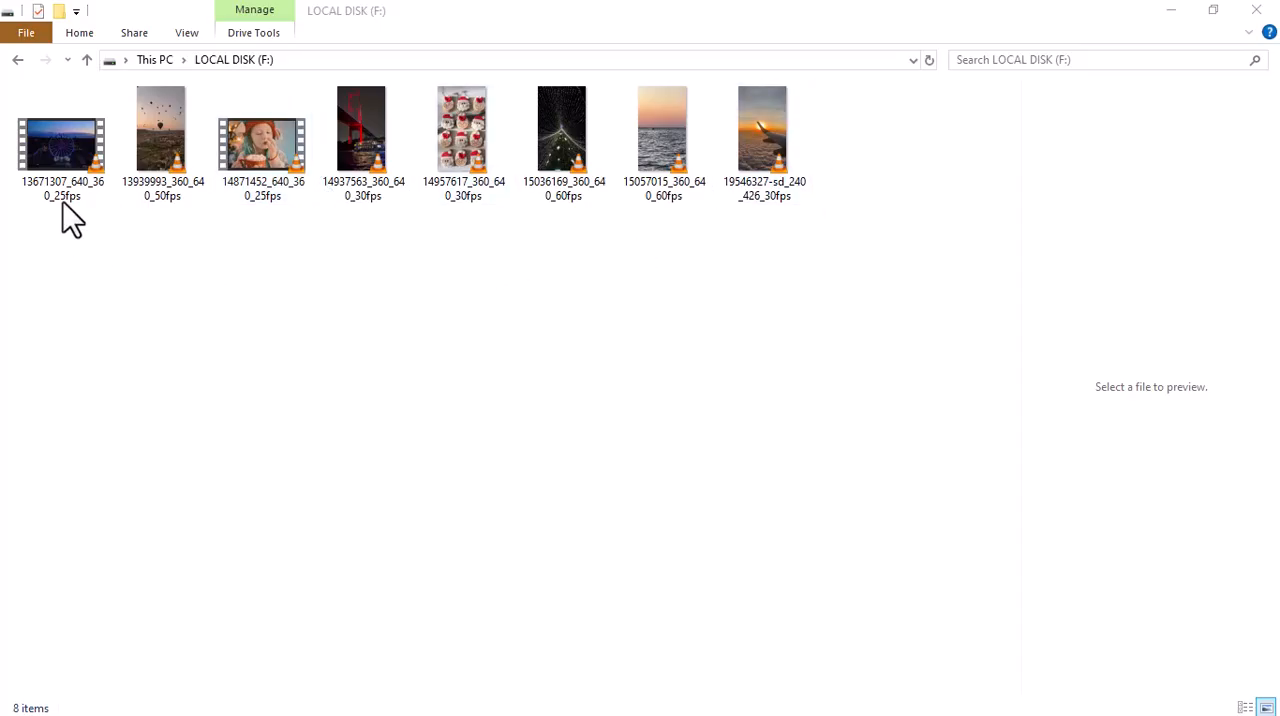
Step: Play the ferris wheel, red bridge and Santa cookie videos from F: in VLC, then close the player
{"action": "double_click", "coordinate": [62, 128]}
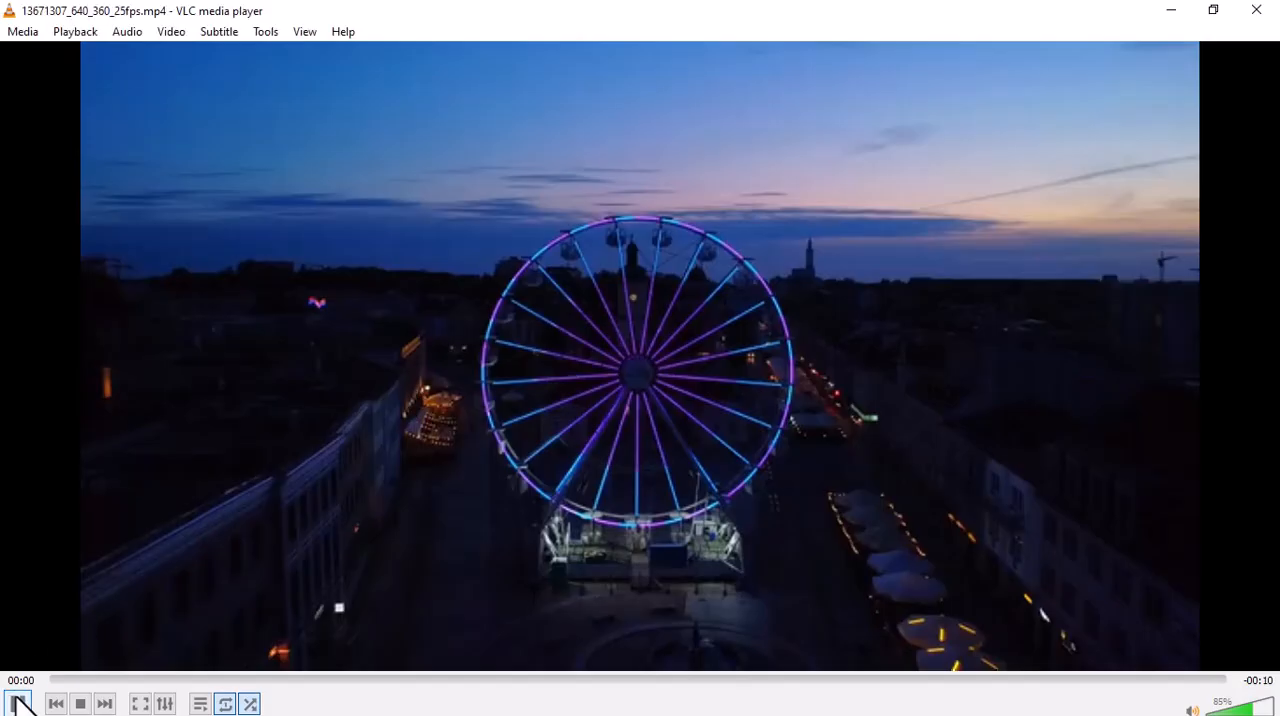
{"action": "left_click", "coordinate": [16, 704]}
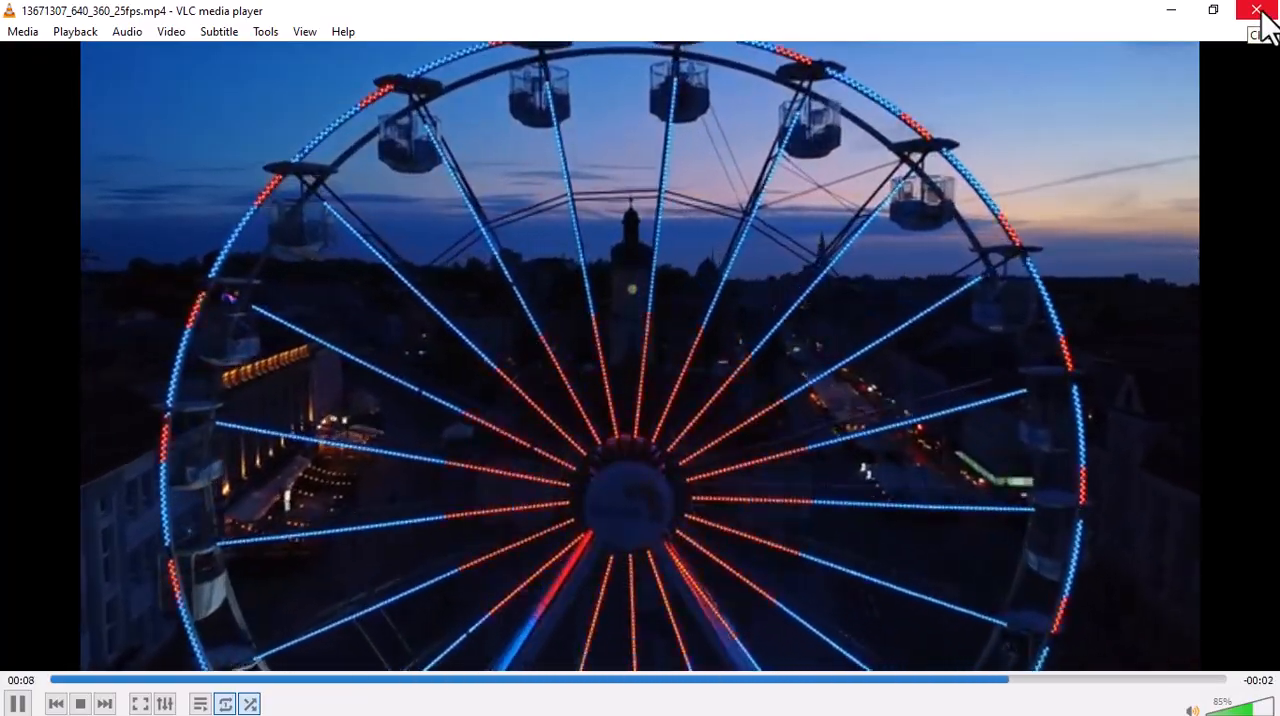
{"action": "left_click", "coordinate": [1256, 12]}
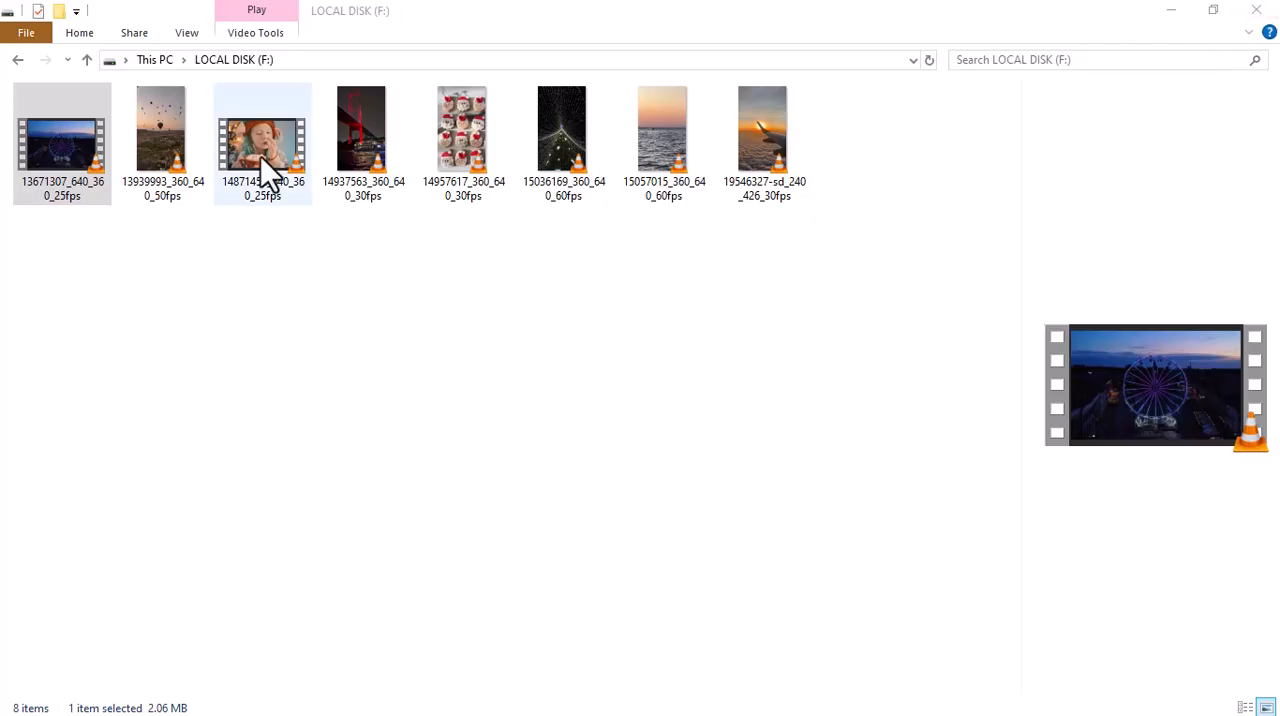
{"action": "double_click", "coordinate": [362, 128]}
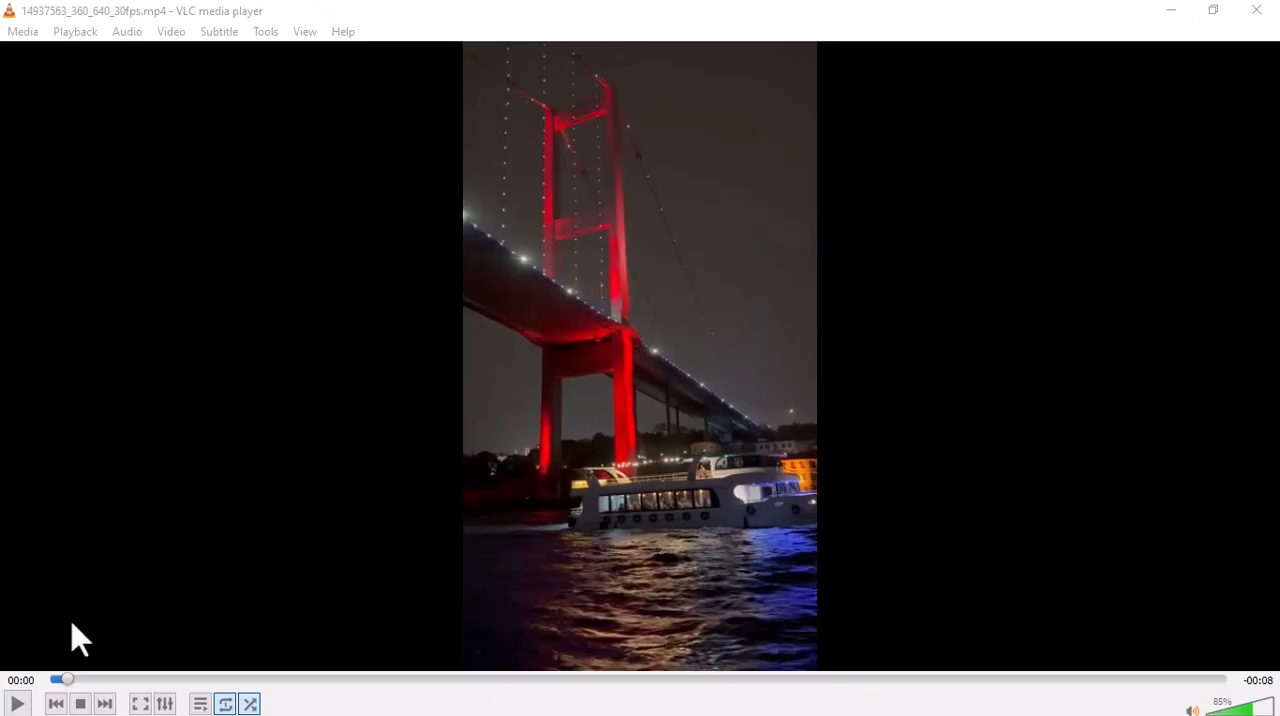
{"action": "left_click", "coordinate": [16, 704]}
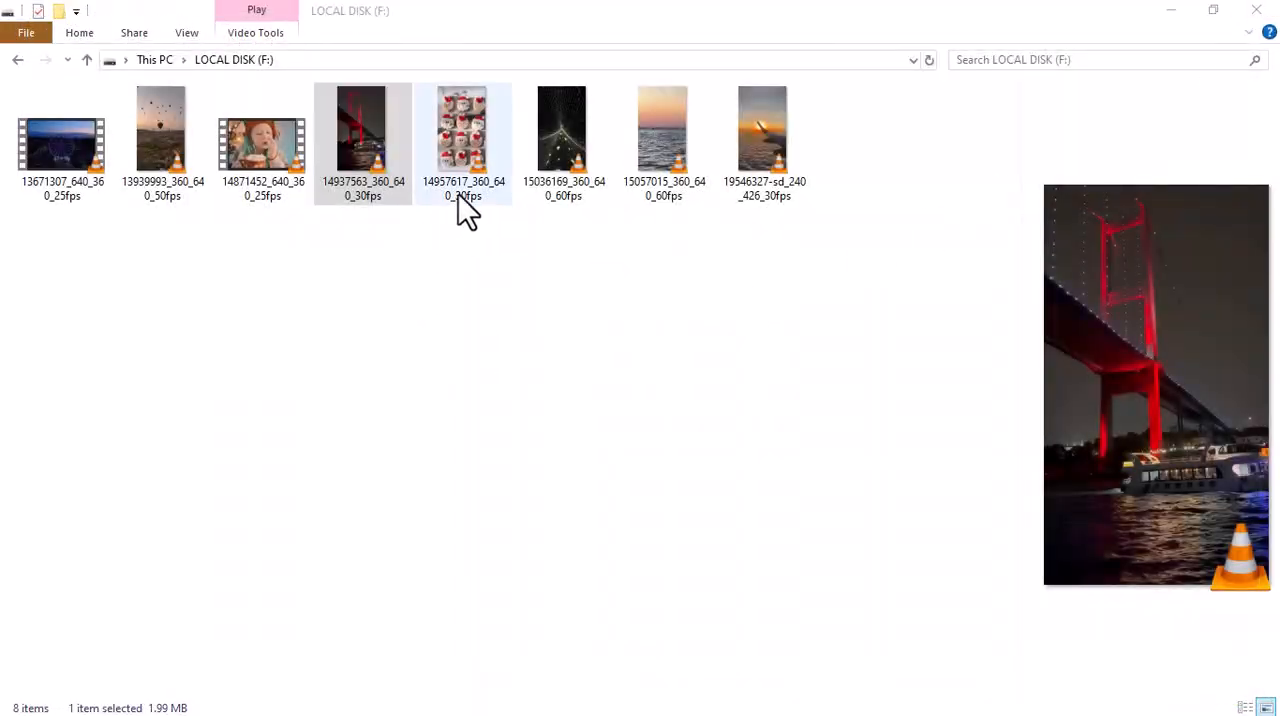
{"action": "double_click", "coordinate": [462, 130]}
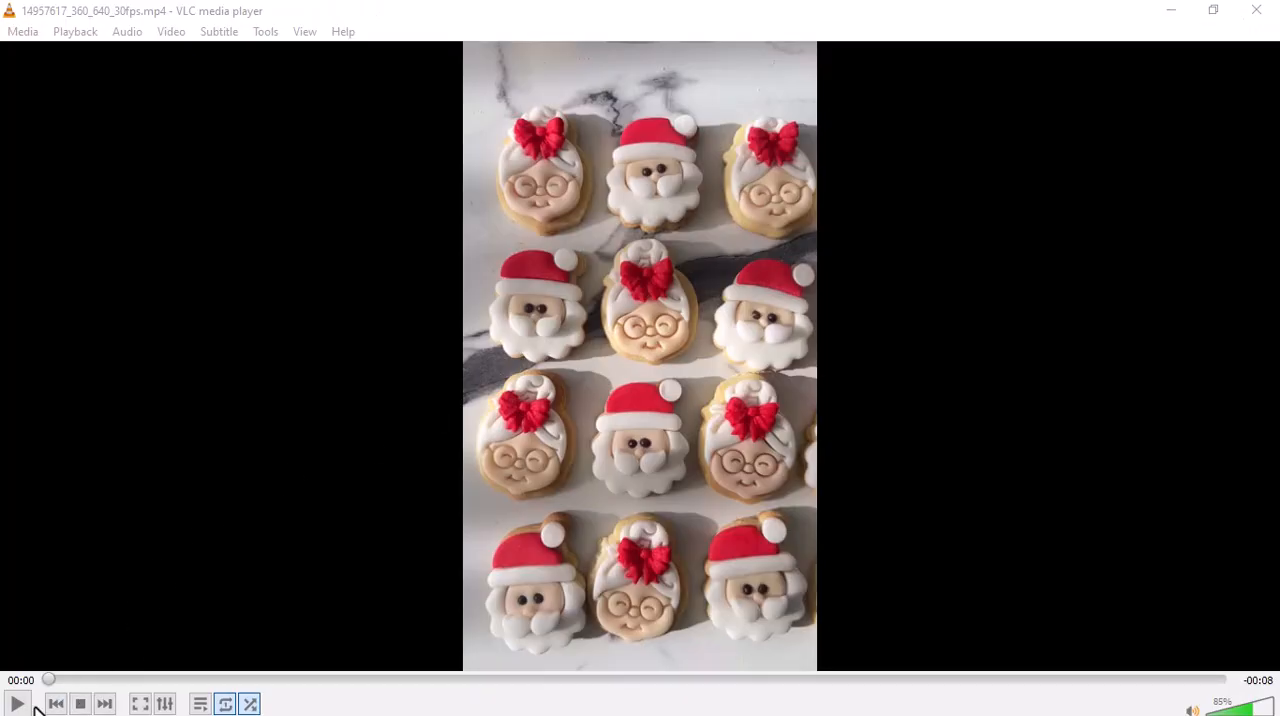
{"action": "left_click", "coordinate": [16, 704]}
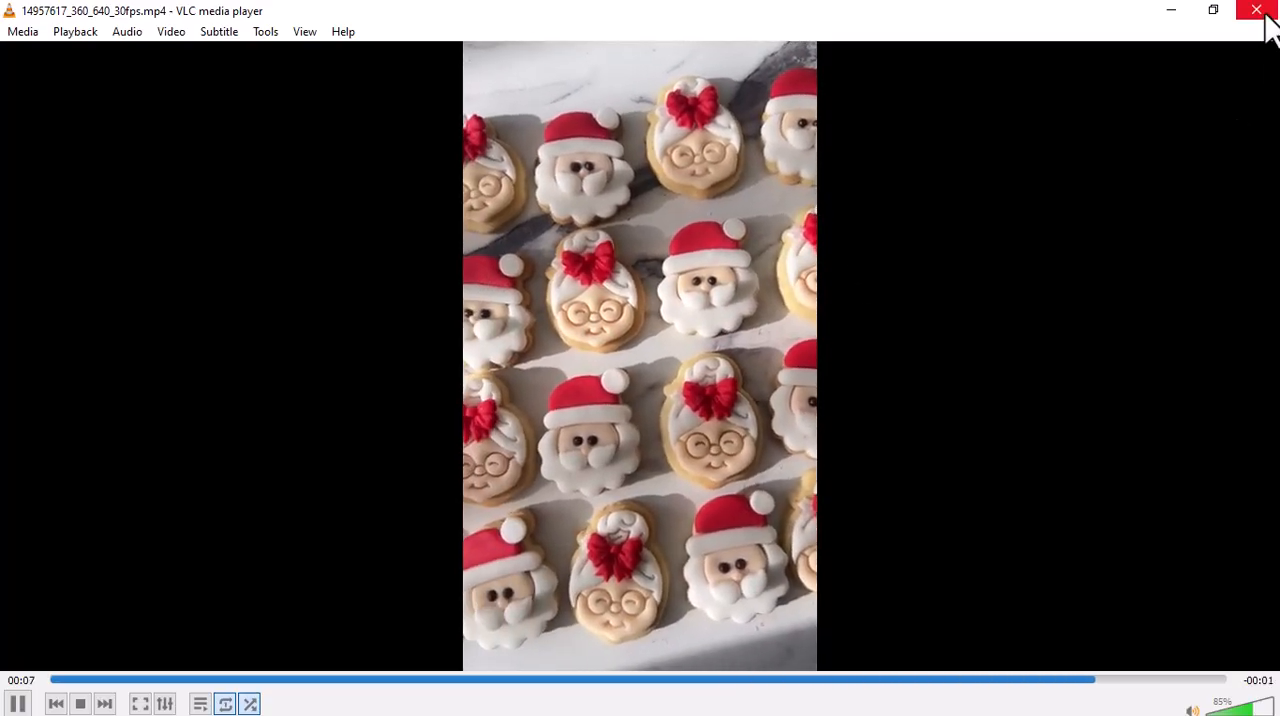
{"action": "left_click", "coordinate": [1256, 12]}
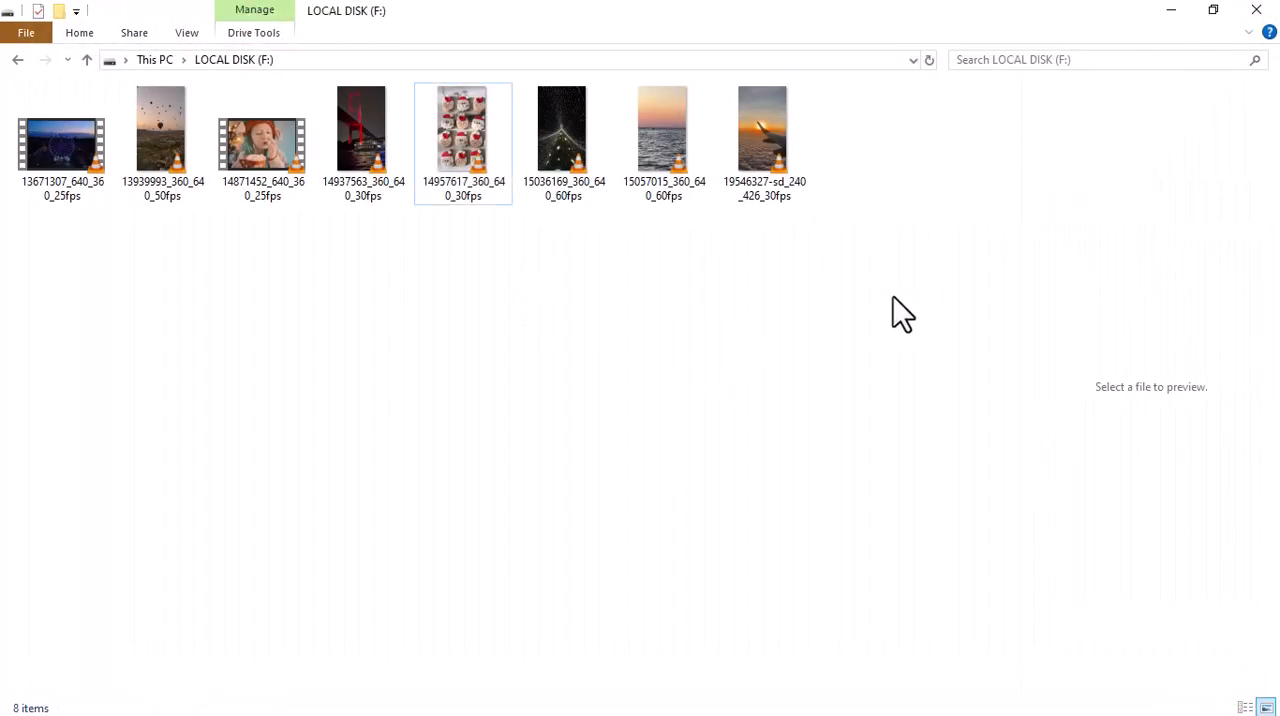
Step: Select all eight videos on Local Disk (F:) with Ctrl+A and bring up the context menu on them
{"action": "key", "text": "ctrl+a"}
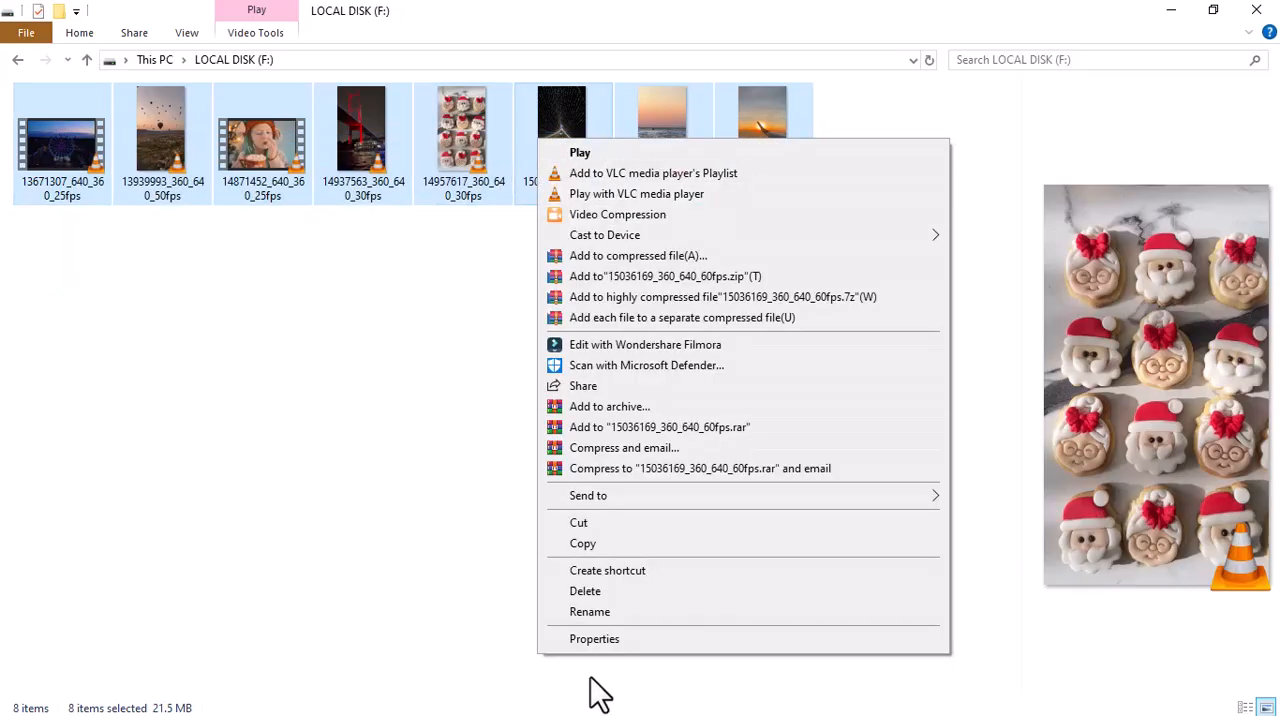
{"action": "left_click", "coordinate": [584, 592]}
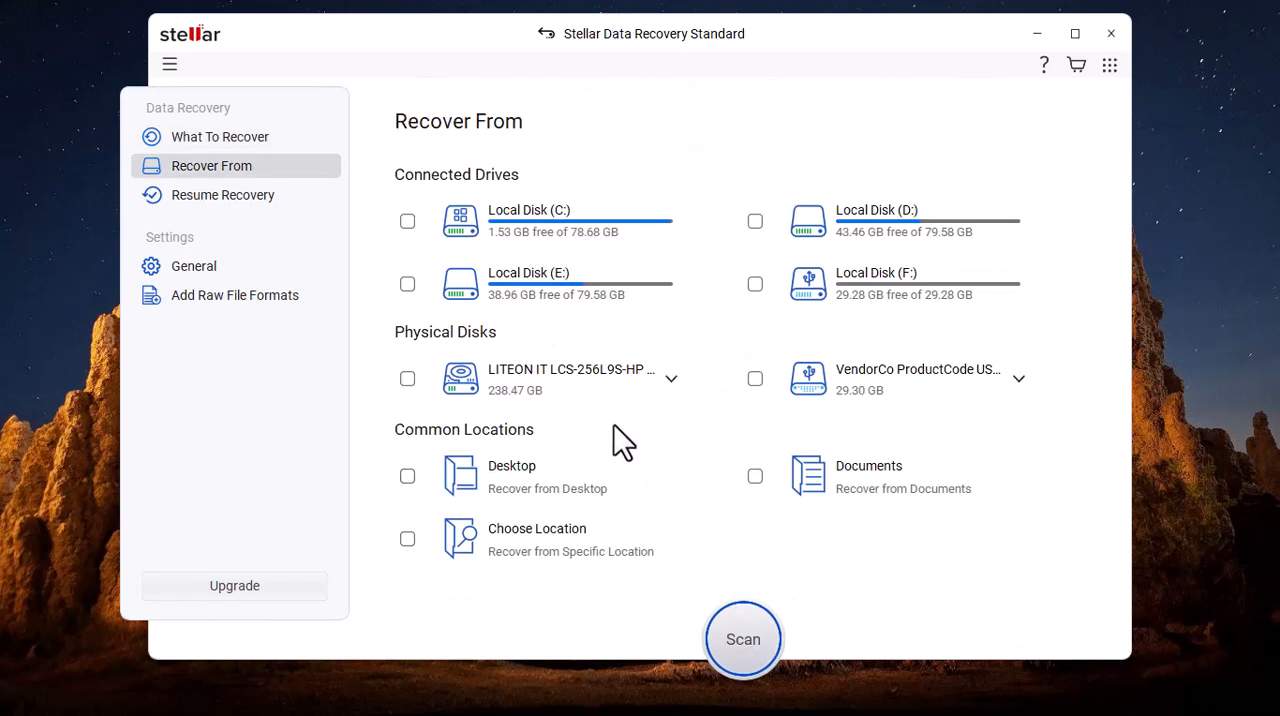
{"action": "mouse_move", "coordinate": [792, 312]}
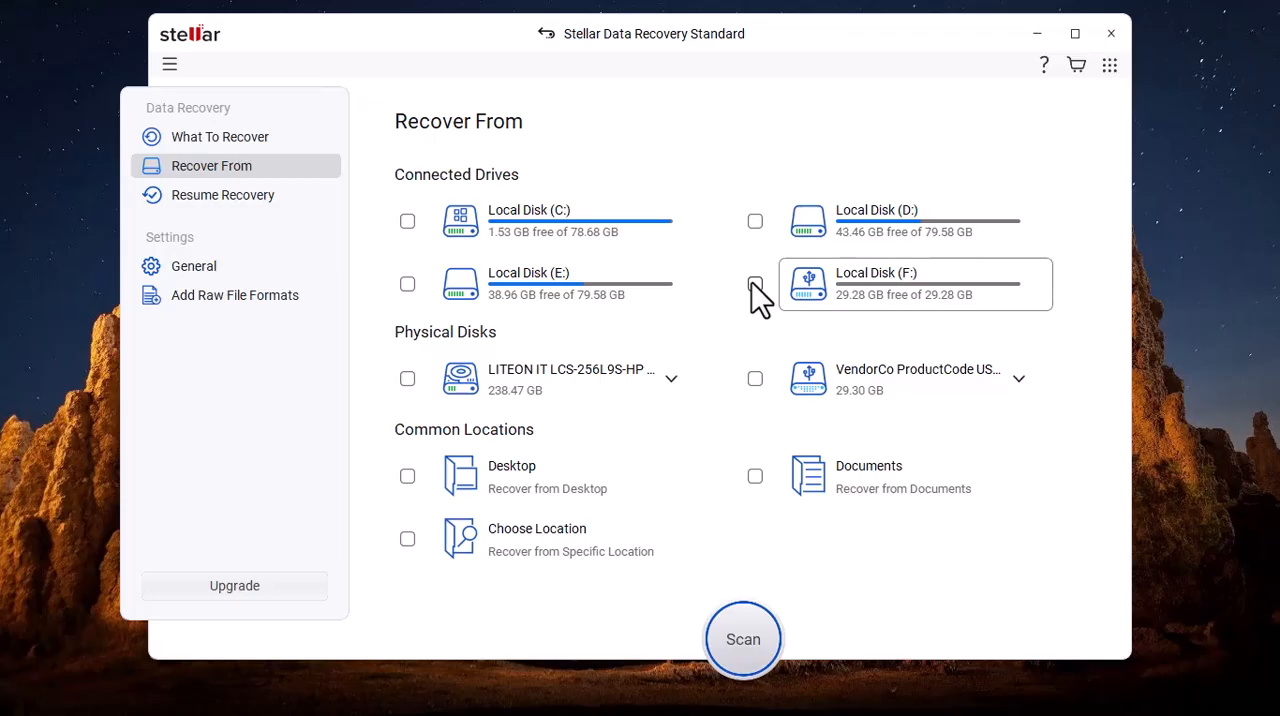
Step: Tick Local Disk (F:) on the Recover From screen and scan it, listing the deleted MP4 and JPG files
{"action": "left_click", "coordinate": [756, 284]}
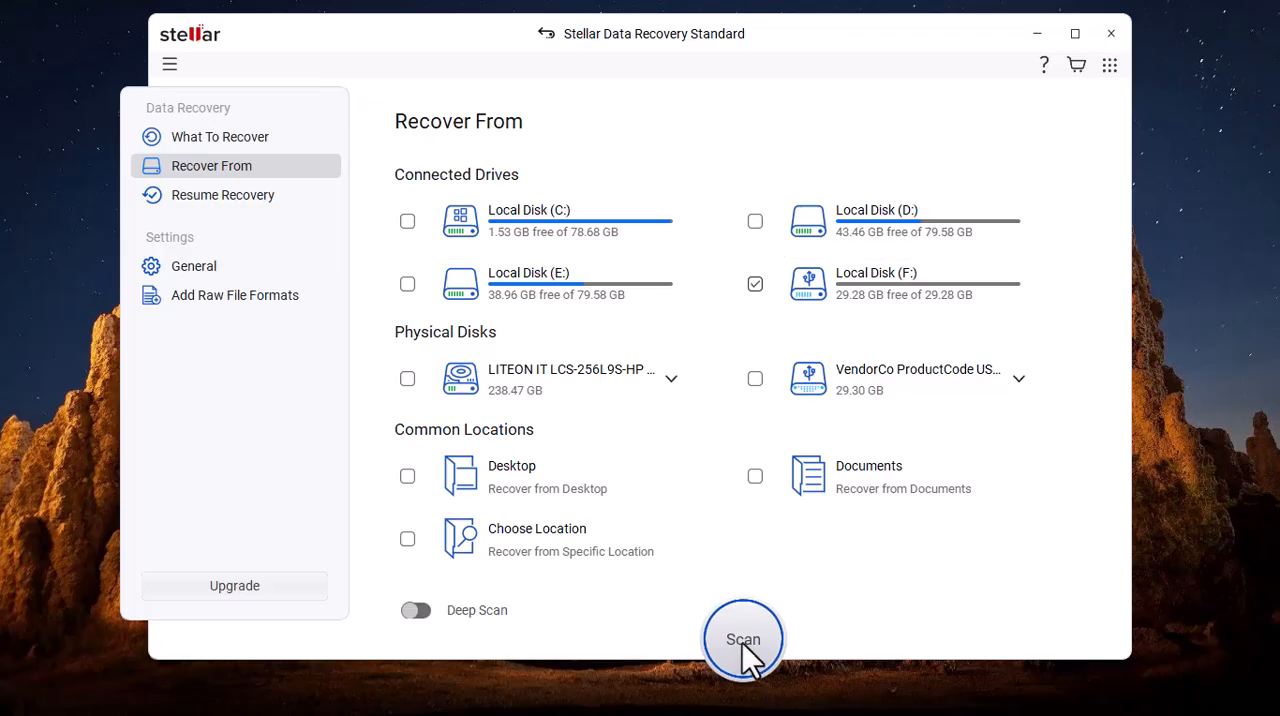
{"action": "left_click", "coordinate": [744, 638]}
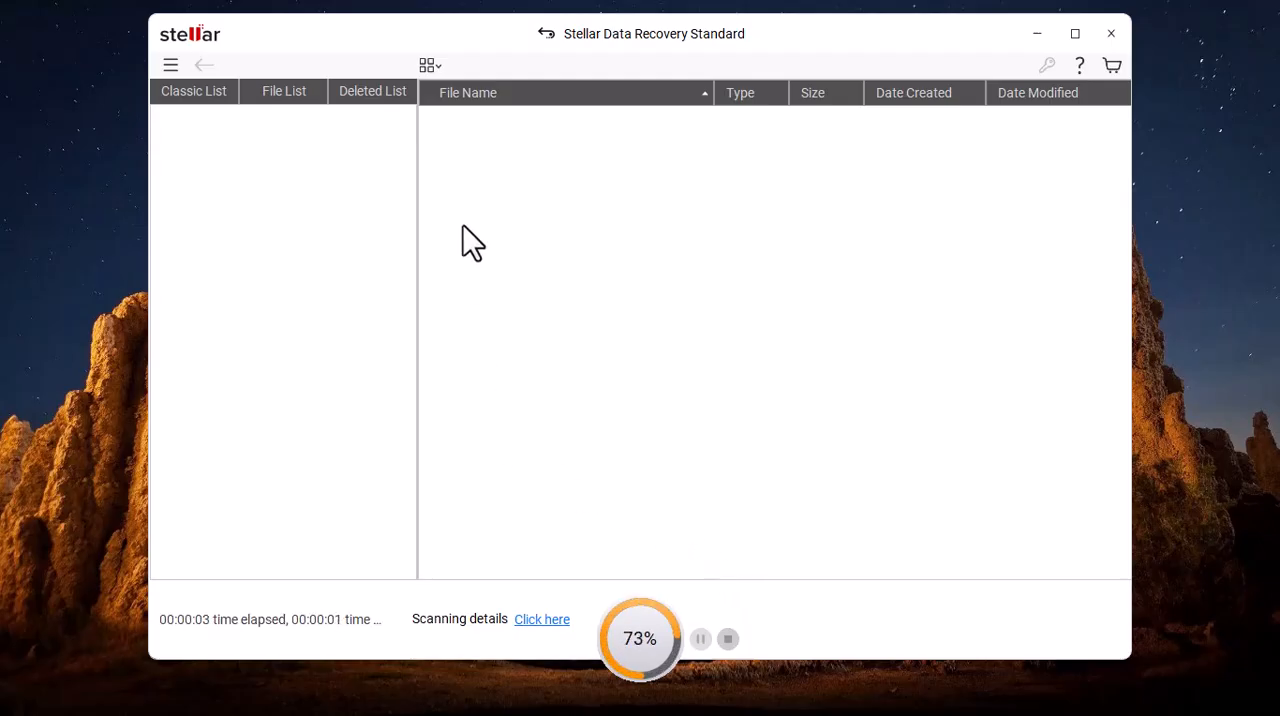
{"action": "left_click", "coordinate": [284, 92]}
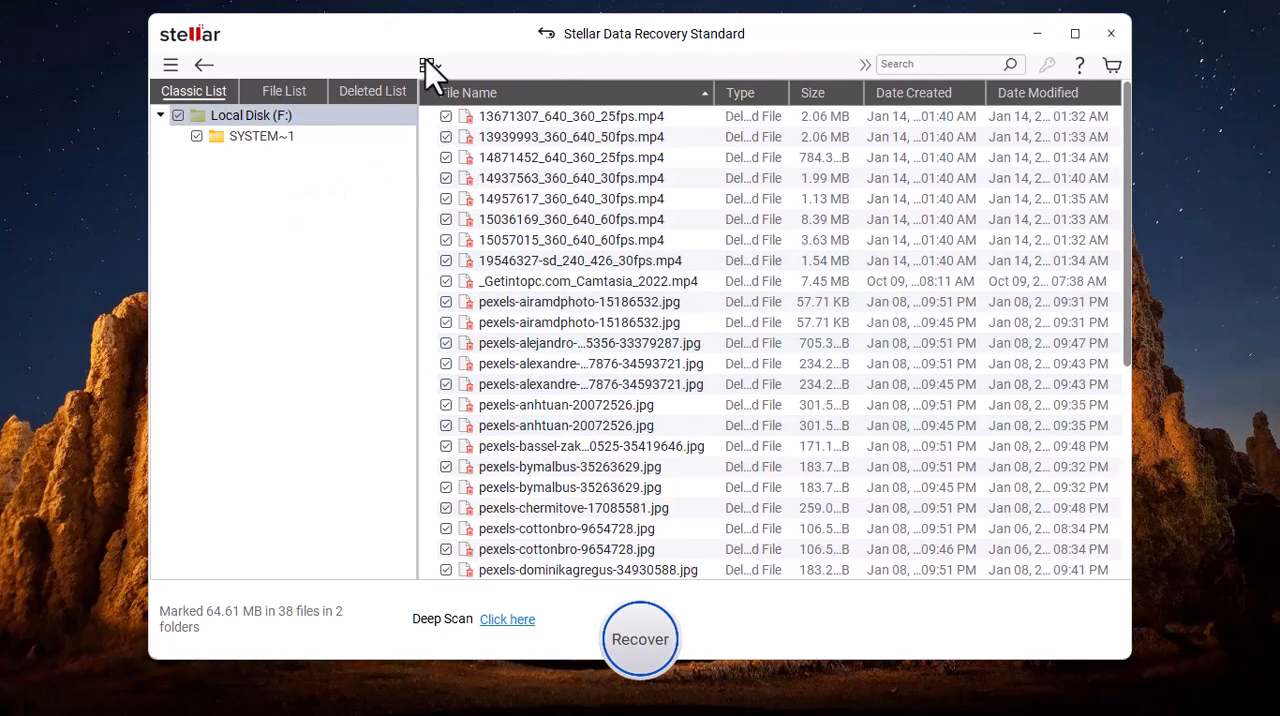
Step: Show the Deleted List as thumbnails and preview the ferris wheel, girl-with-mug, 14937563 and Santa cookies videos
{"action": "left_click", "coordinate": [372, 92]}
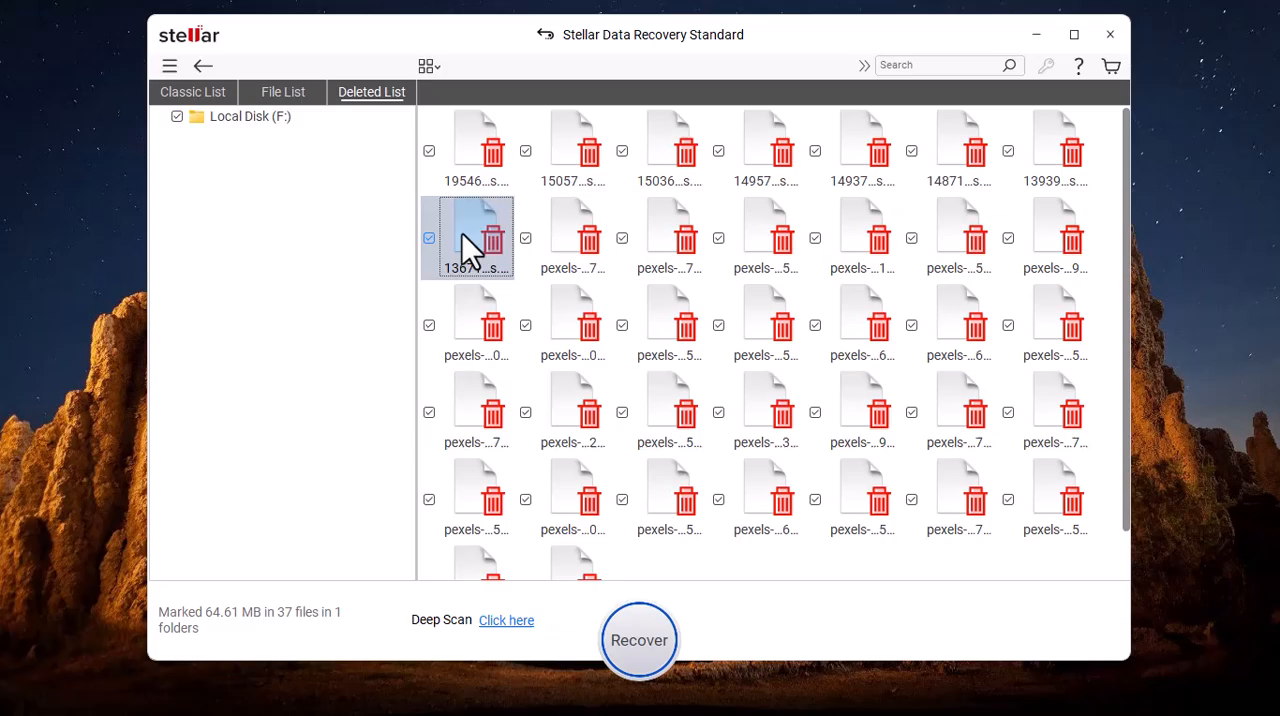
{"action": "double_click", "coordinate": [478, 236]}
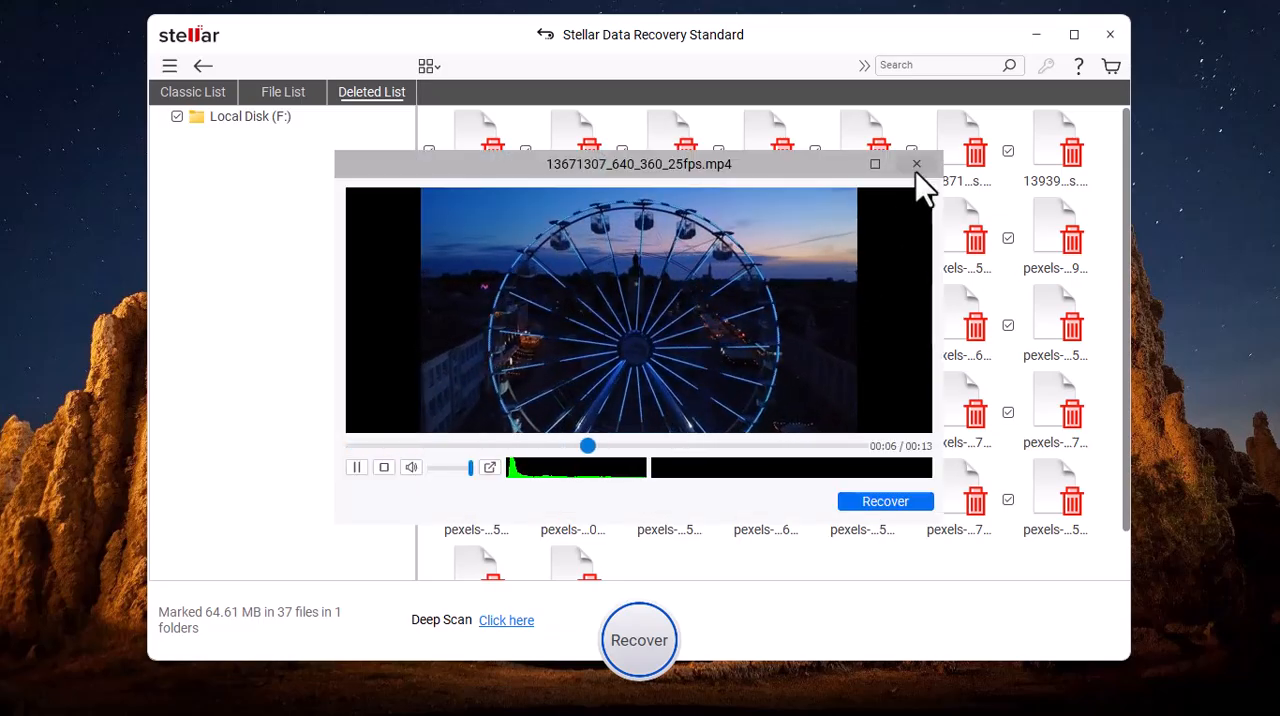
{"action": "left_click", "coordinate": [916, 164]}
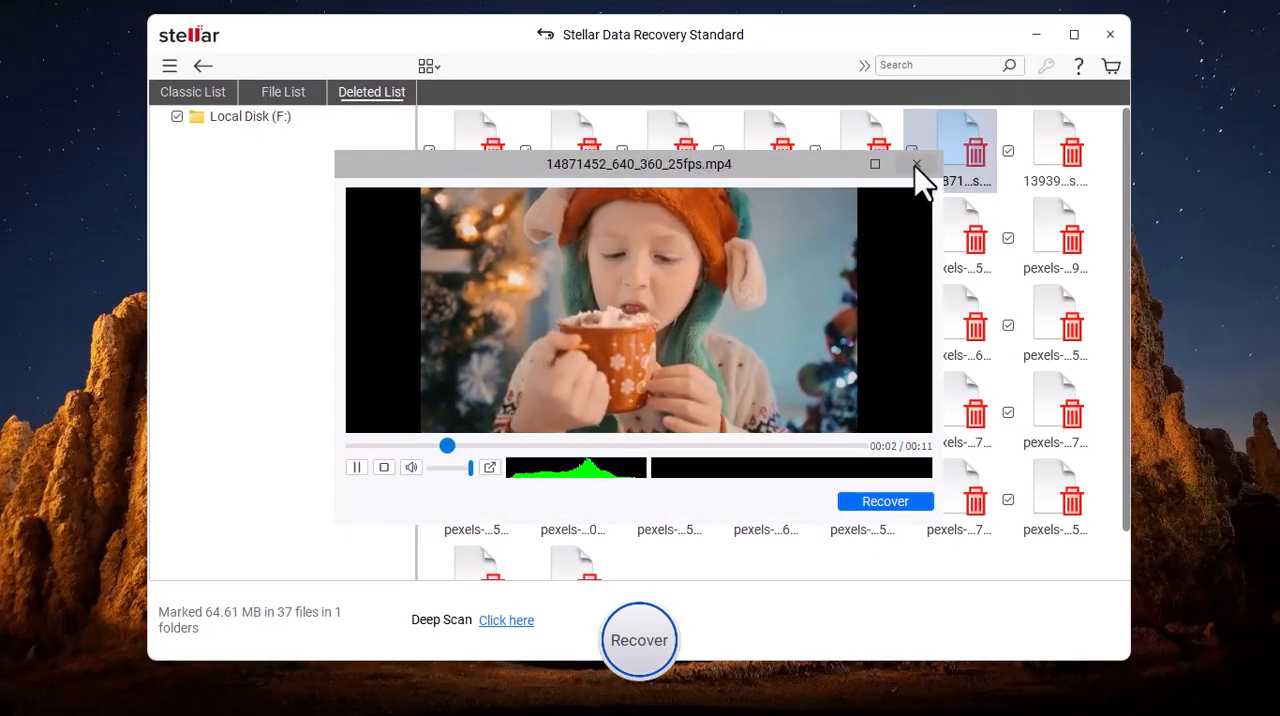
{"action": "left_click", "coordinate": [852, 148]}
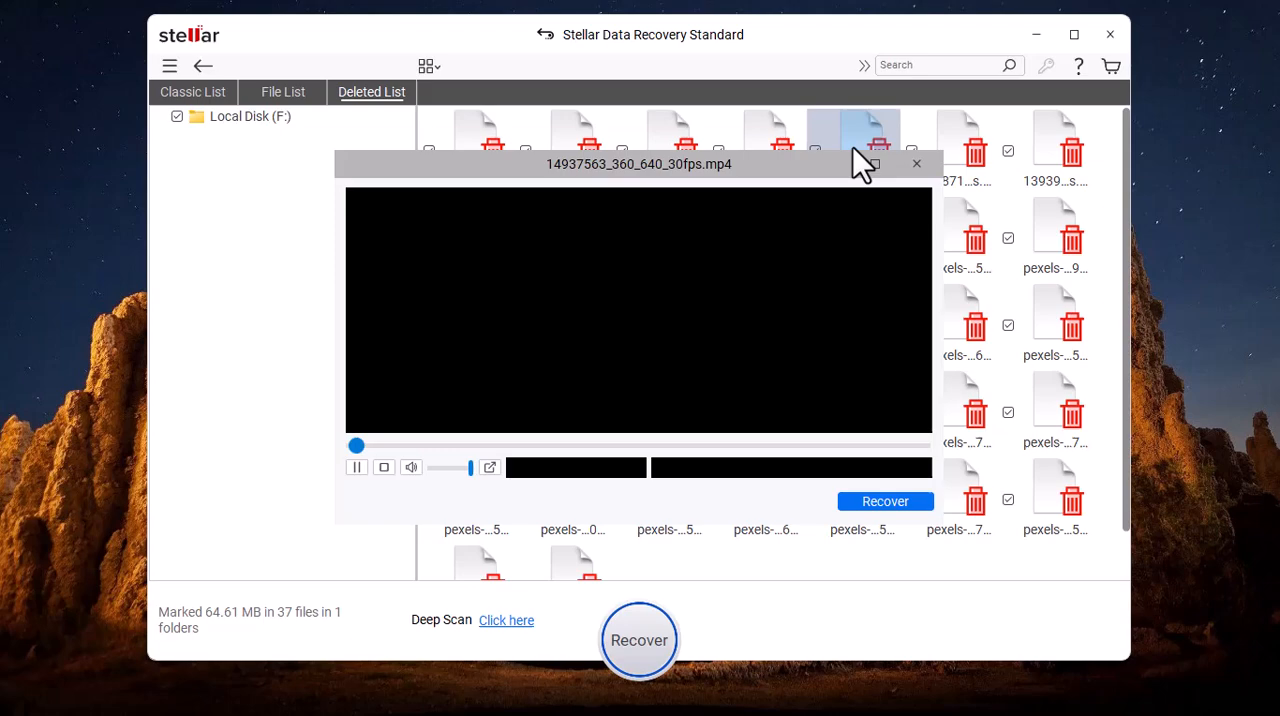
{"action": "left_click", "coordinate": [916, 164]}
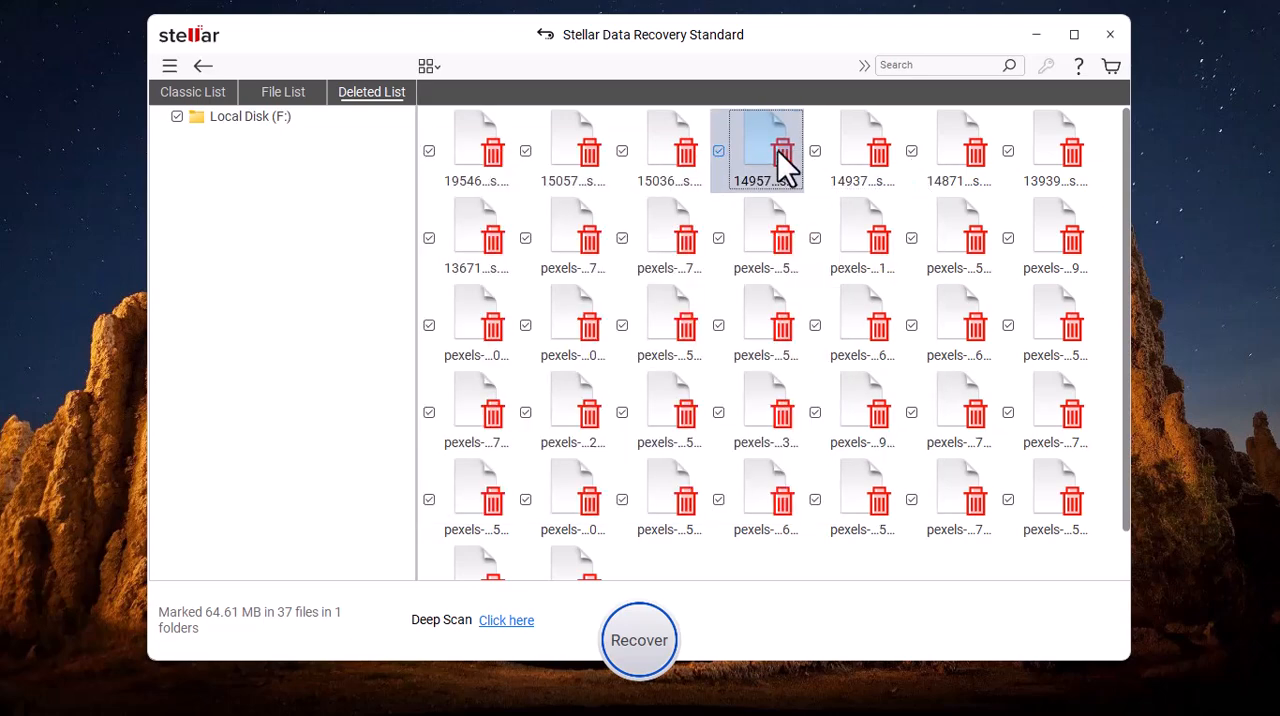
{"action": "double_click", "coordinate": [756, 140]}
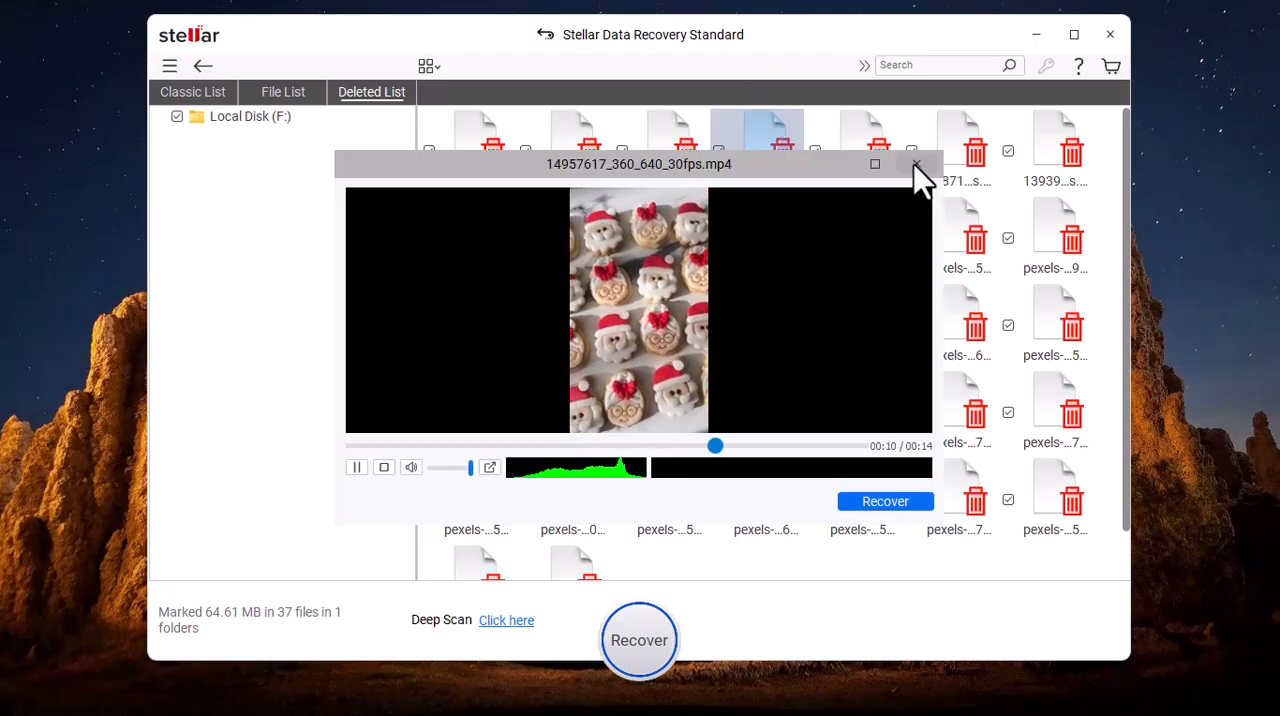
{"action": "left_click", "coordinate": [916, 164]}
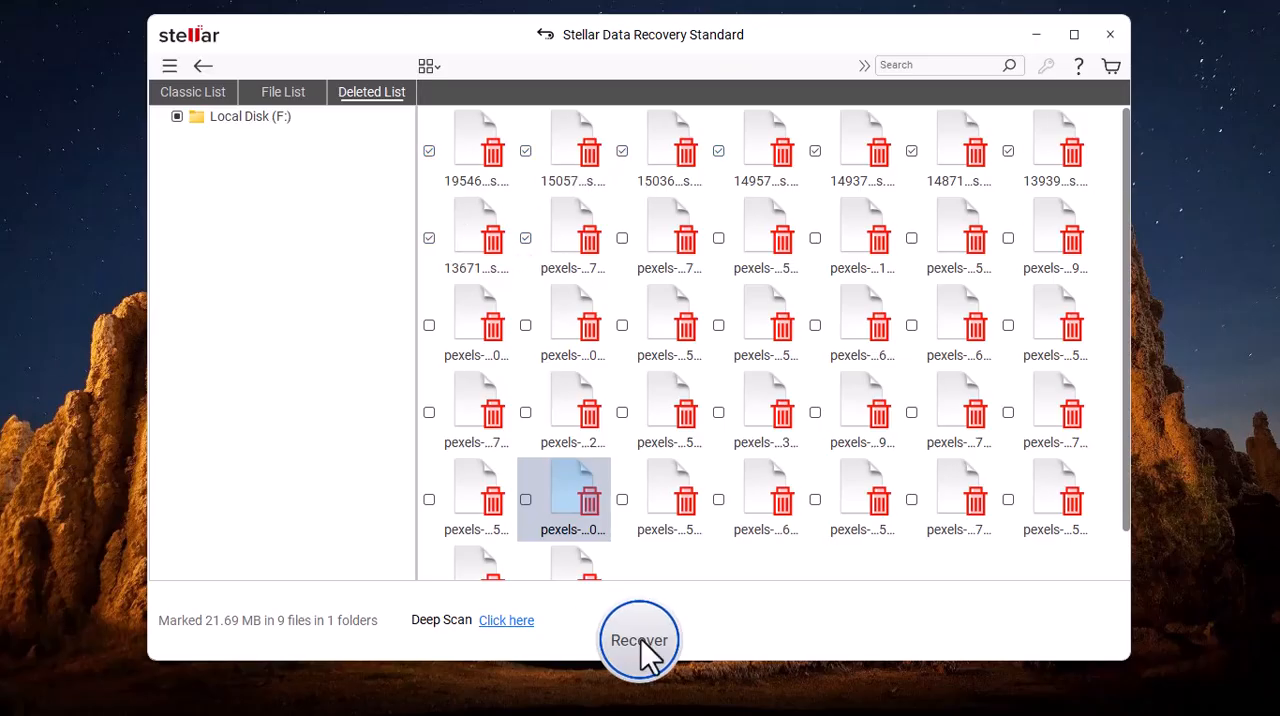
Step: Recover the nine marked files to D:/steller recover and view the saved data in File Explorer
{"action": "left_click", "coordinate": [640, 640]}
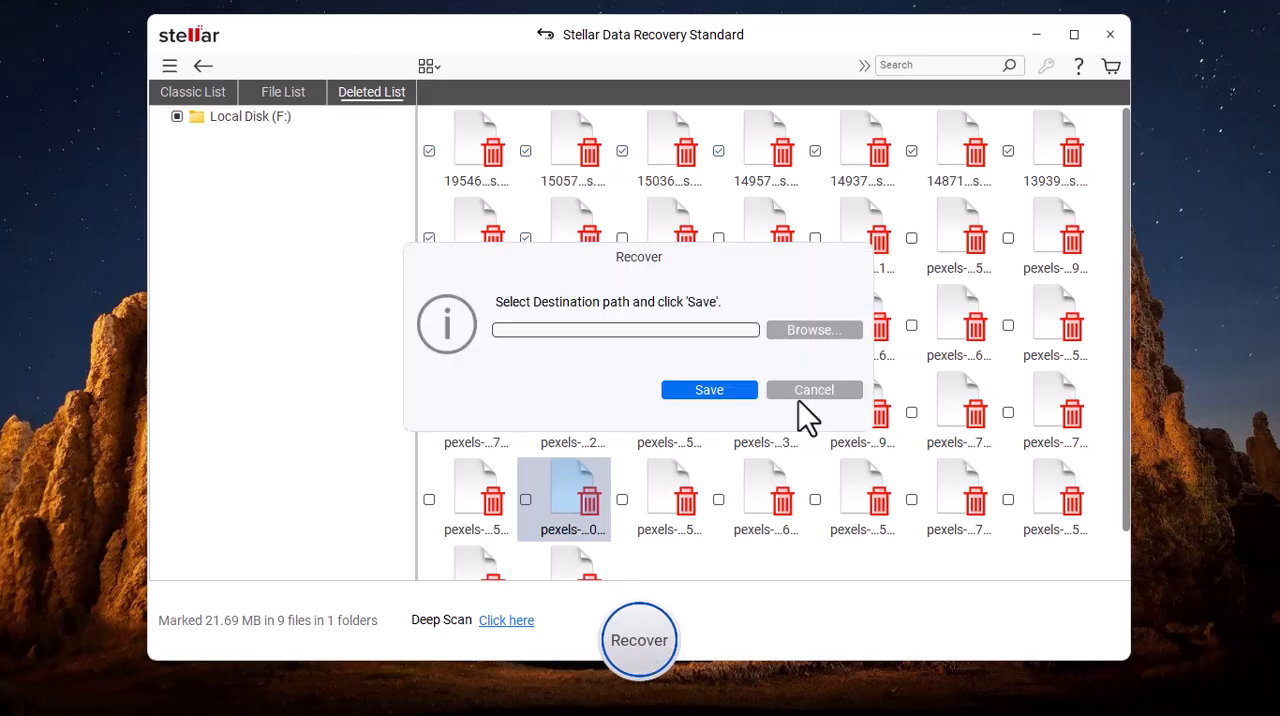
{"action": "left_click", "coordinate": [814, 328]}
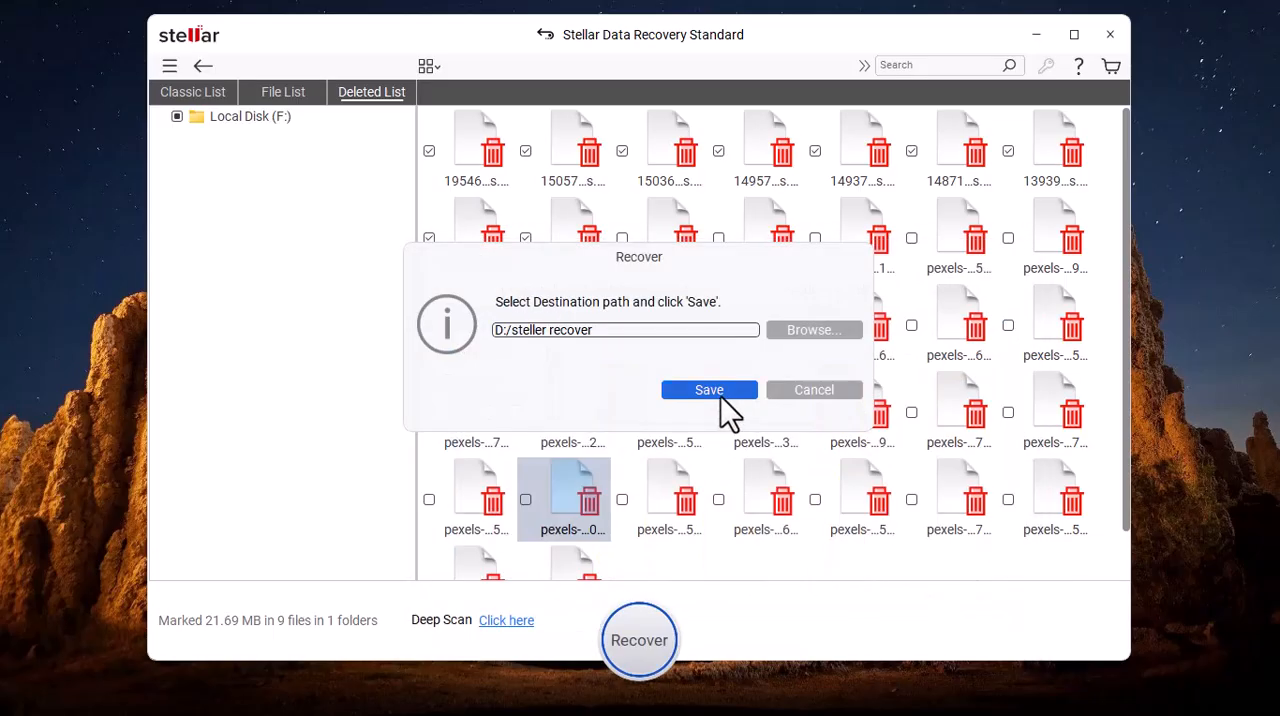
{"action": "left_click", "coordinate": [708, 390]}
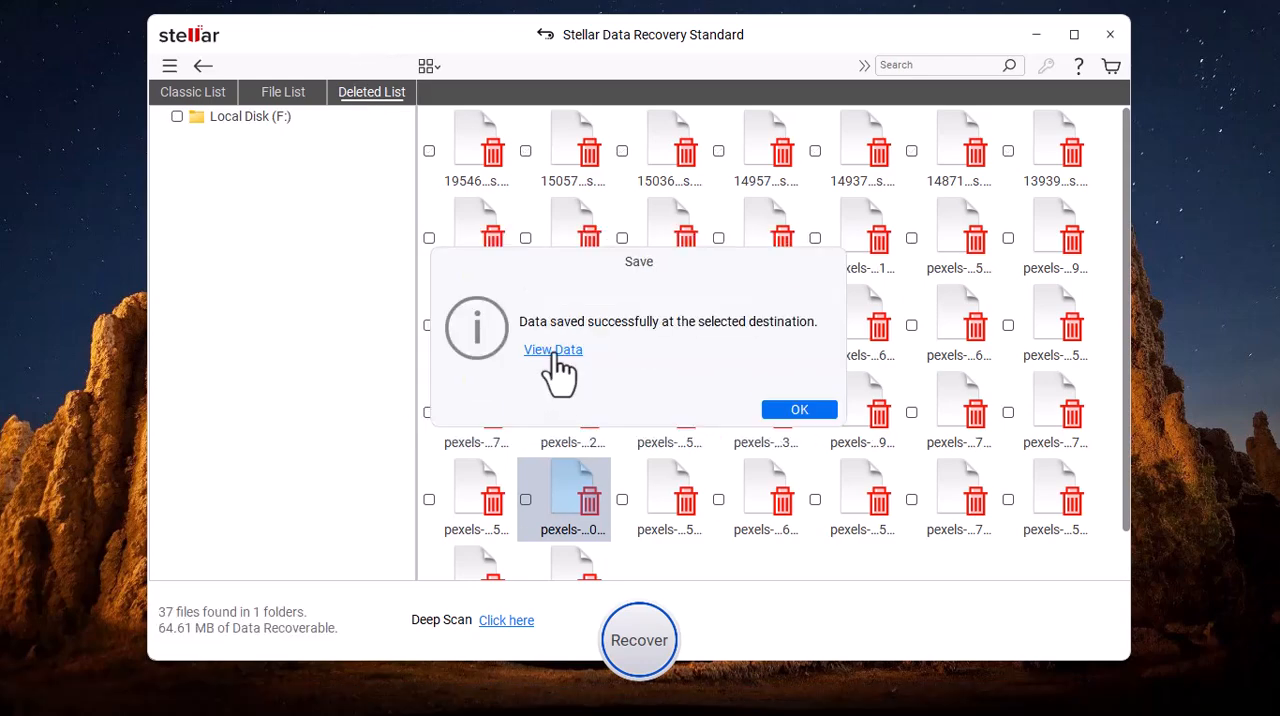
{"action": "left_click", "coordinate": [552, 348]}
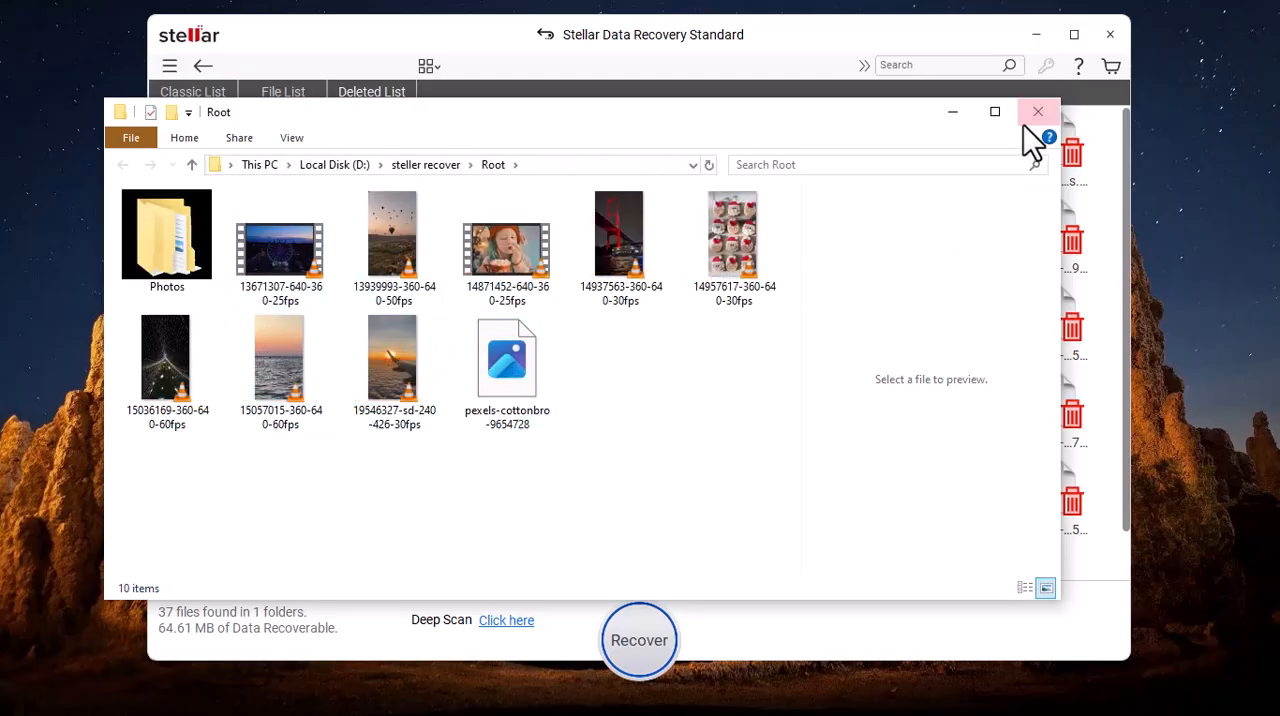
{"action": "left_click", "coordinate": [734, 234]}
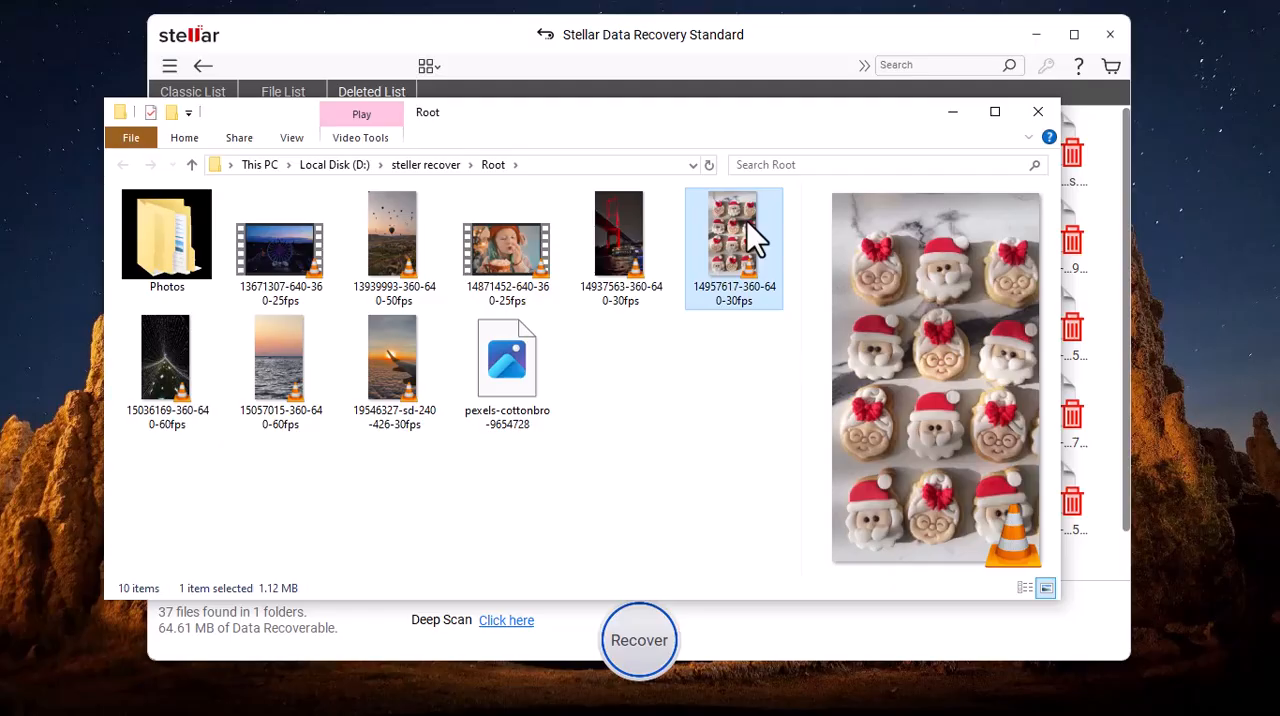
{"action": "double_click", "coordinate": [734, 232]}
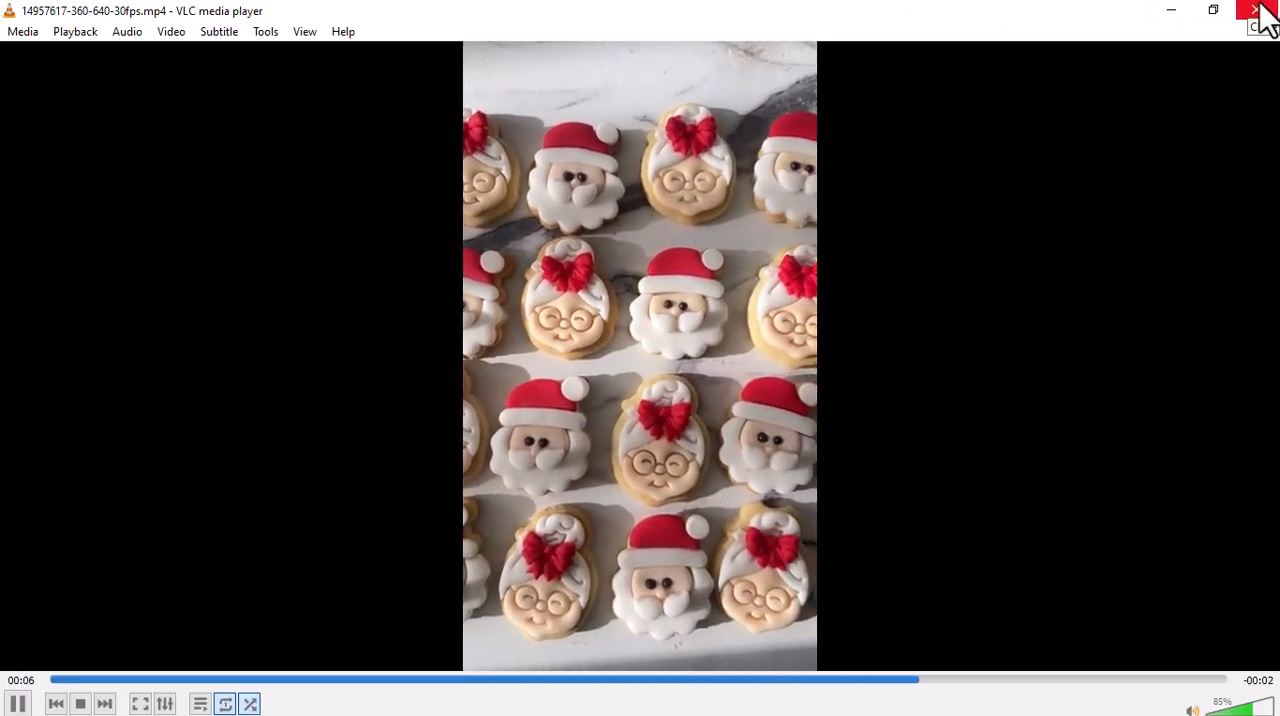
{"action": "left_click", "coordinate": [1256, 12]}
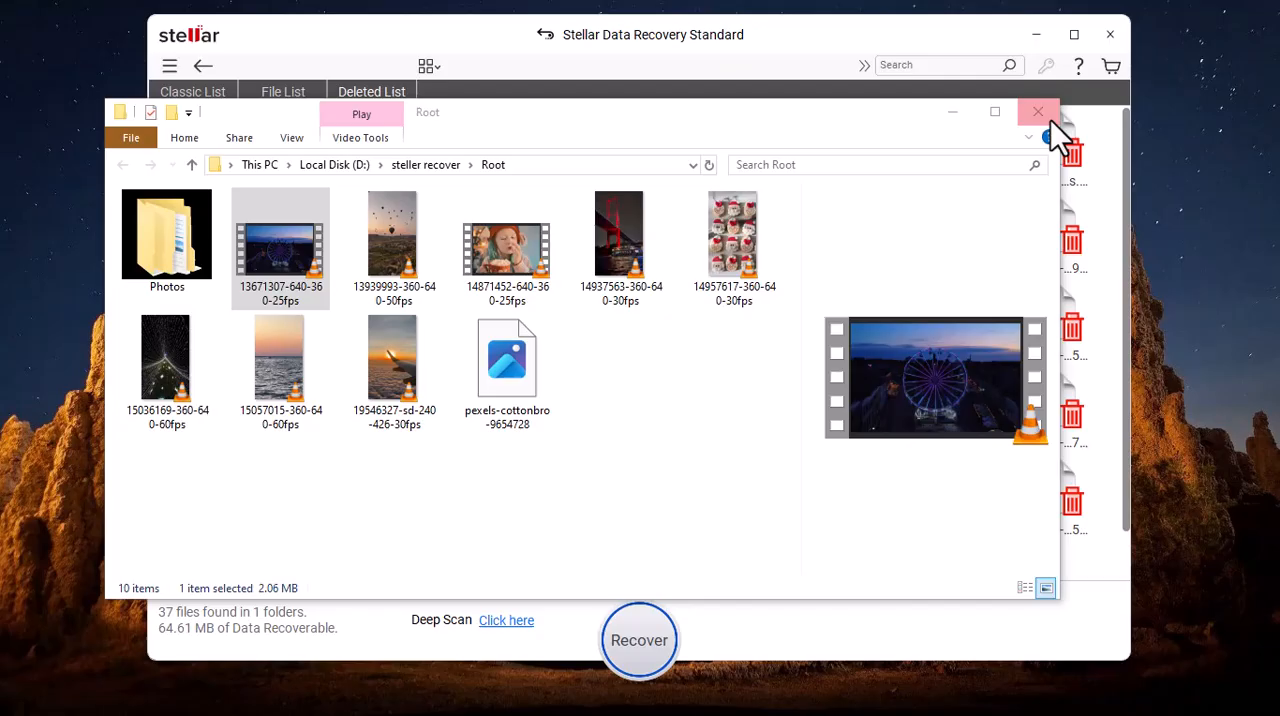
{"action": "left_click", "coordinate": [1036, 110]}
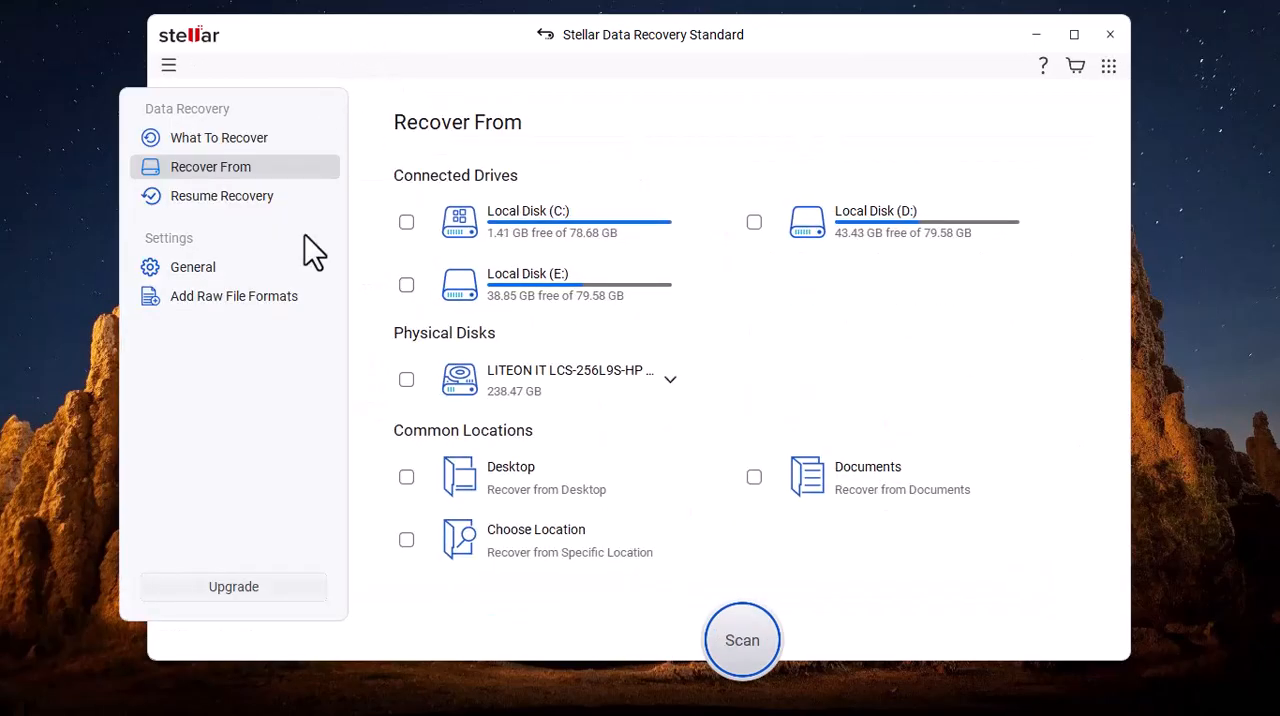
Step: Return to the What To Recover screen with Photos and Videos still chosen
{"action": "left_click", "coordinate": [218, 136]}
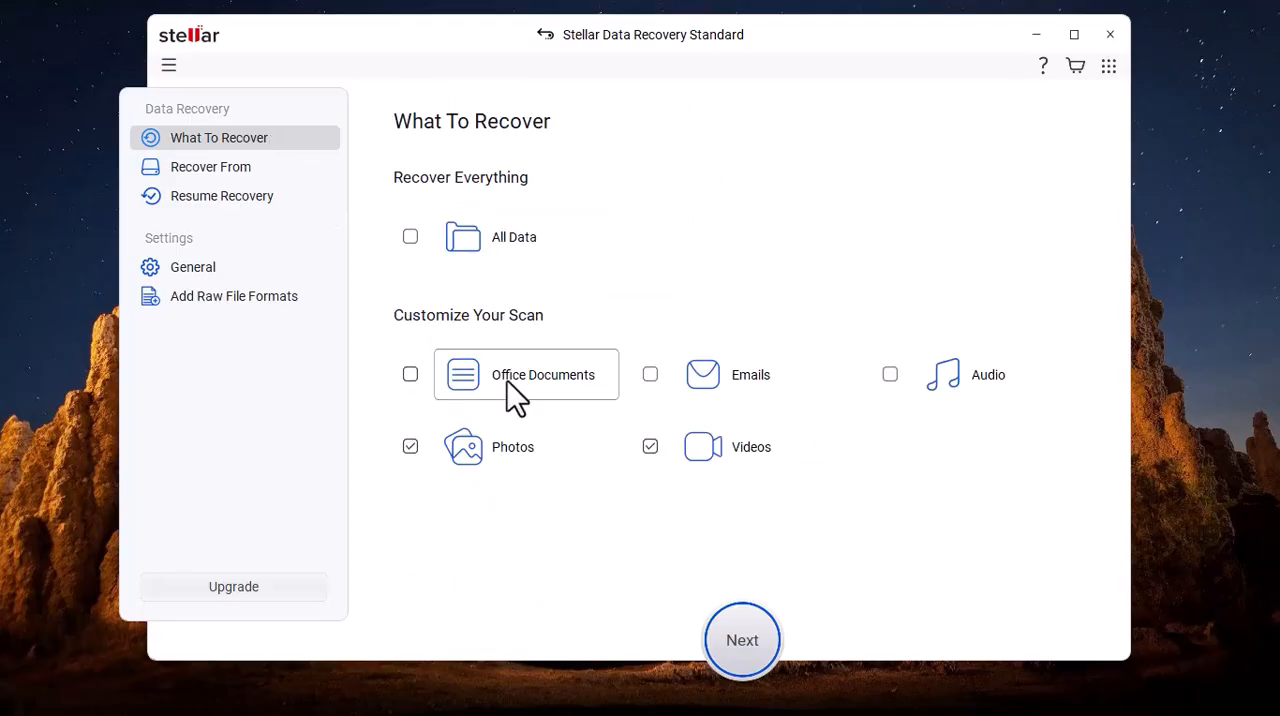
{"action": "mouse_move", "coordinate": [638, 258]}
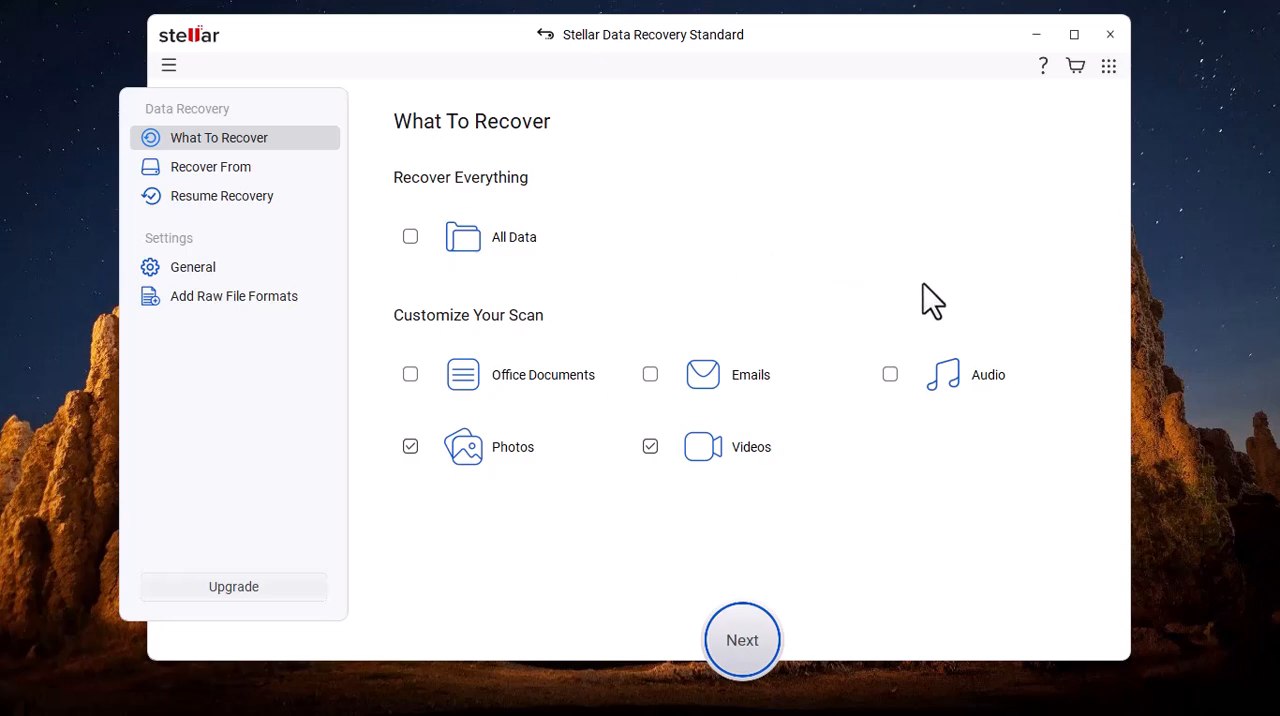
{"action": "mouse_move", "coordinate": [830, 304]}
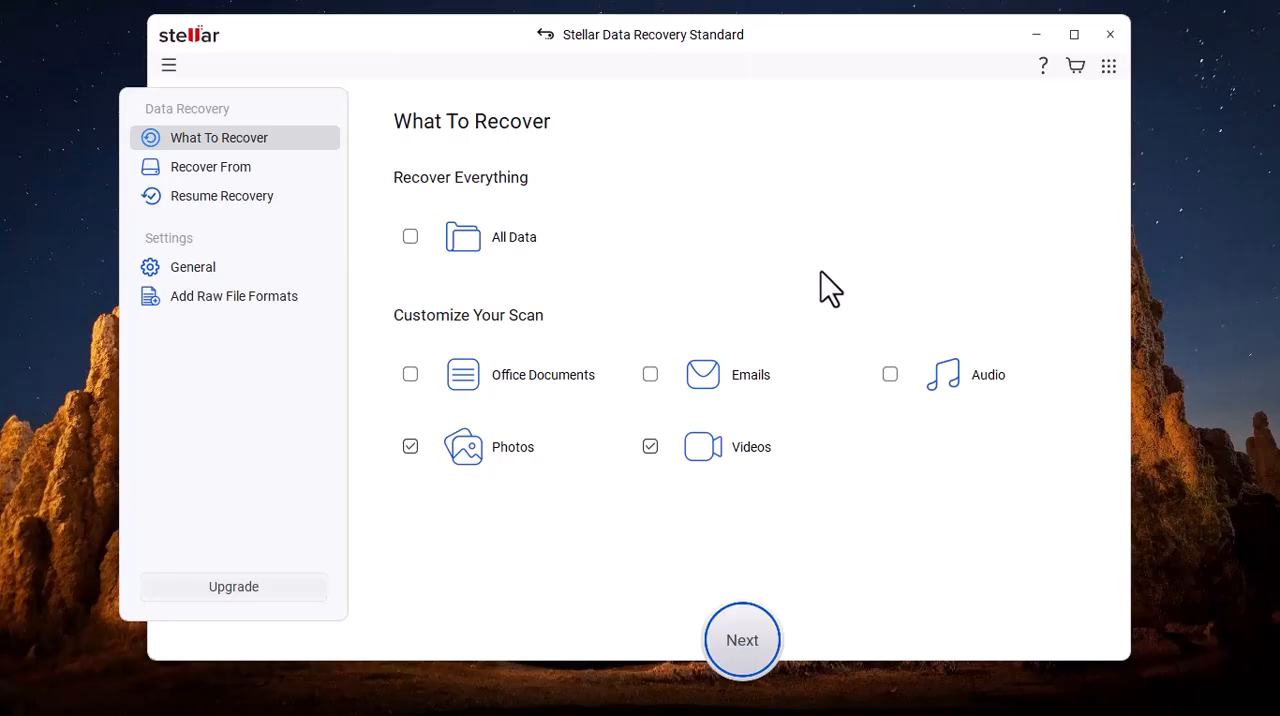
{"action": "mouse_move", "coordinate": [792, 280]}
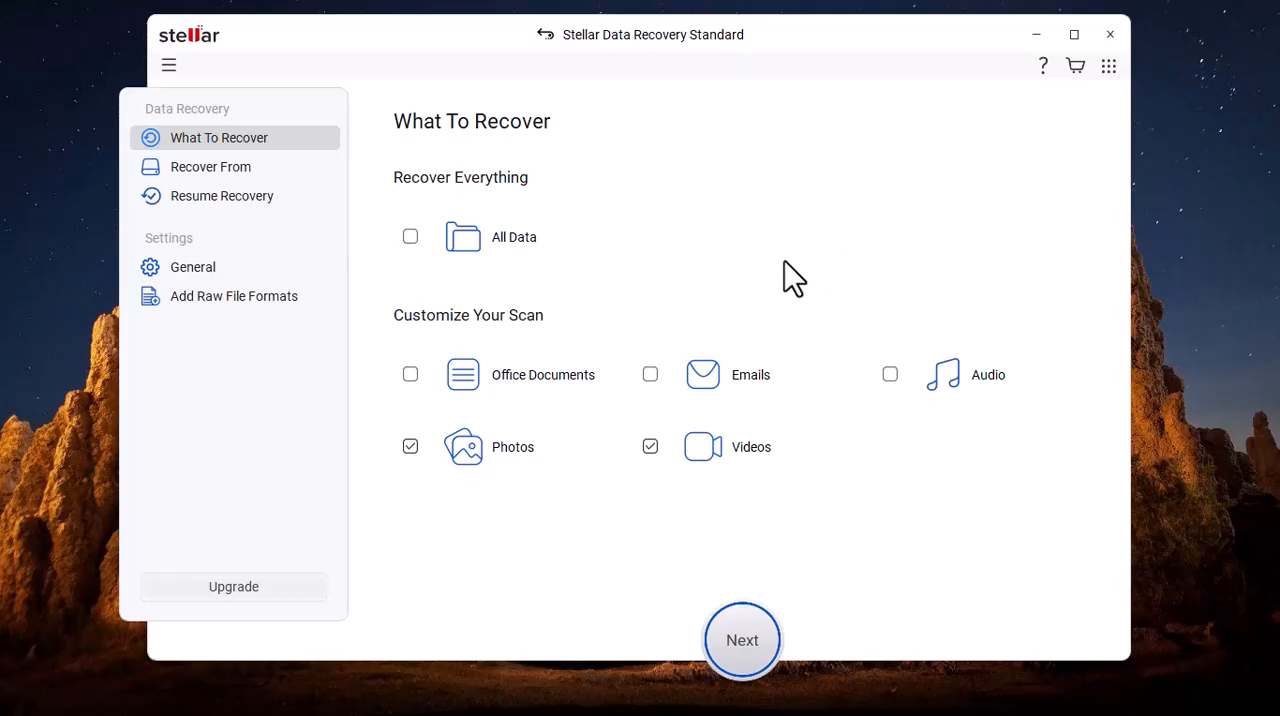
{"action": "mouse_move", "coordinate": [836, 252]}
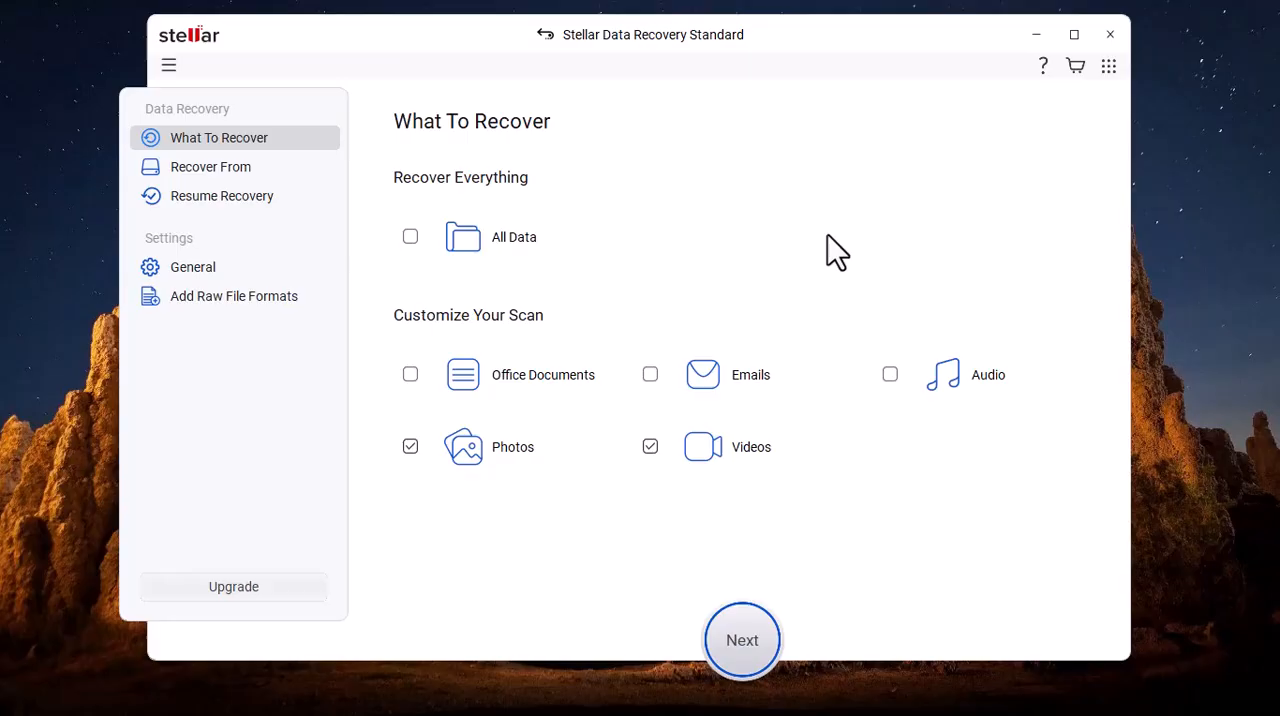
{"action": "mouse_move", "coordinate": [810, 276]}
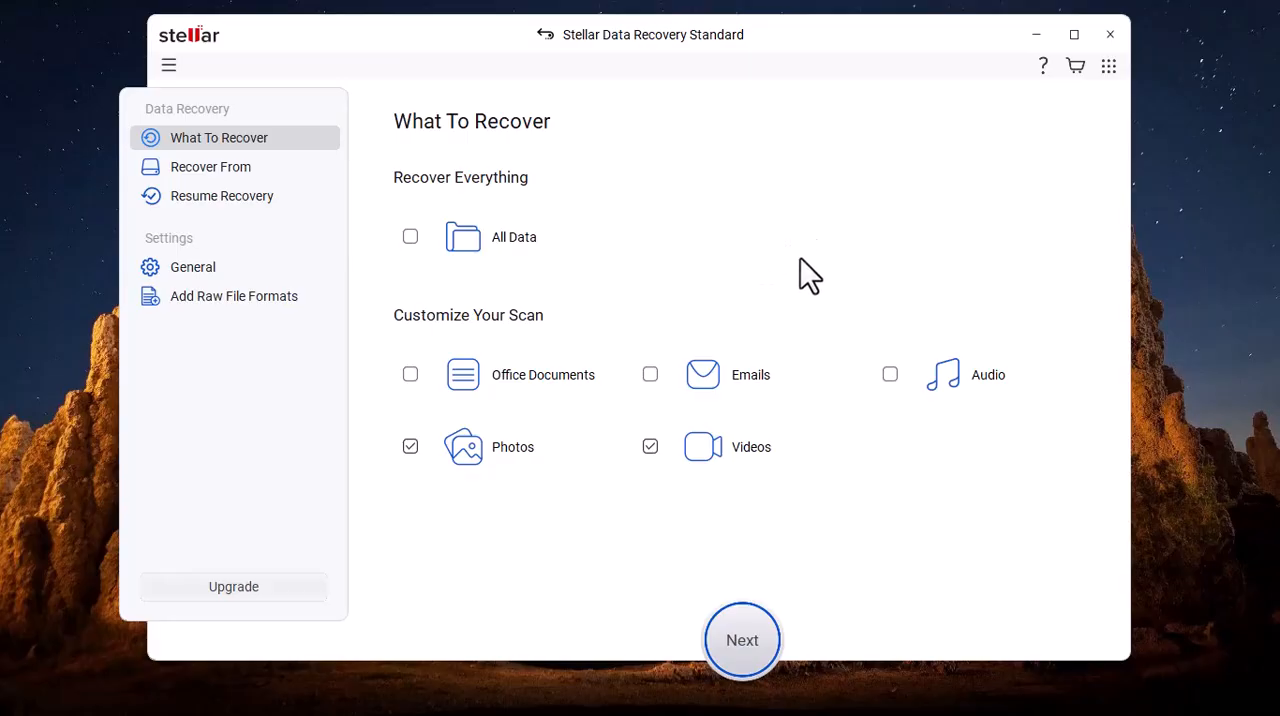
{"action": "mouse_move", "coordinate": [772, 288]}
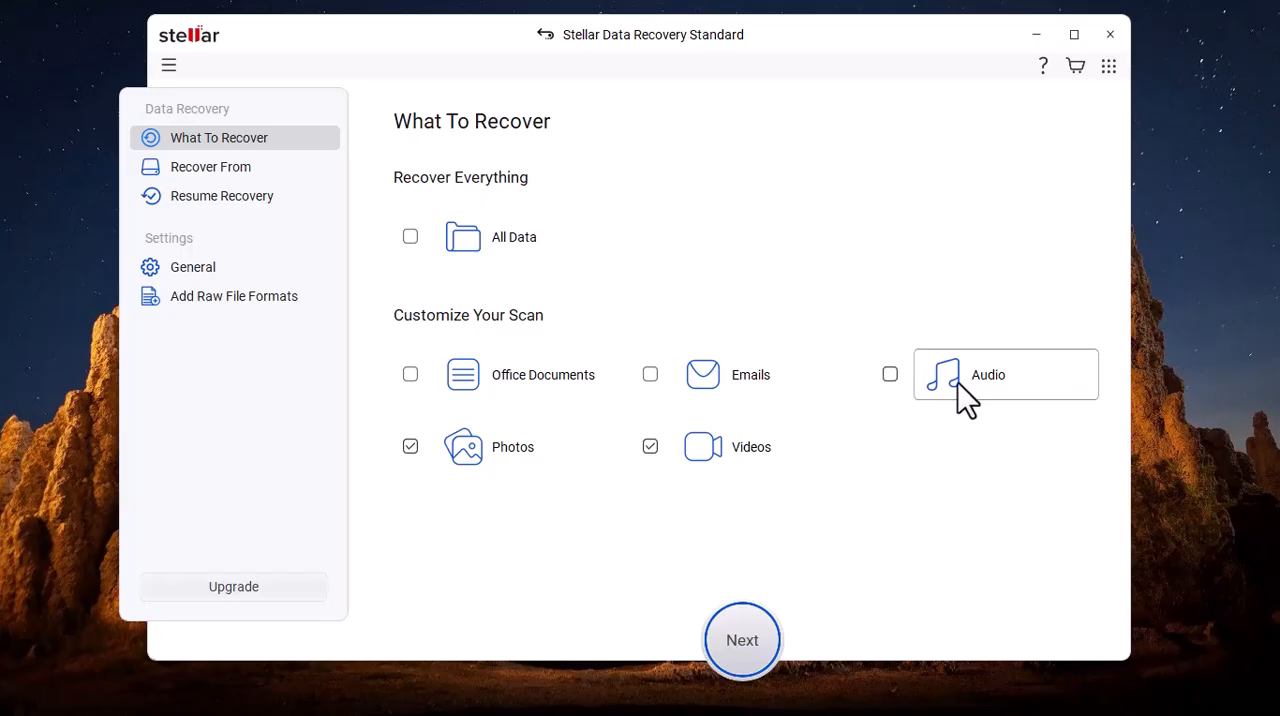
{"action": "mouse_move", "coordinate": [520, 400]}
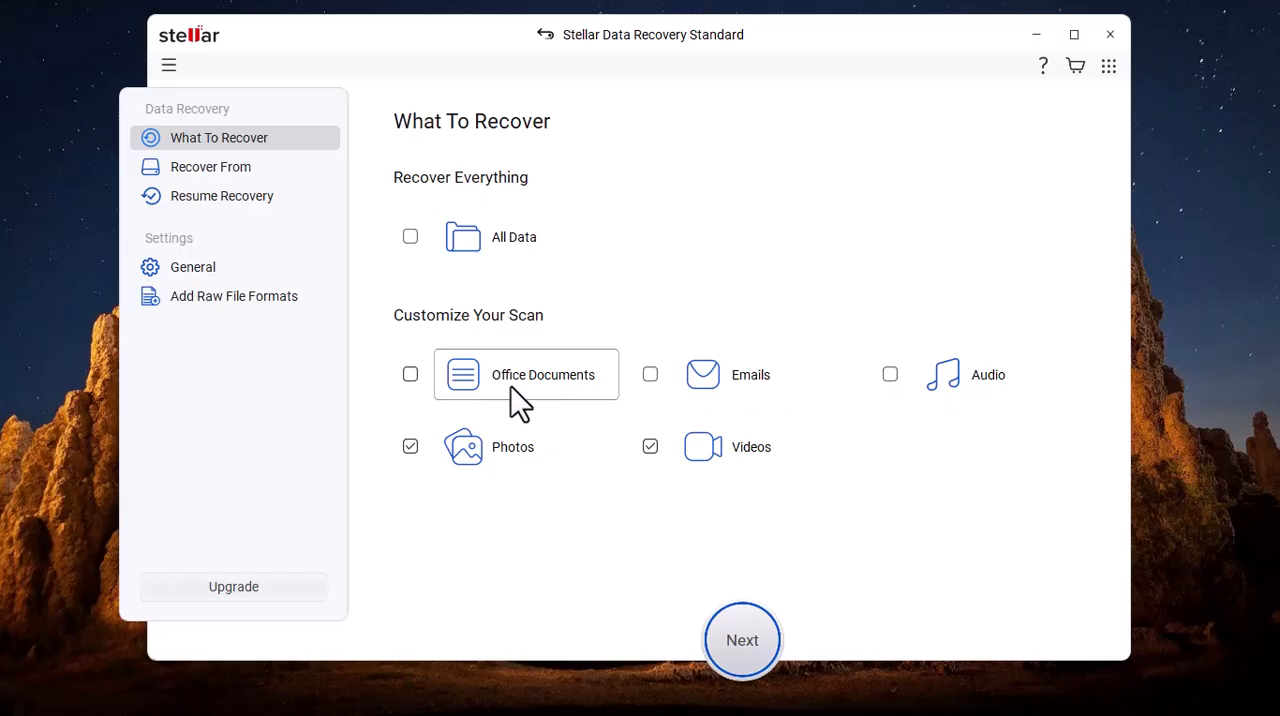
{"action": "mouse_move", "coordinate": [730, 460]}
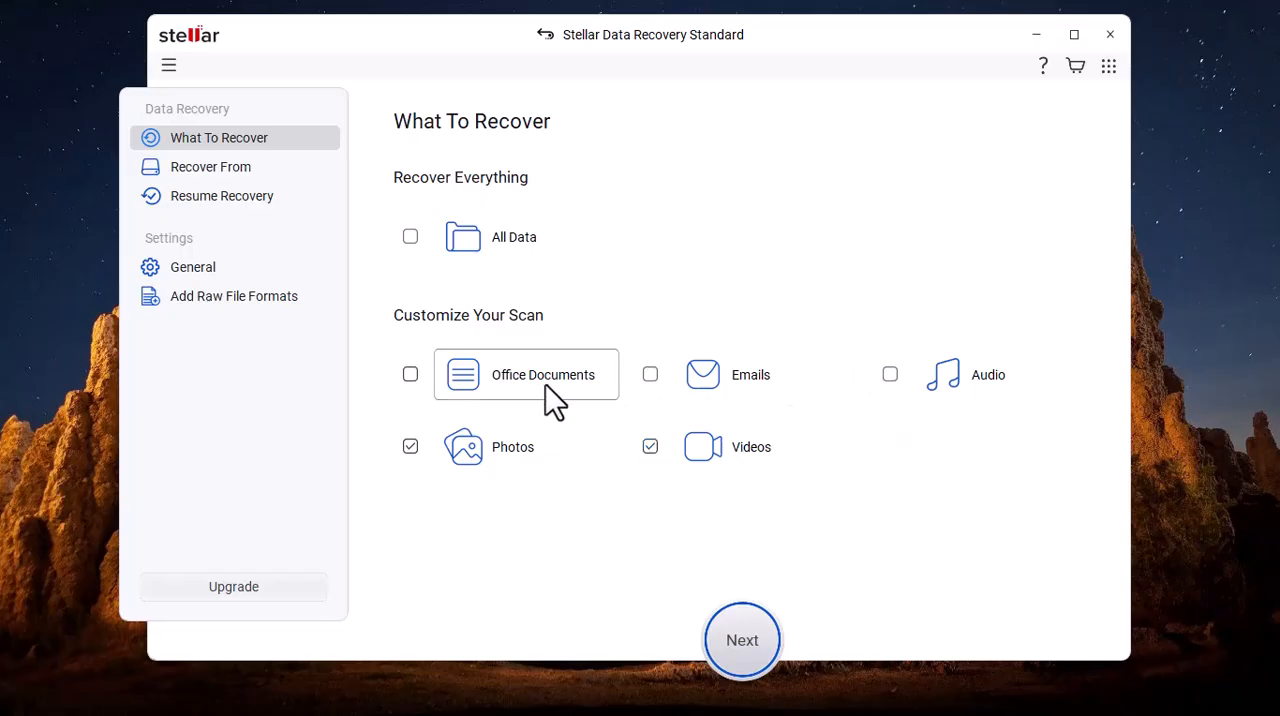
{"action": "mouse_move", "coordinate": [720, 390]}
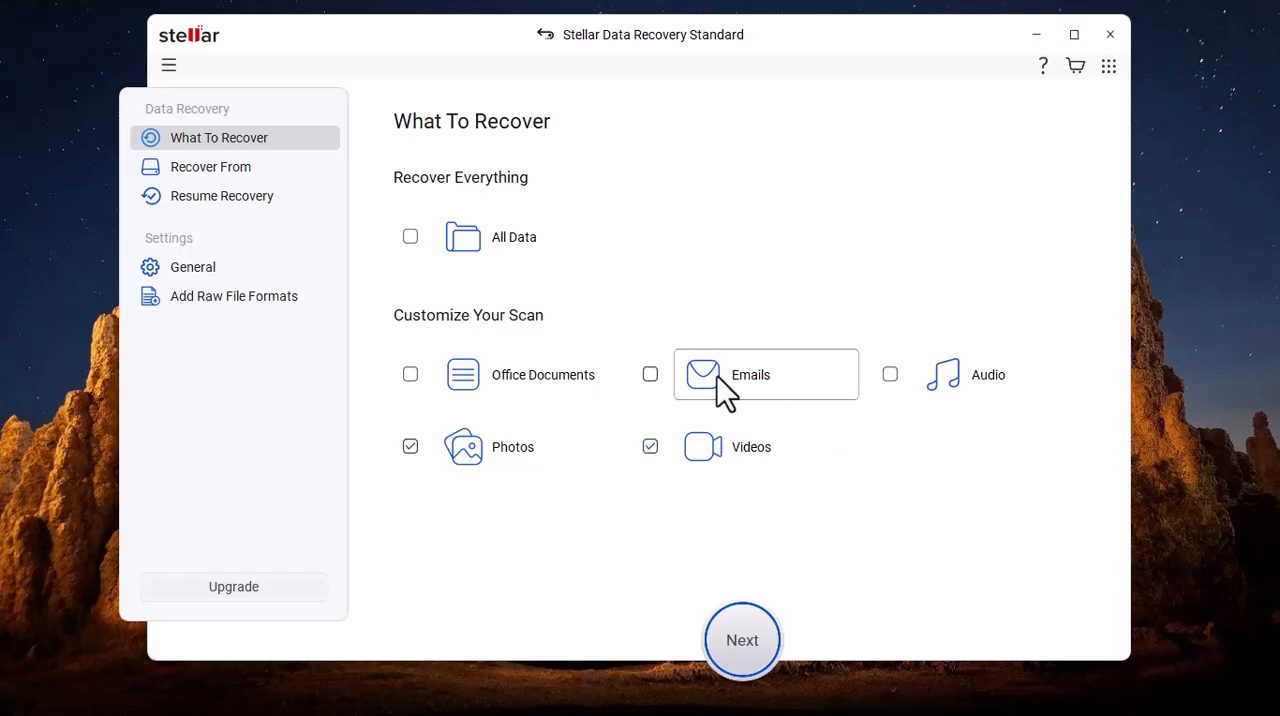